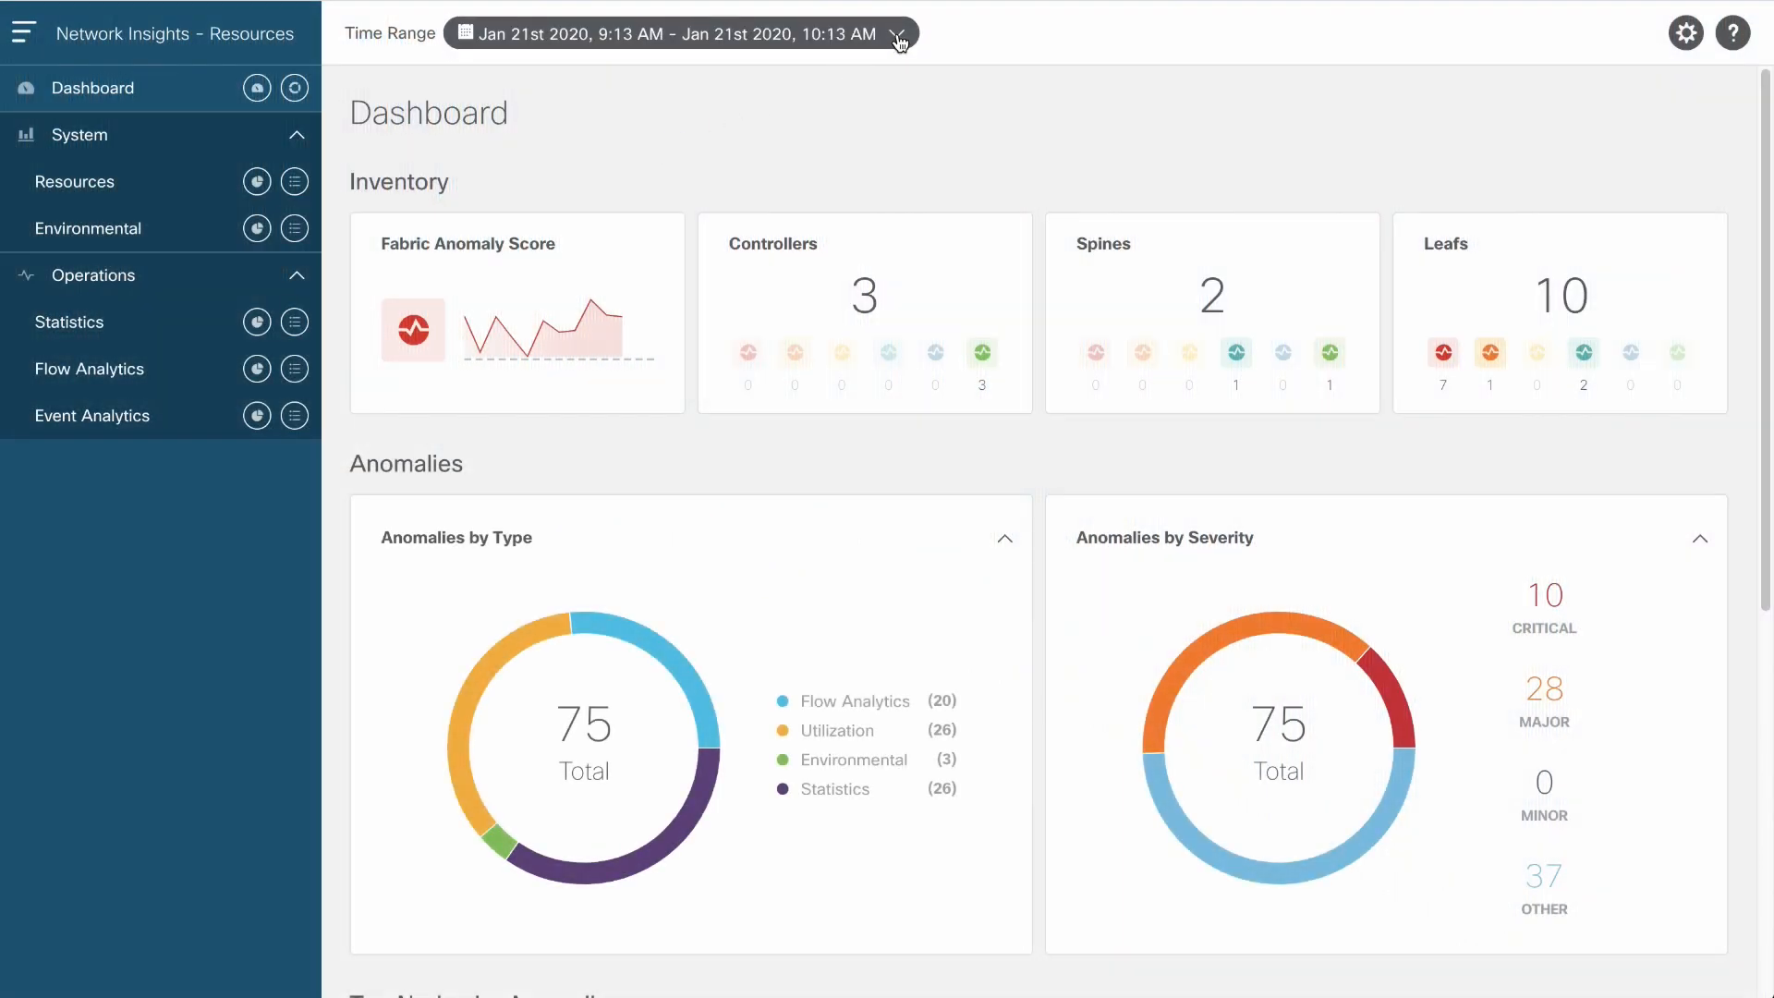
Set the dashboard time range to Last Week and apply it, raising the count to 10,386 anomalies.
left_click(678, 34)
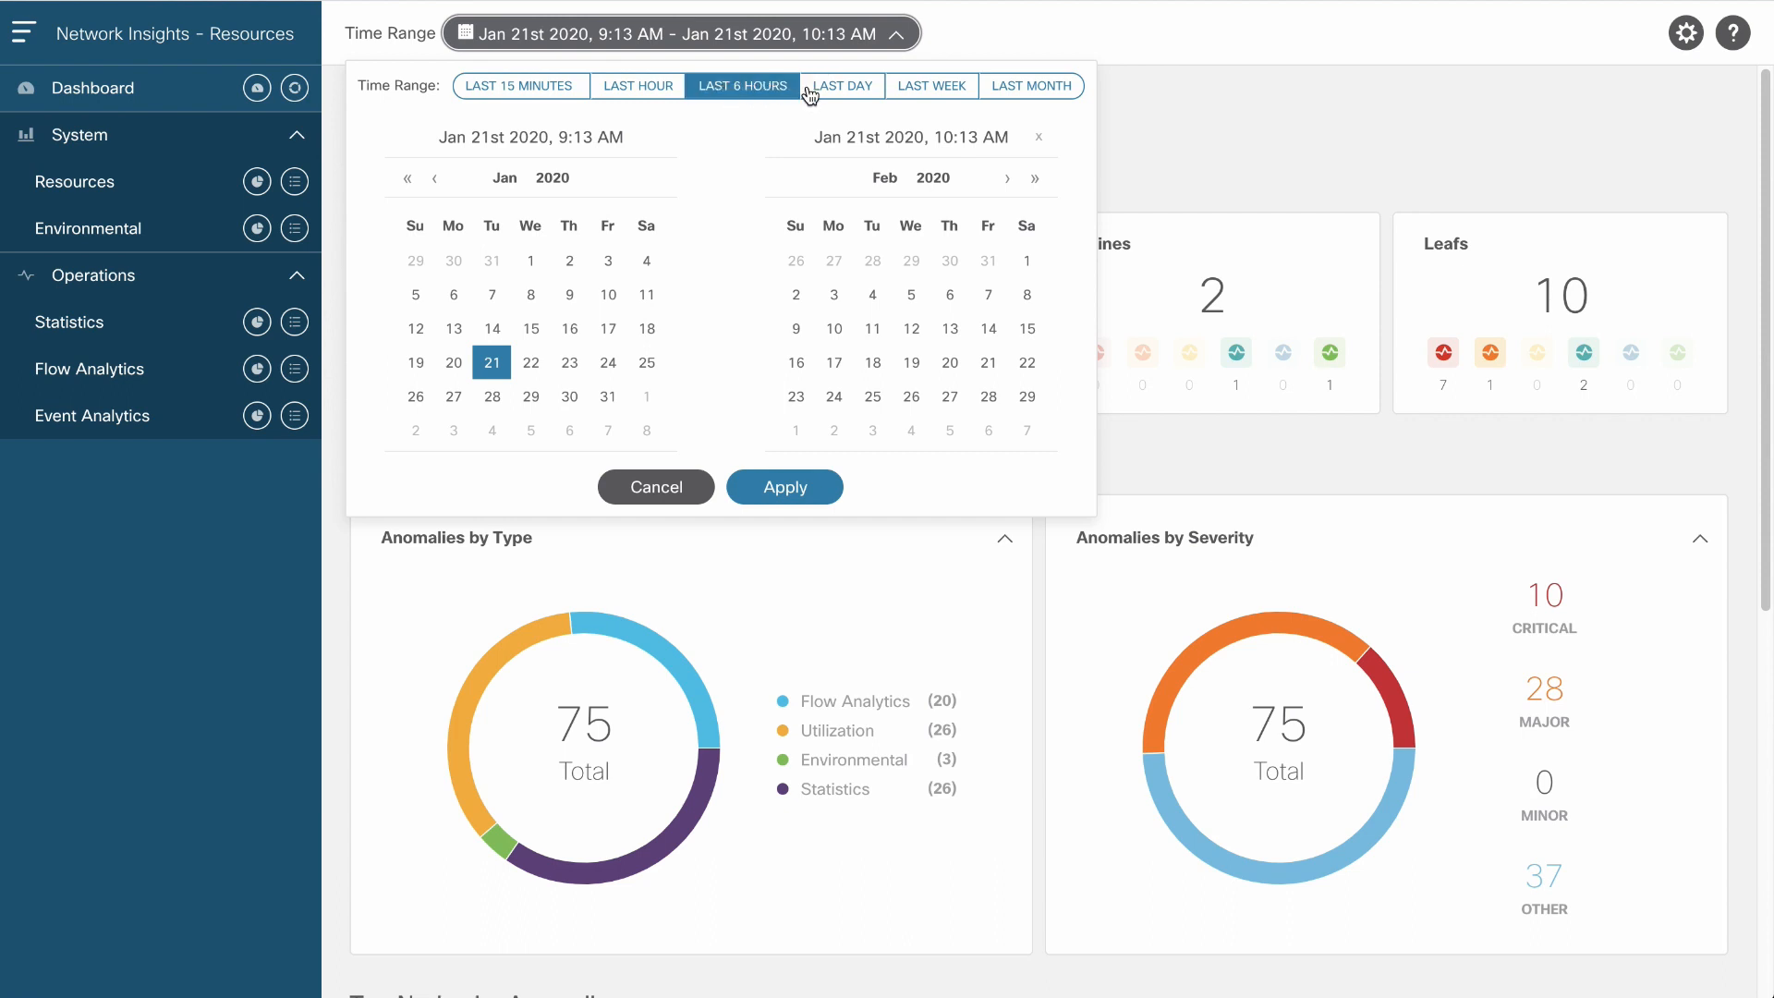
left_click(929, 85)
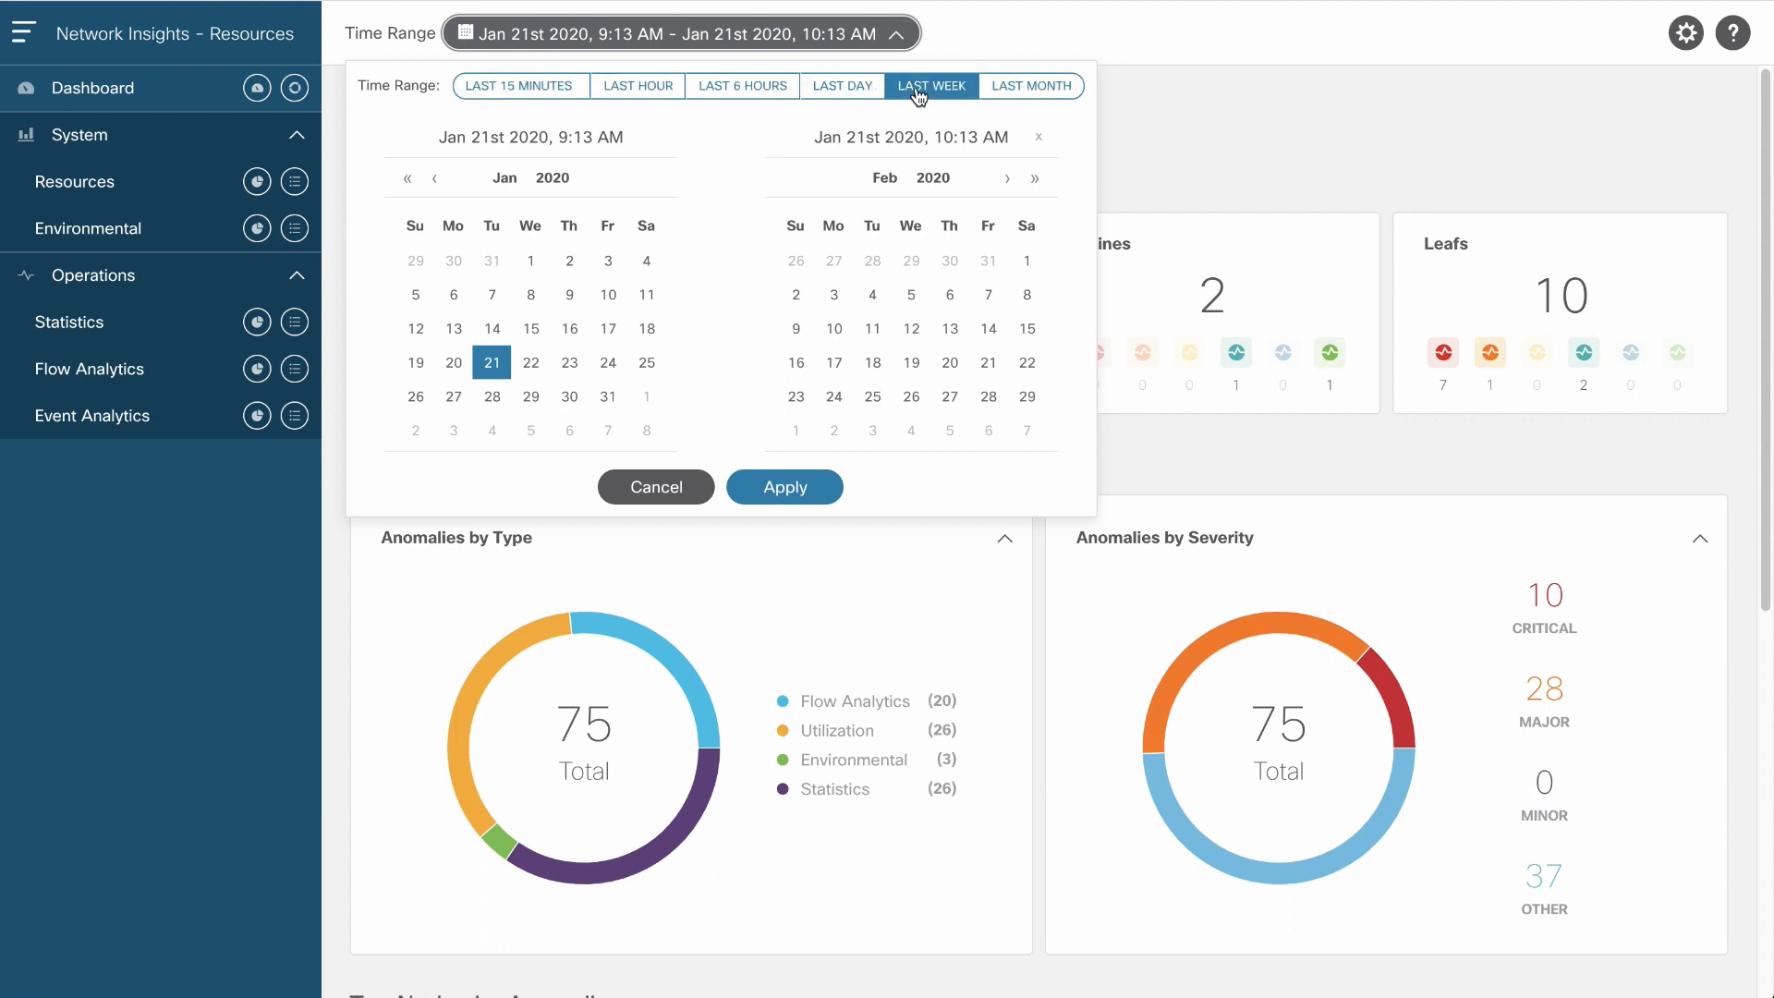
left_click(932, 85)
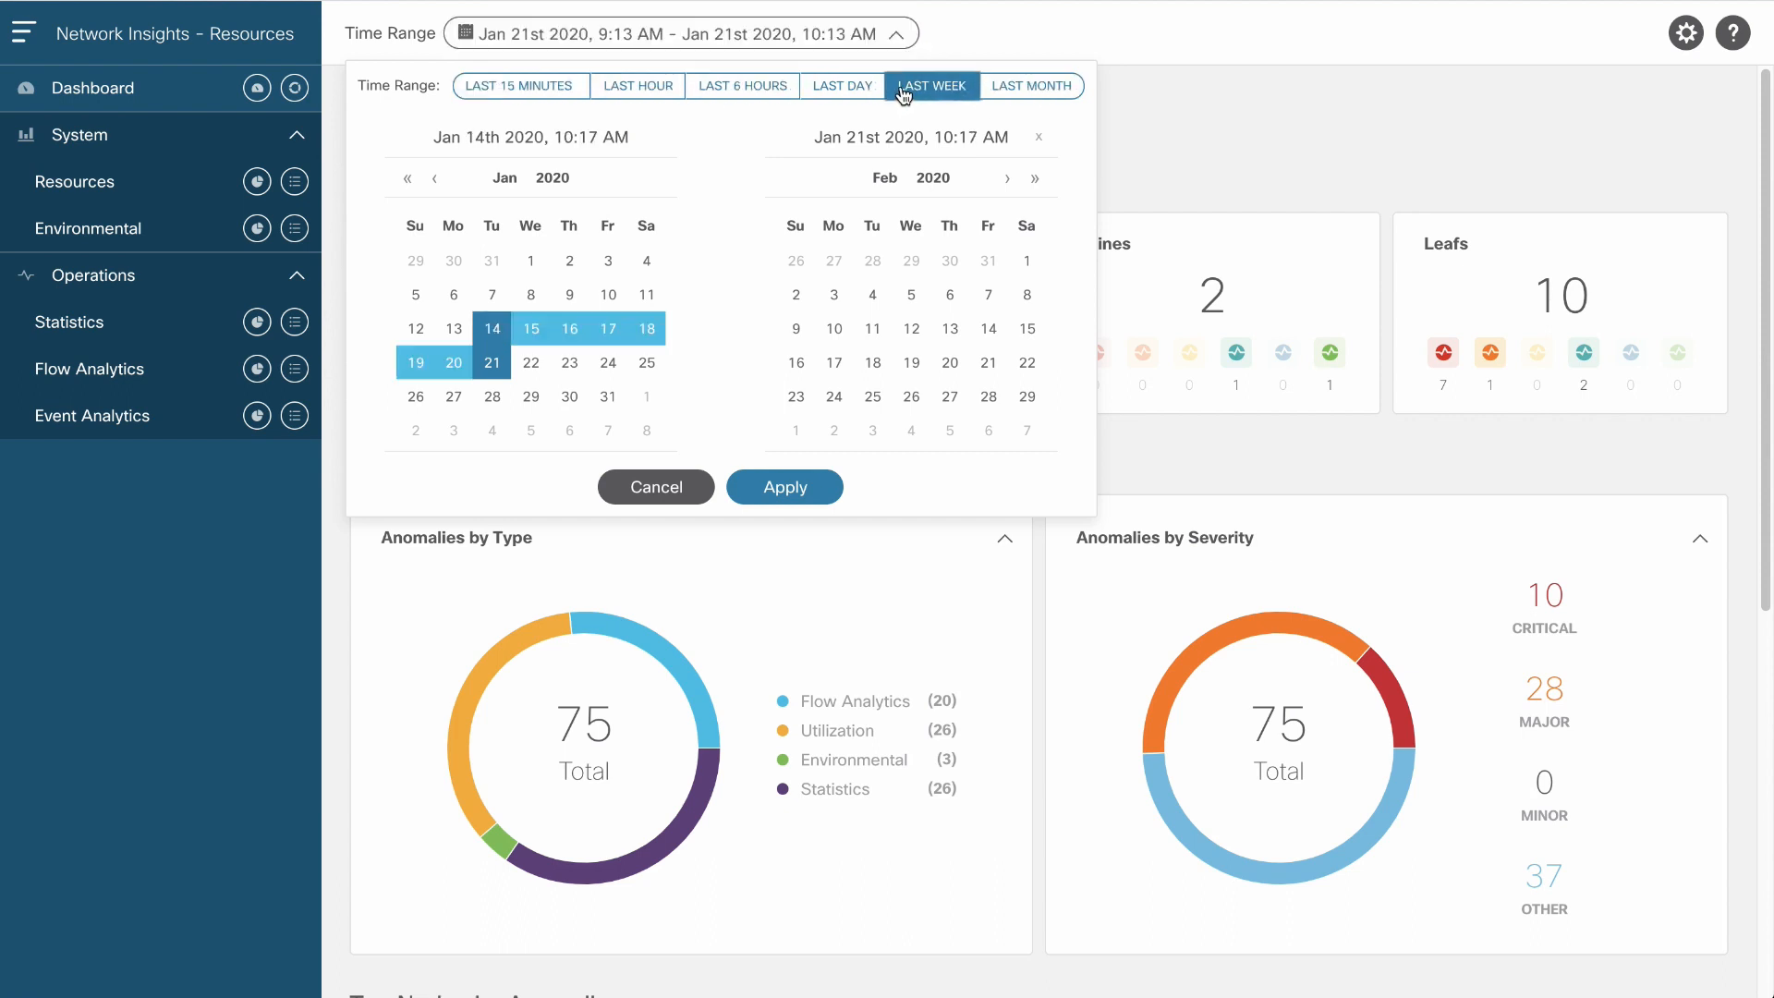
left_click(784, 486)
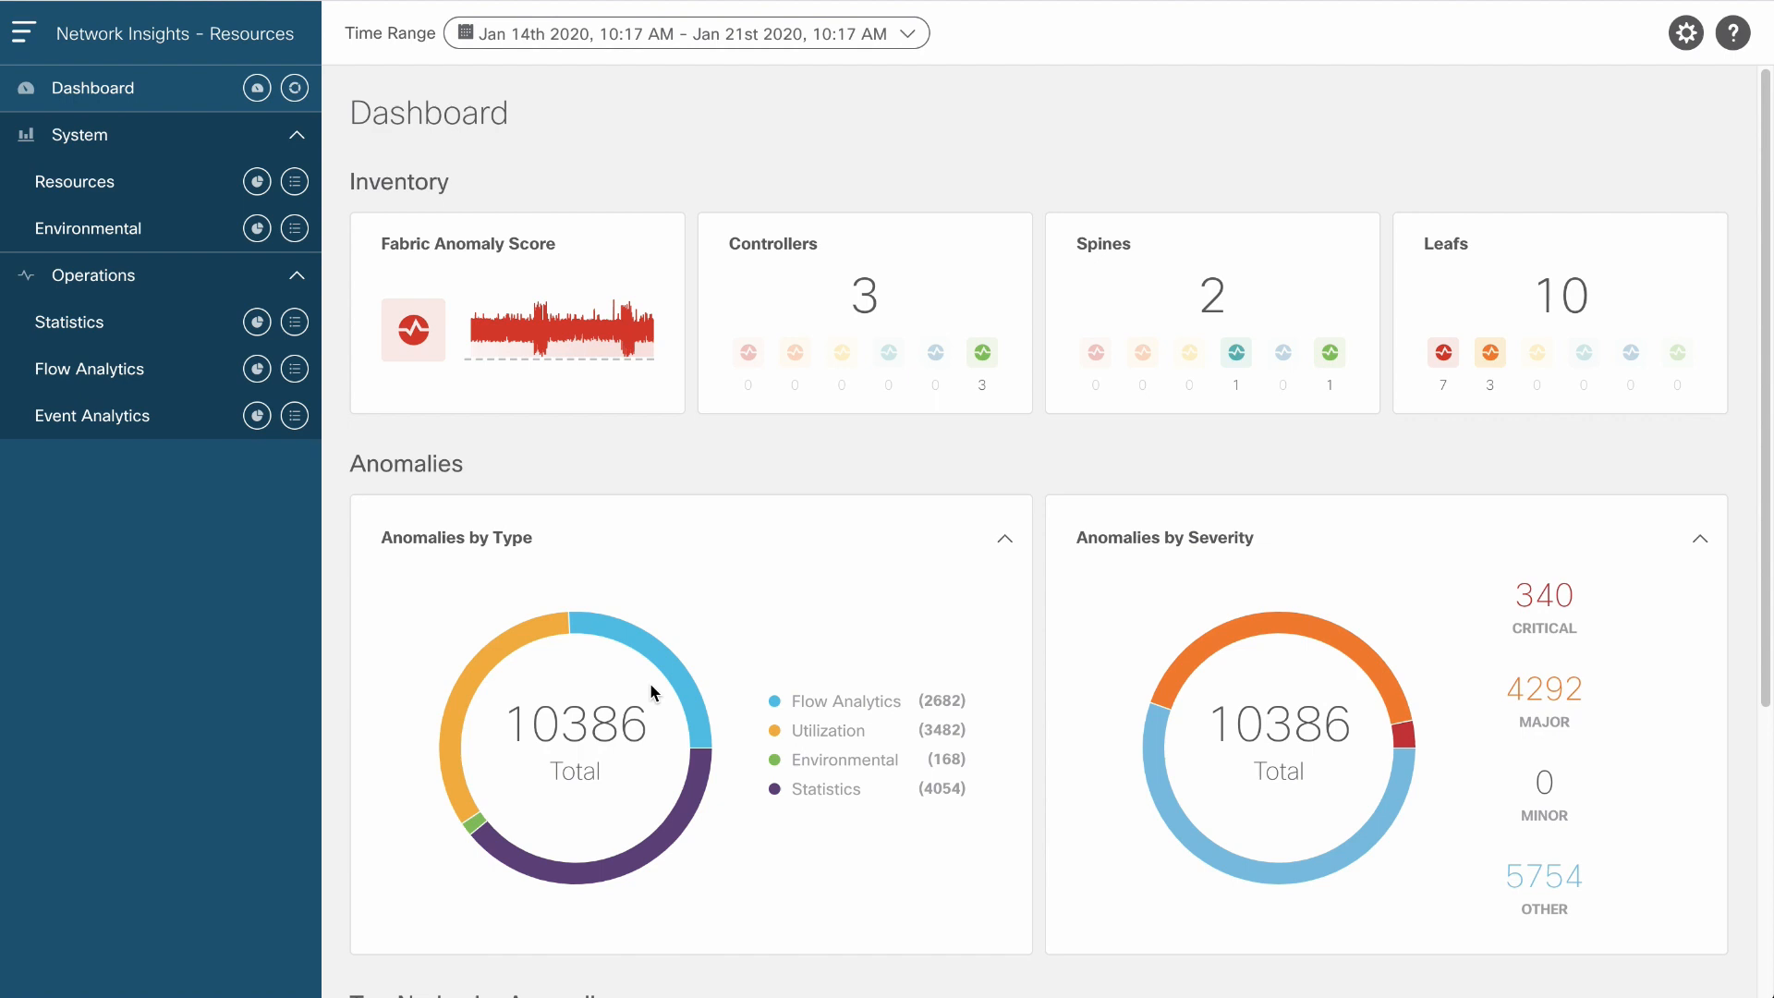
mouse_move(582, 750)
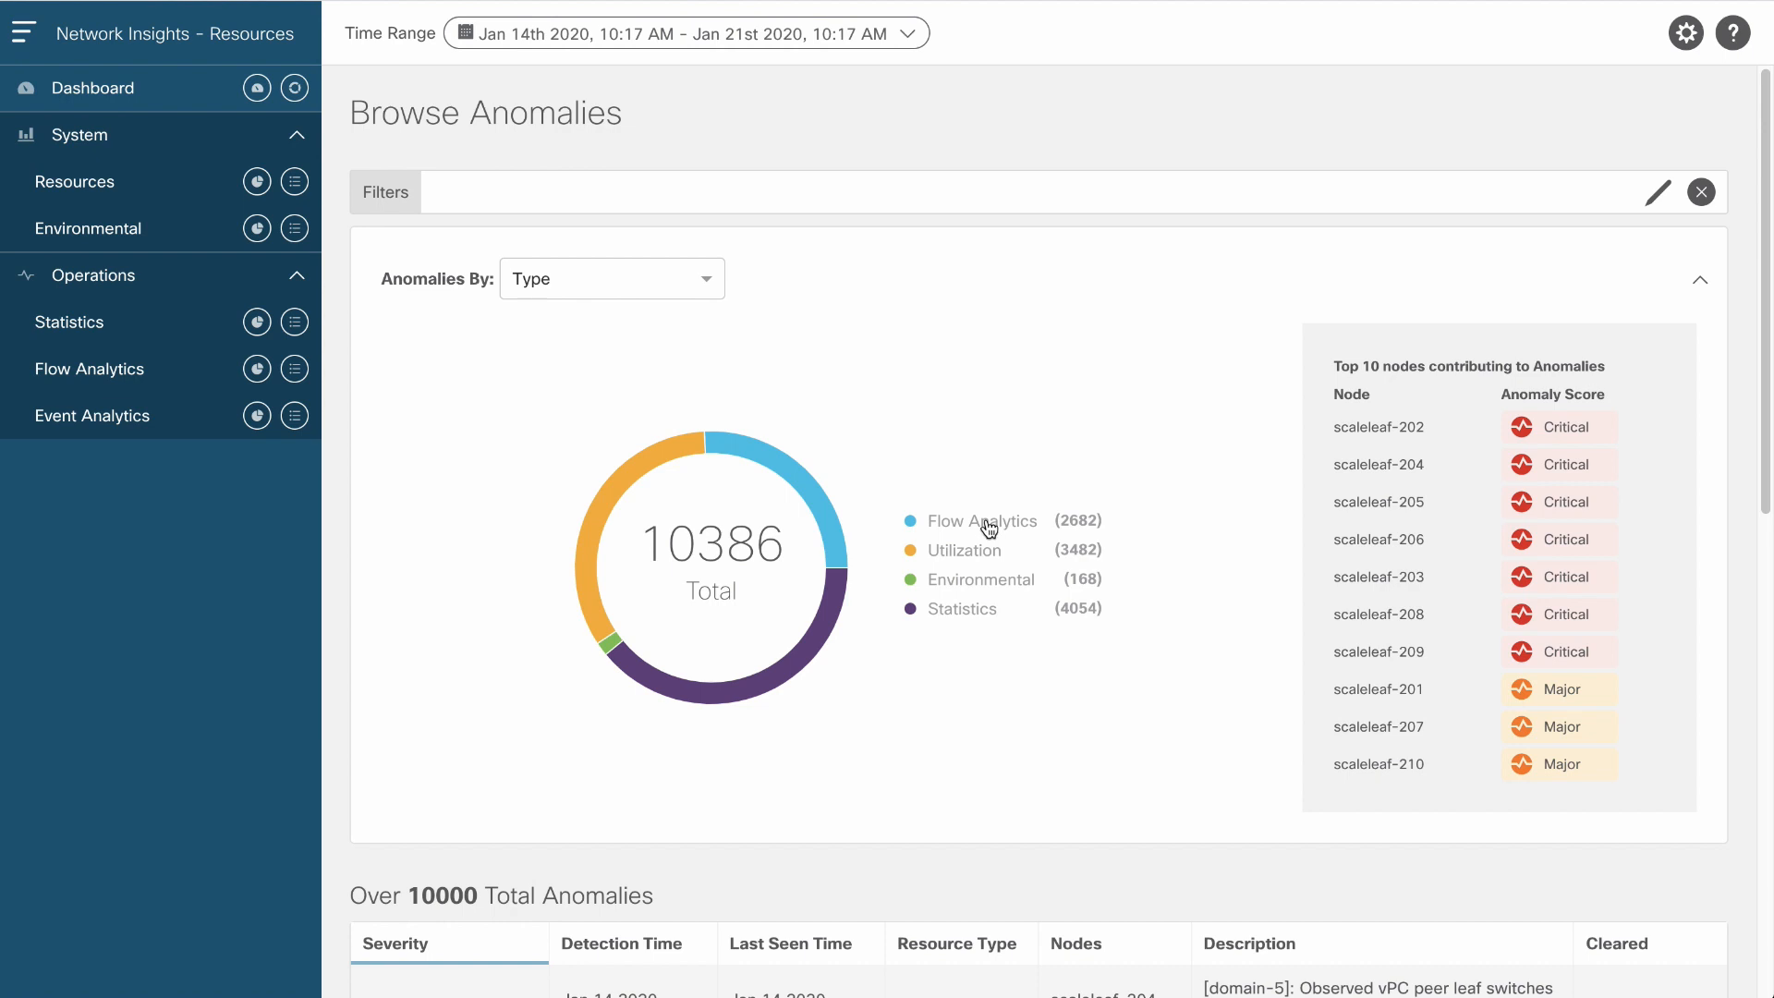
Filter Browse Anomalies to Flow Analytics with Cleared == False, leaving 6 packet-drop entries.
left_click(982, 521)
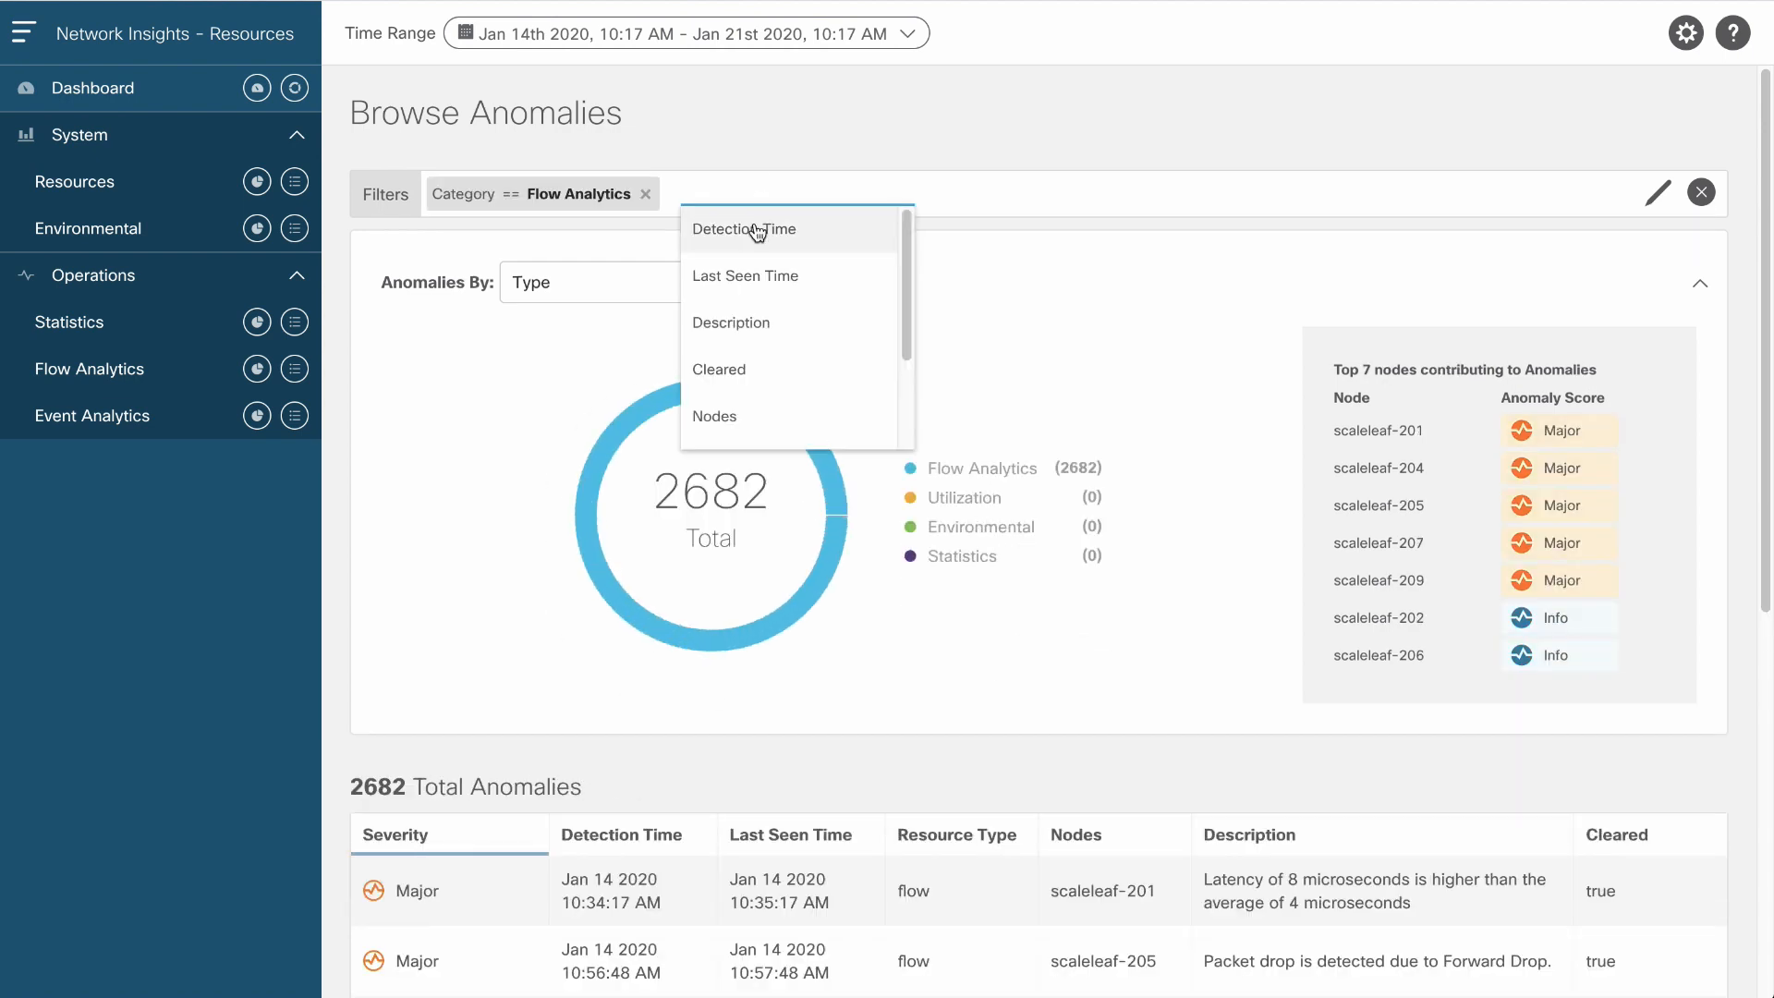
left_click(719, 369)
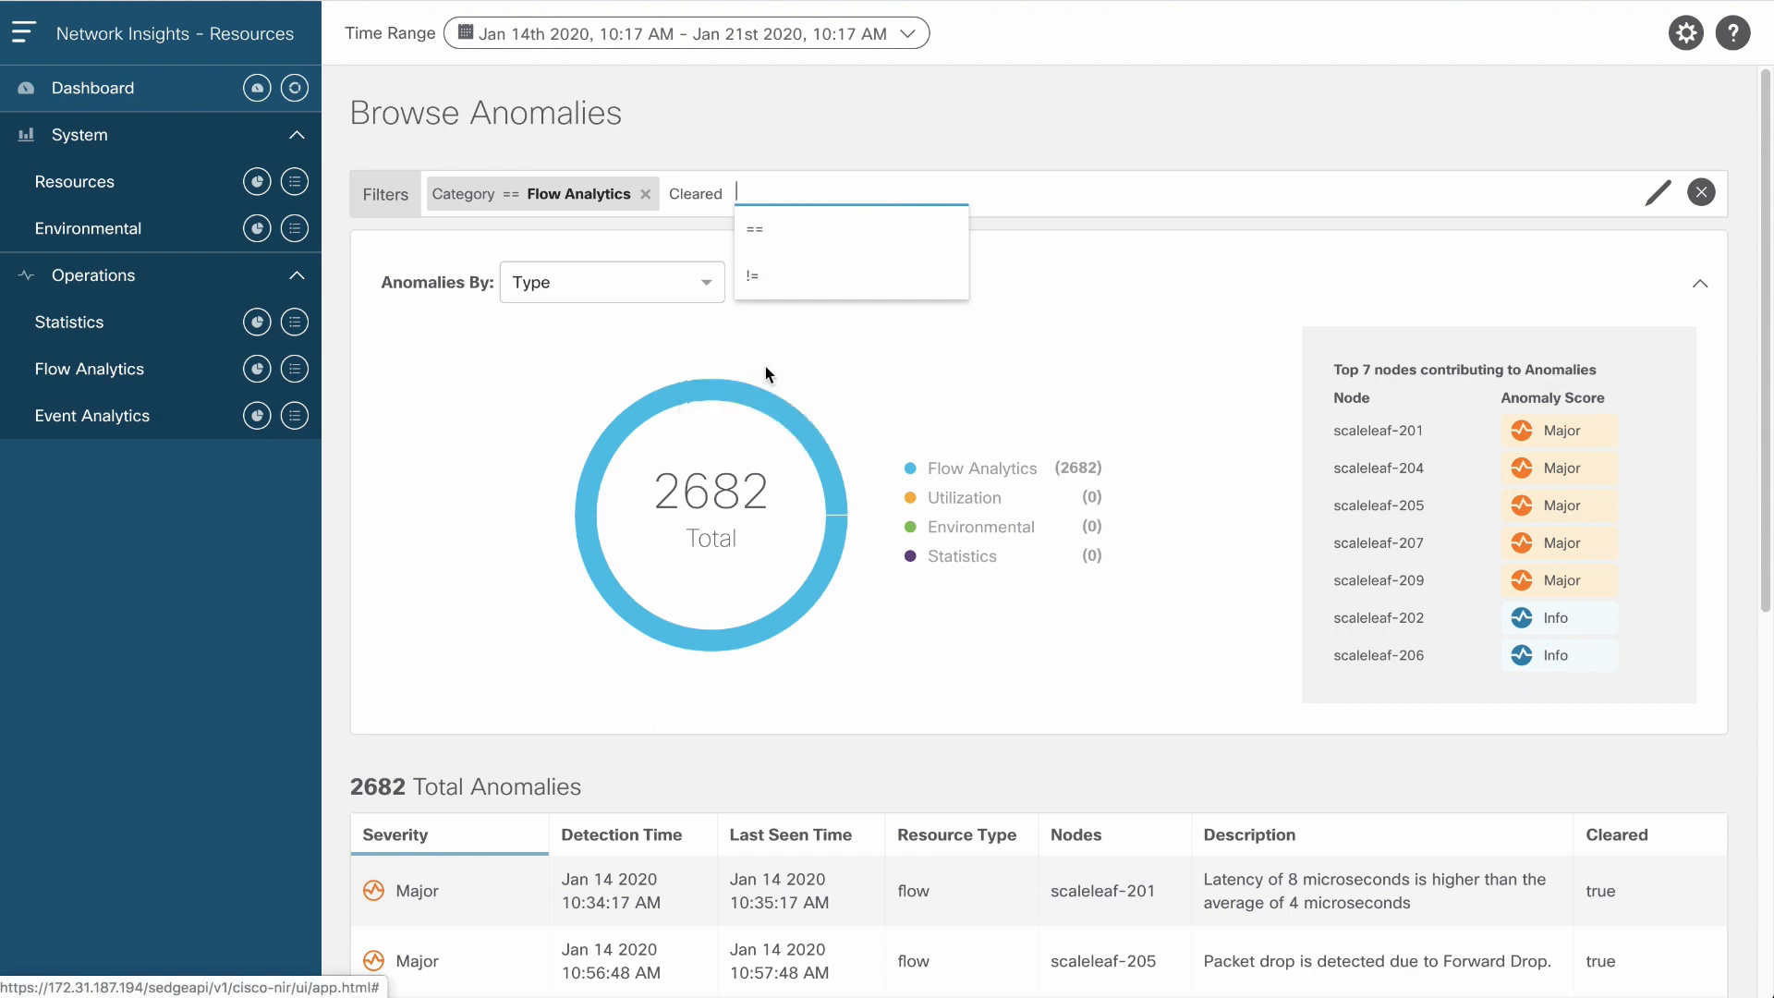
left_click(755, 230)
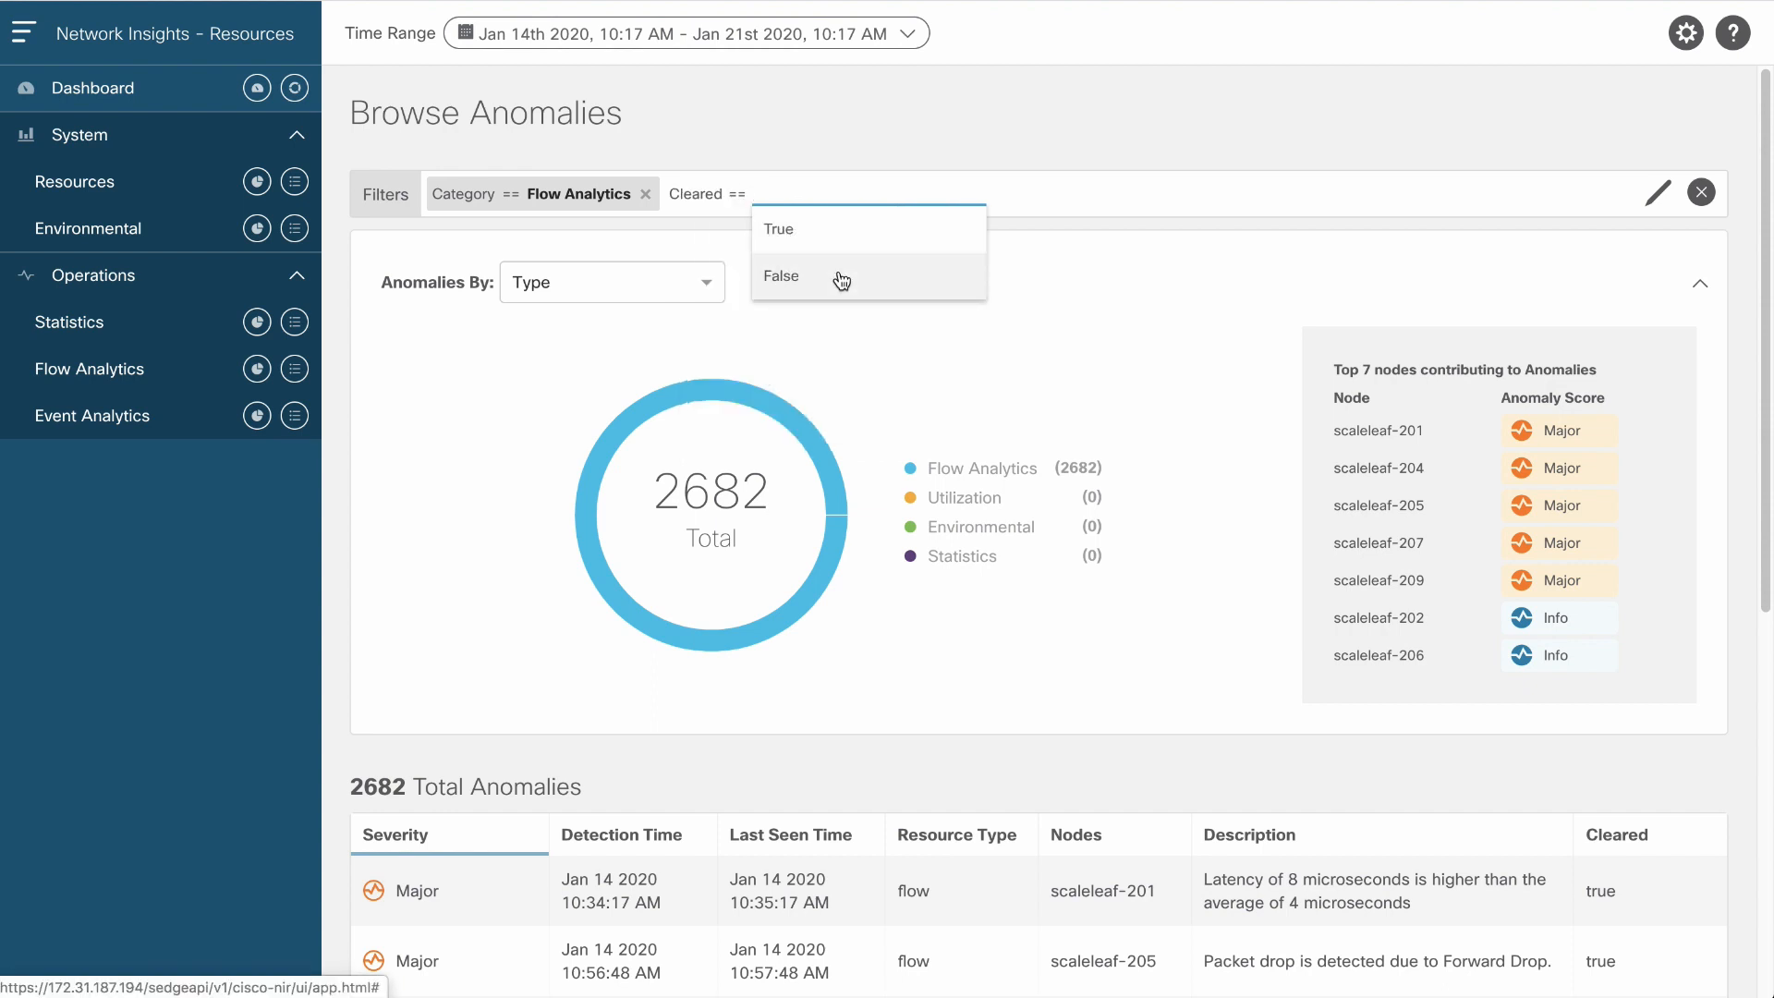
left_click(782, 275)
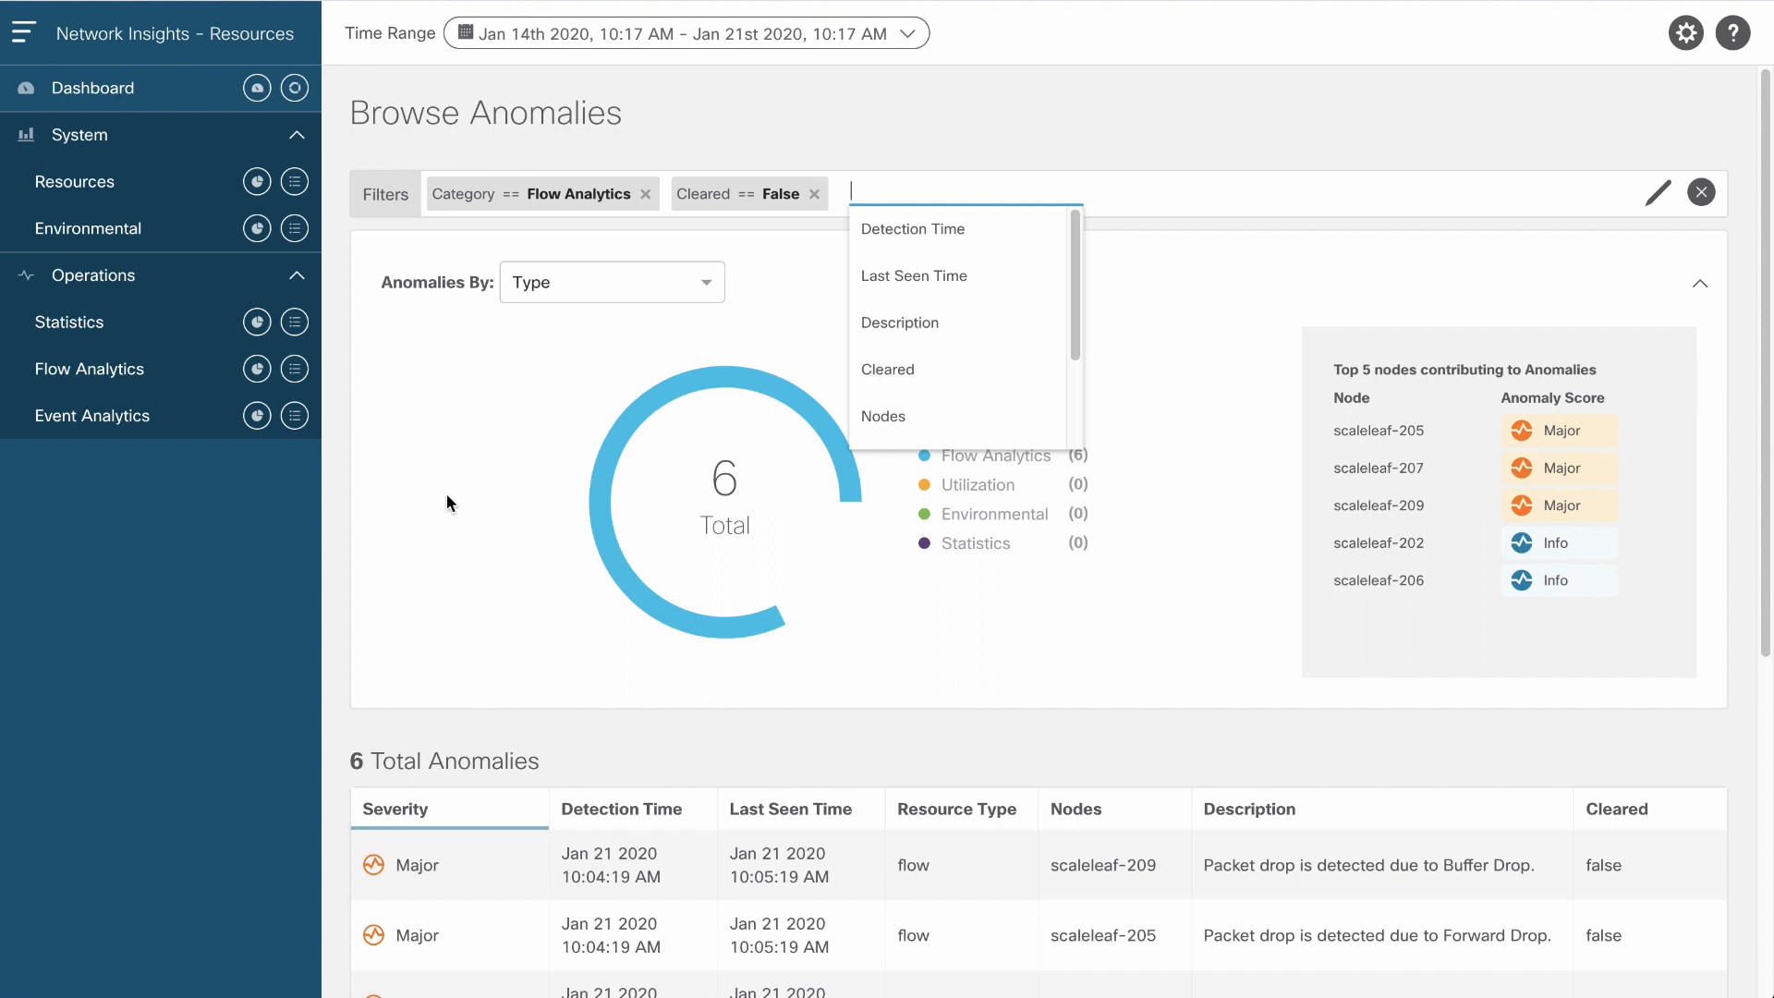
scroll("down", 3)
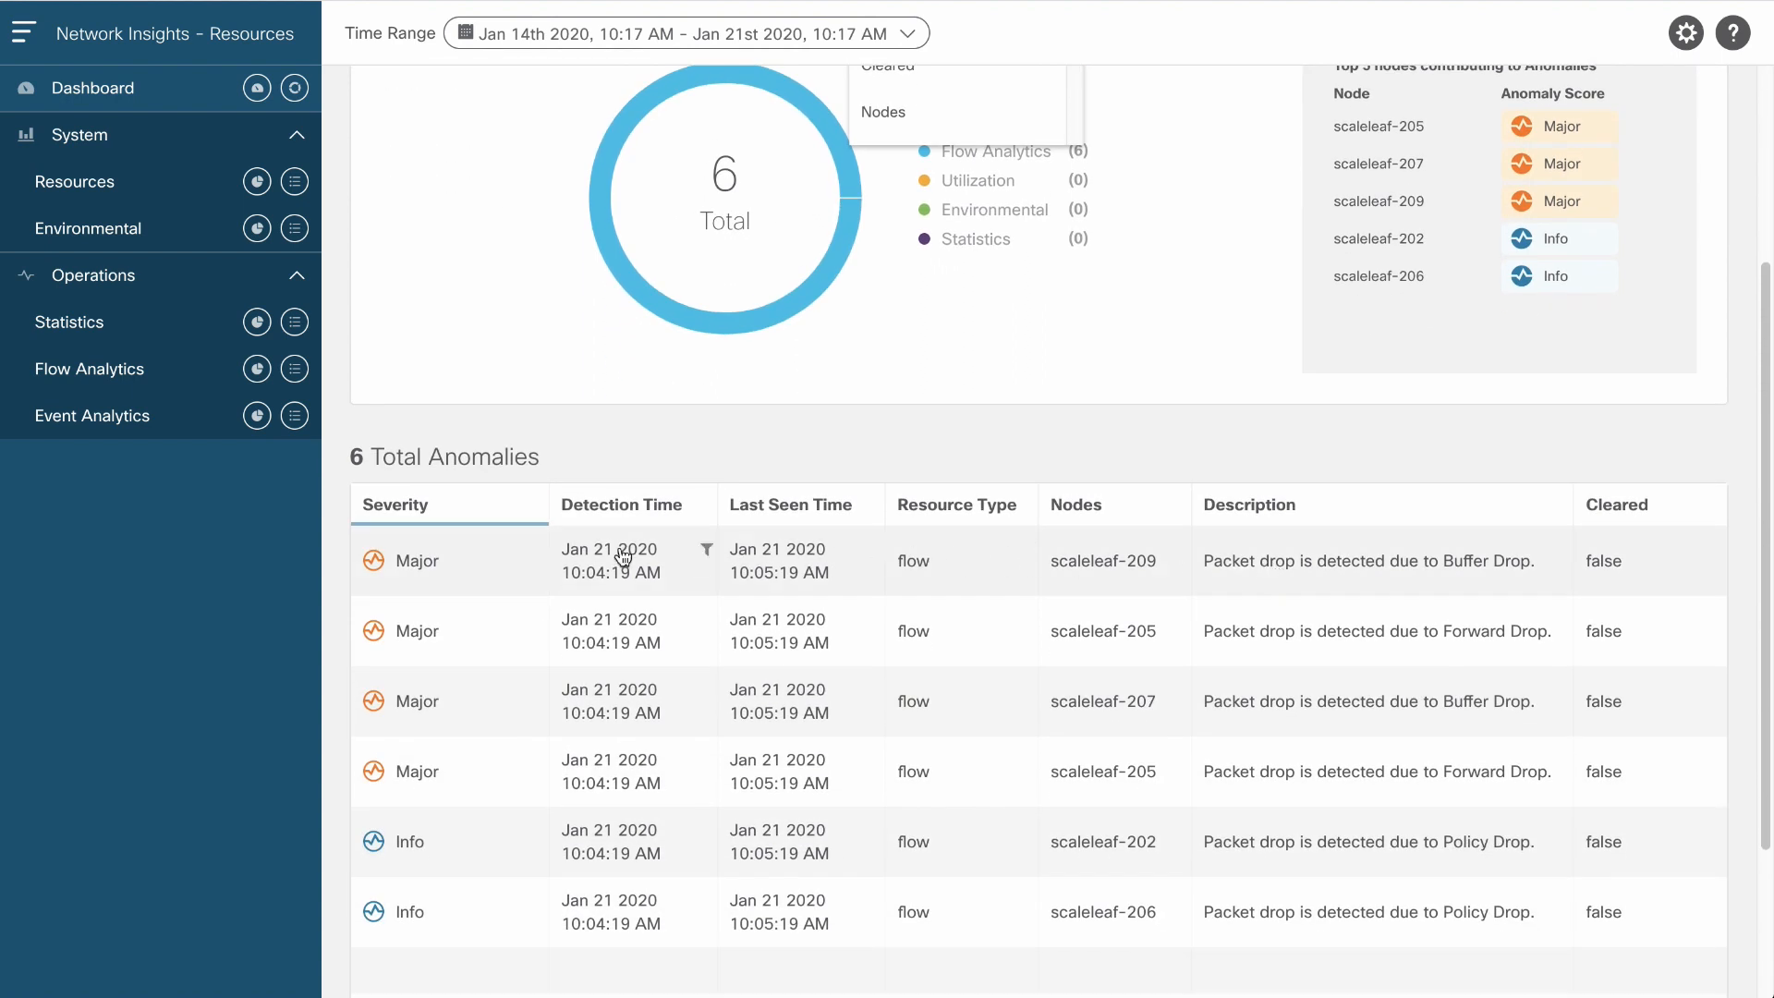
mouse_move(1251, 569)
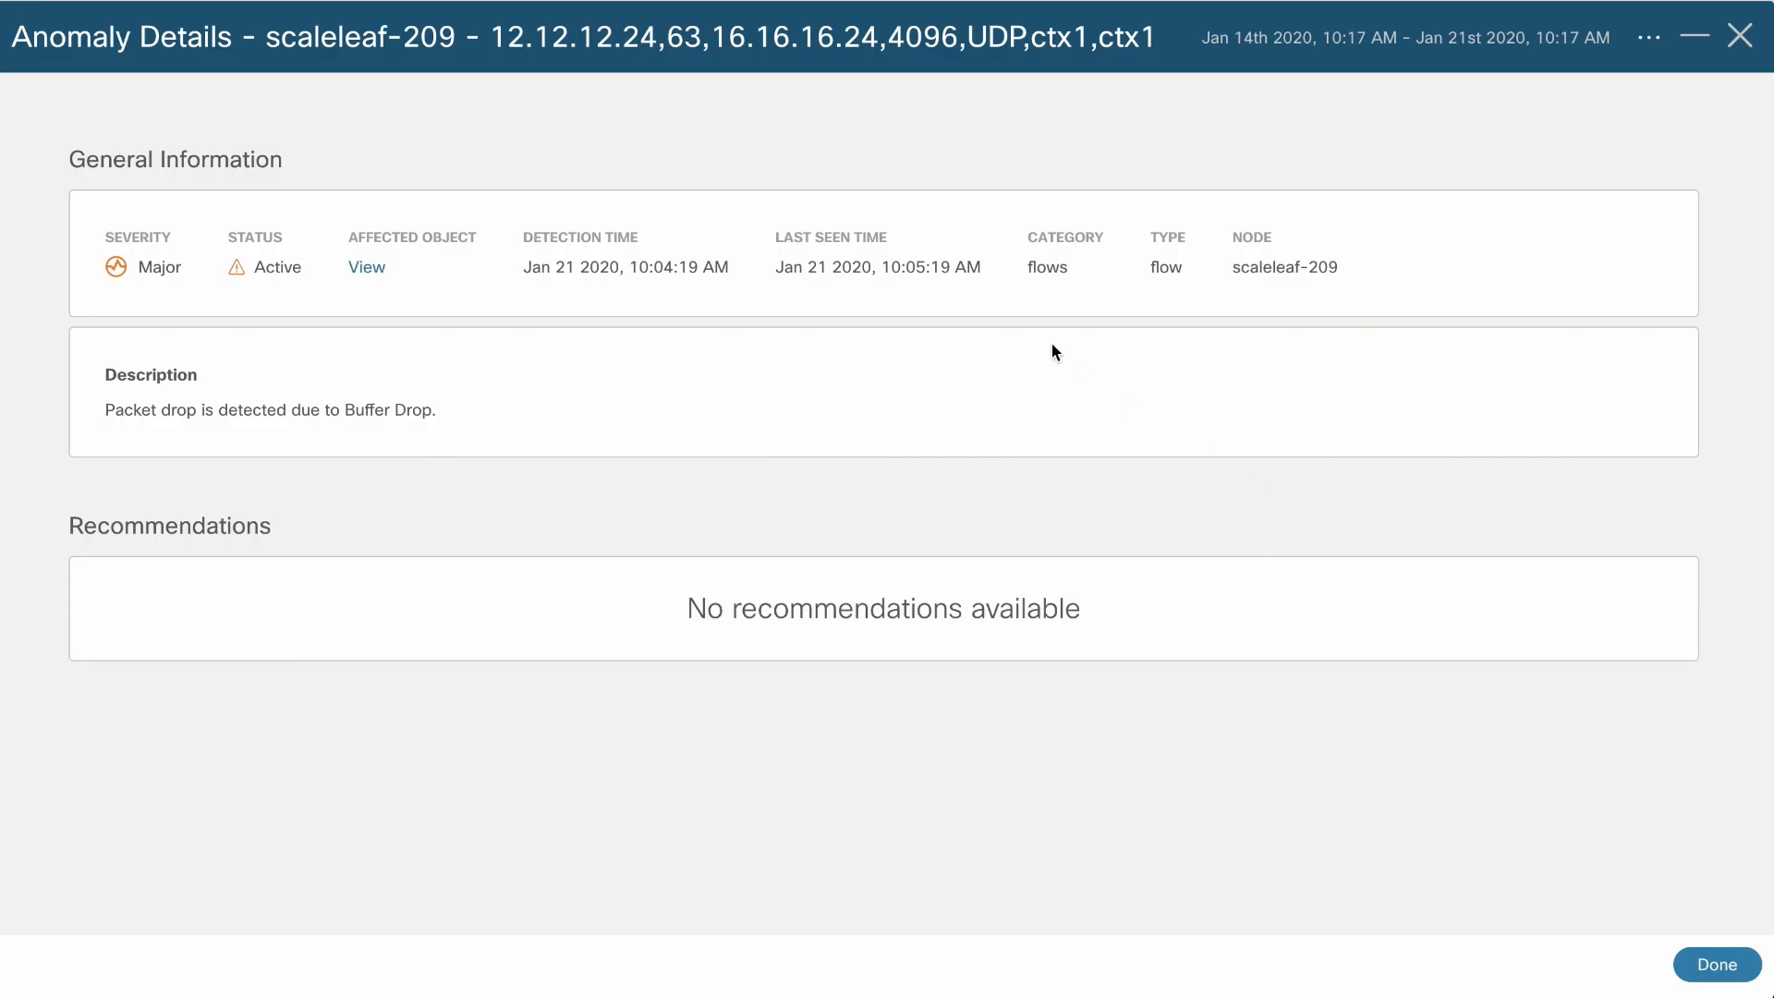
mouse_move(366, 266)
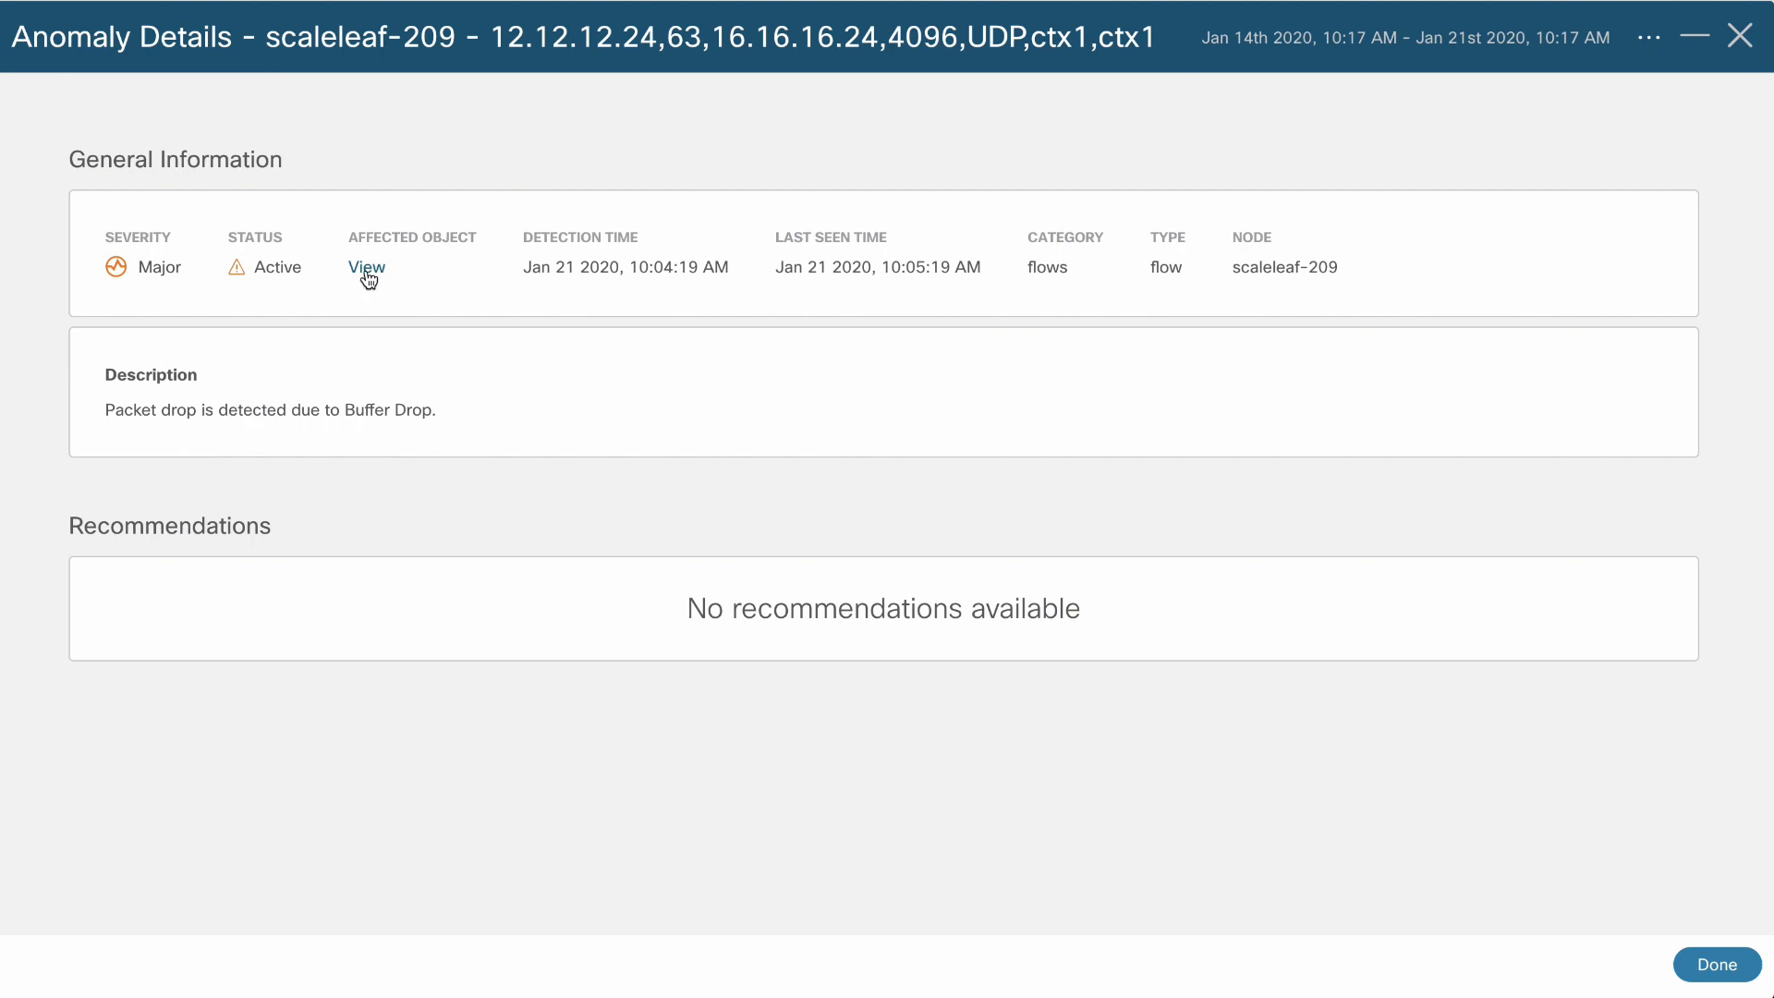
View the affected flow 12.12.12.24 to 16.16.16.24 over UDP and highlight destination port 4096.
left_click(364, 268)
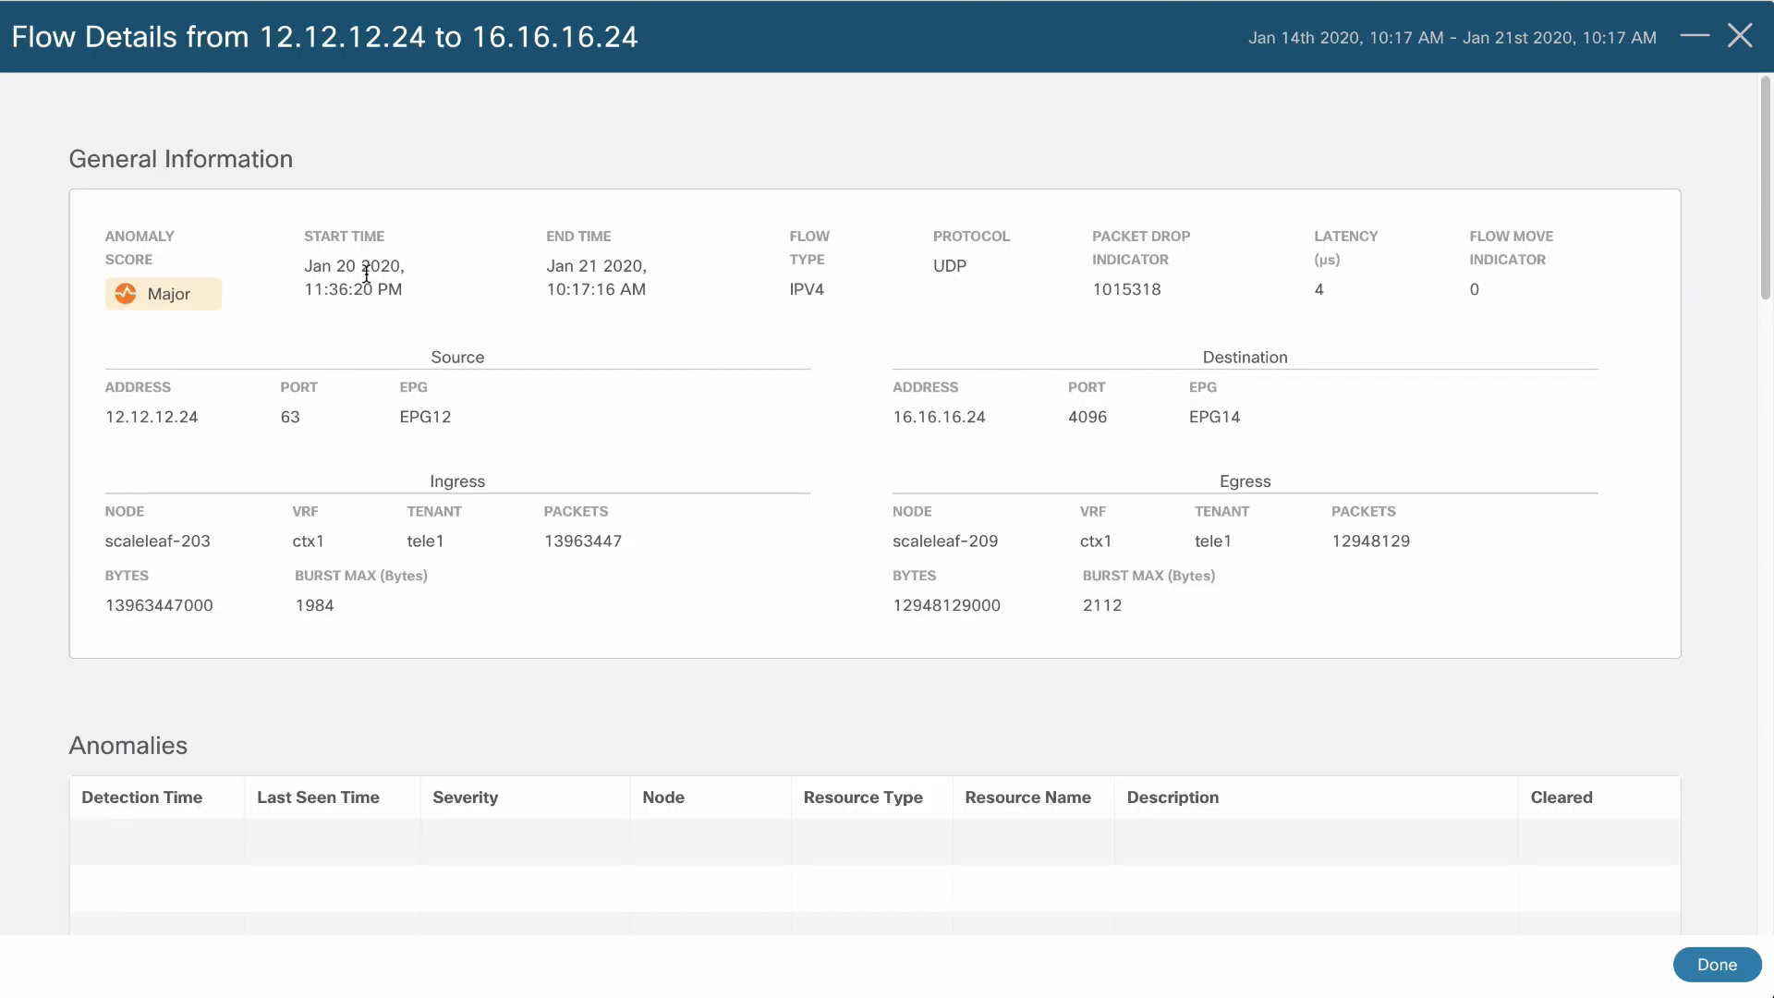
double_click(1127, 290)
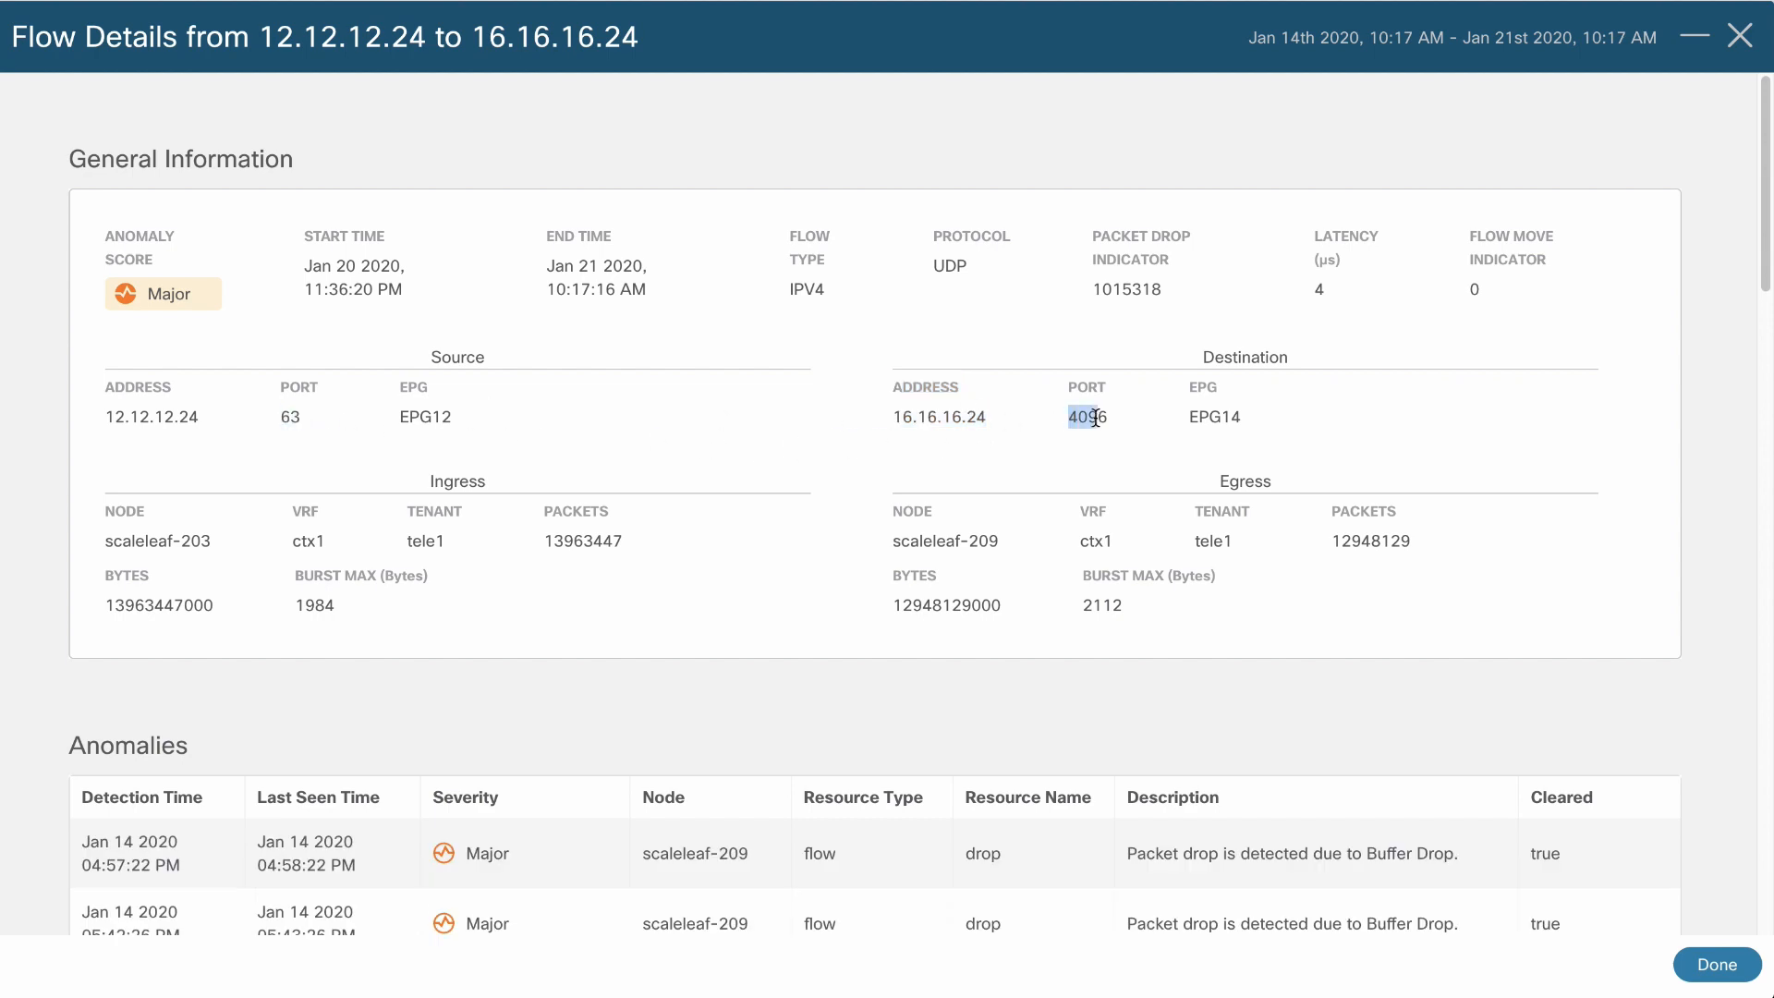
double_click(1085, 418)
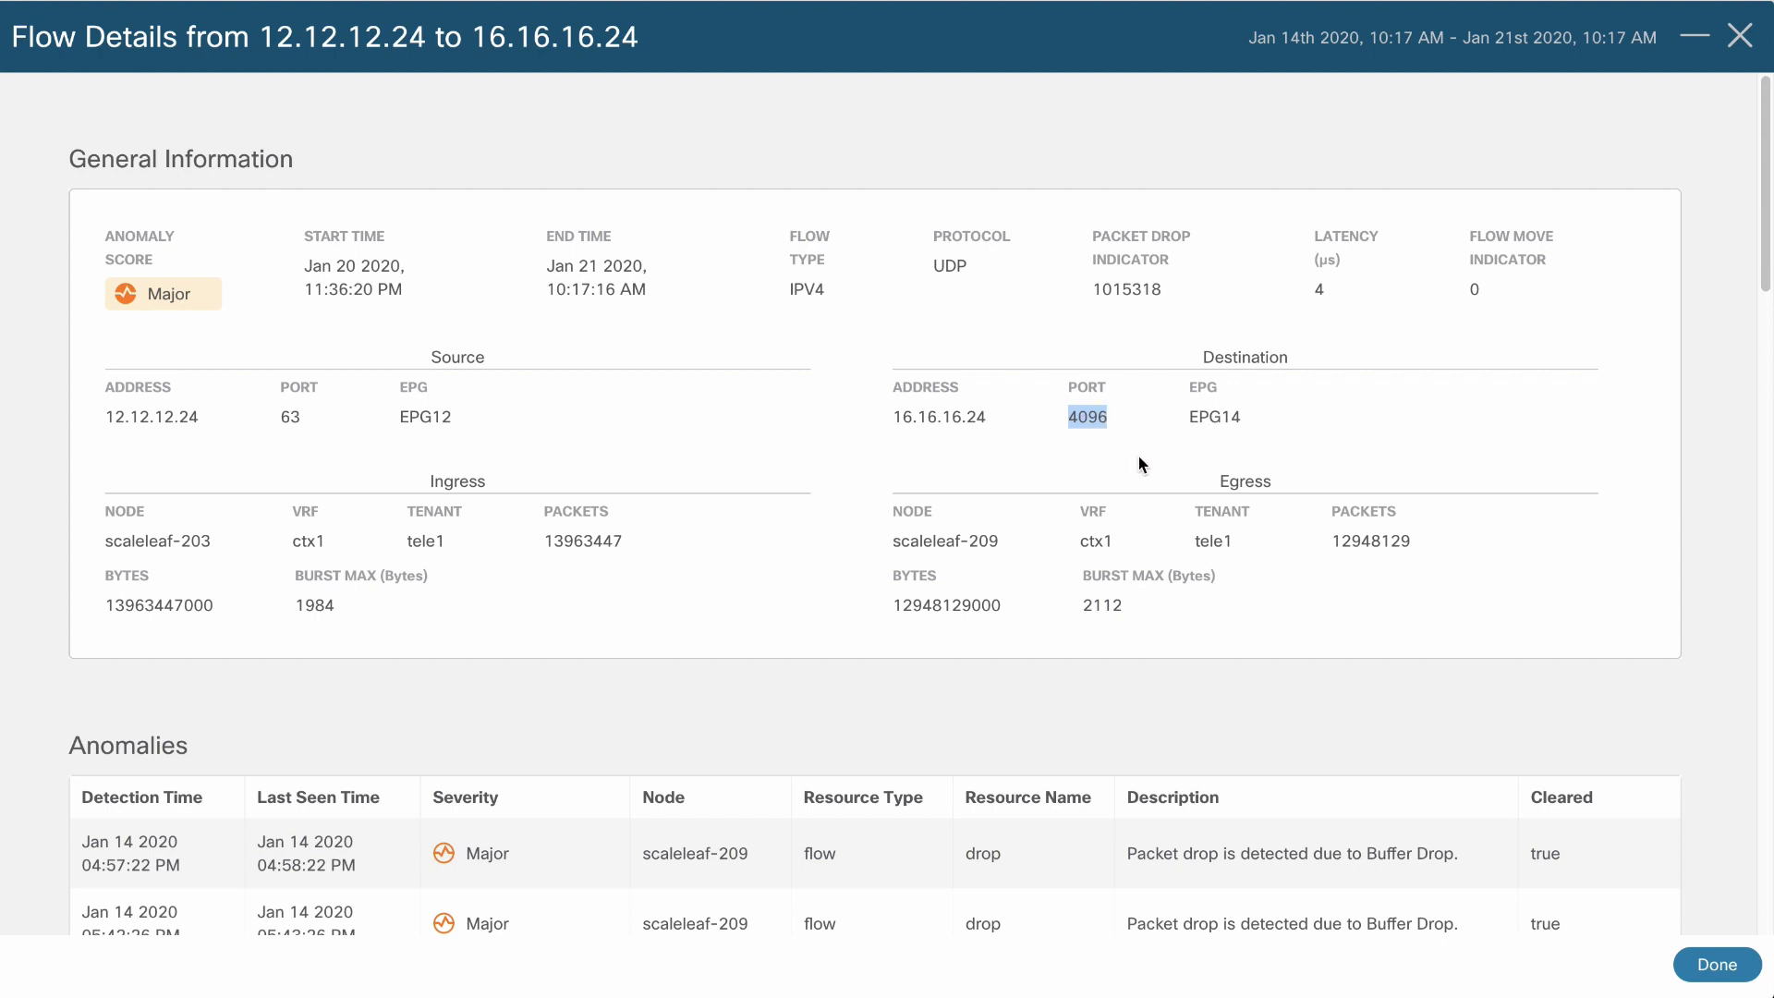
scroll("down", 3)
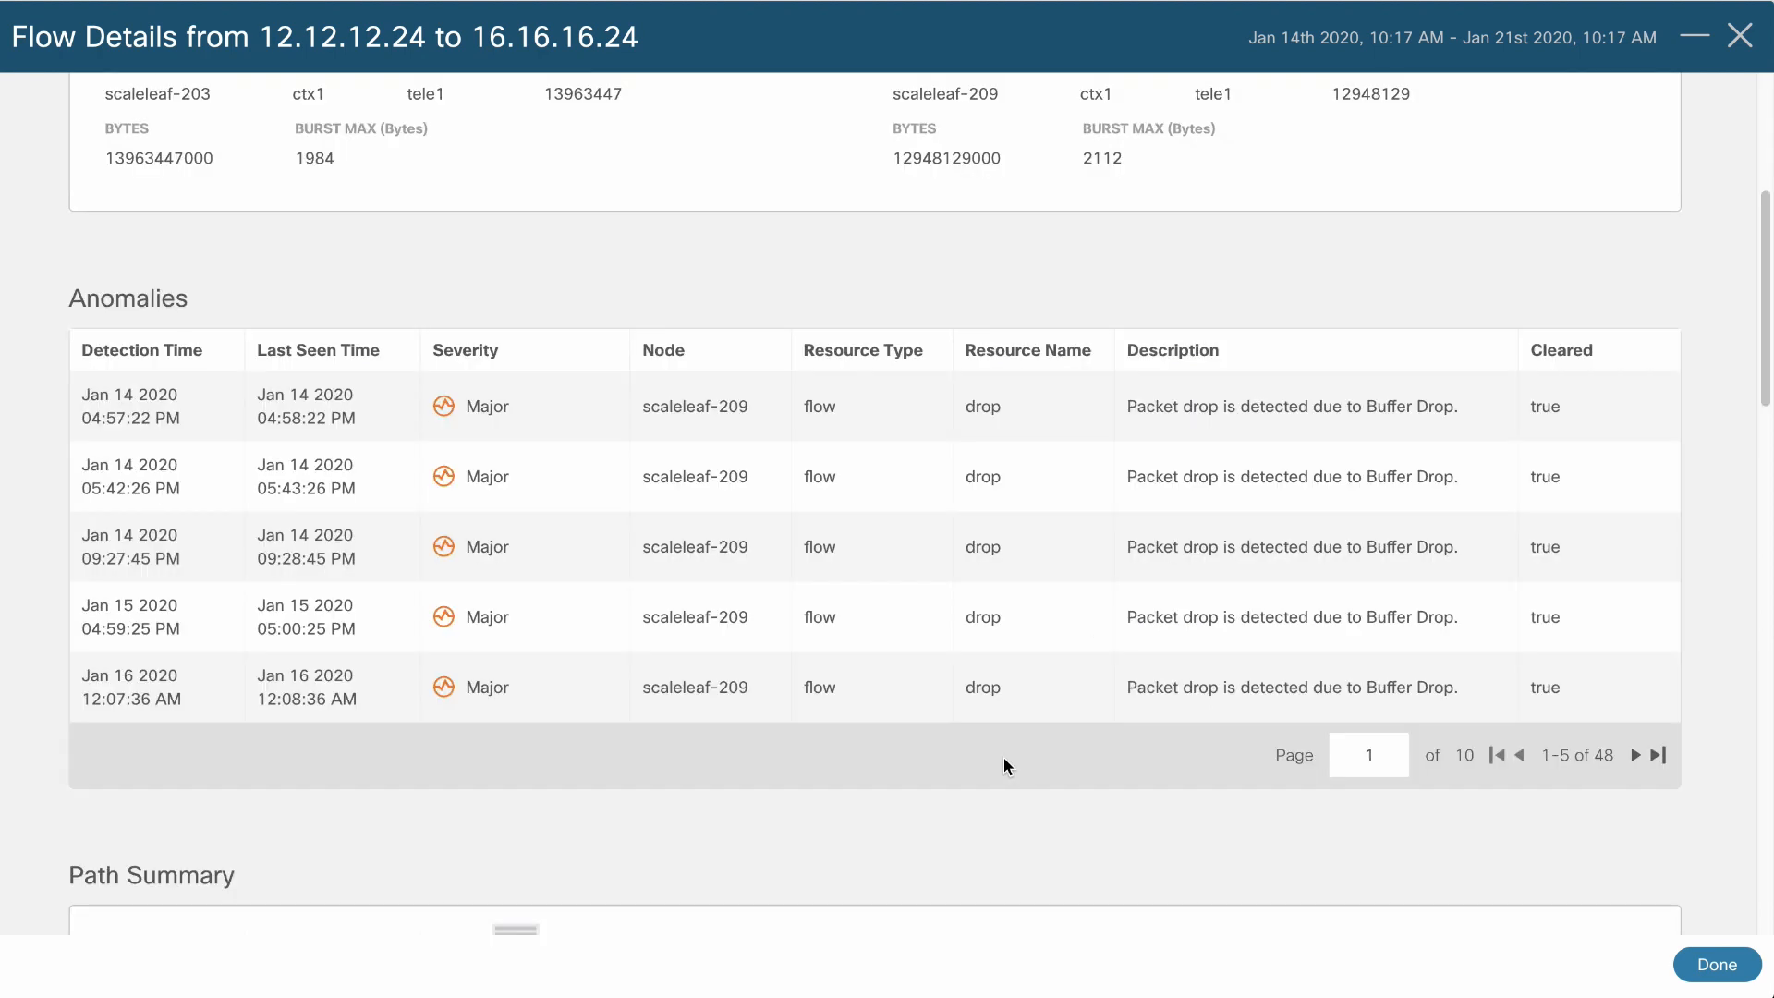
scroll("down", 3)
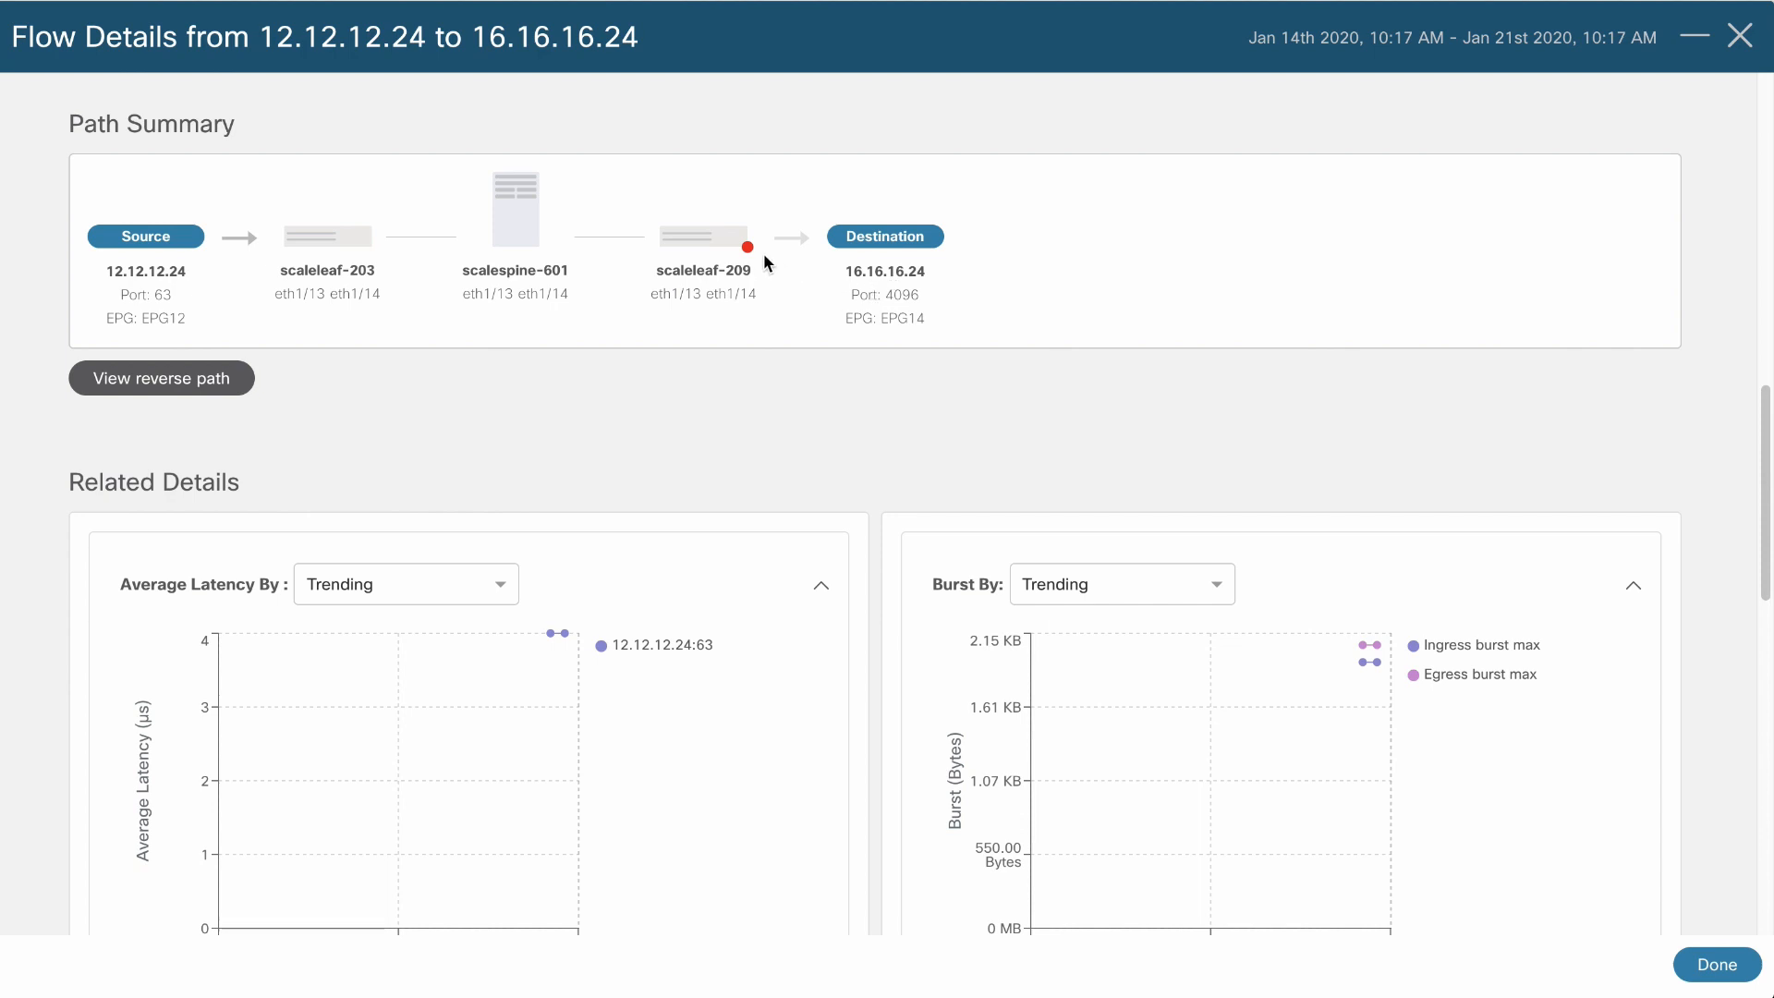
mouse_move(745, 248)
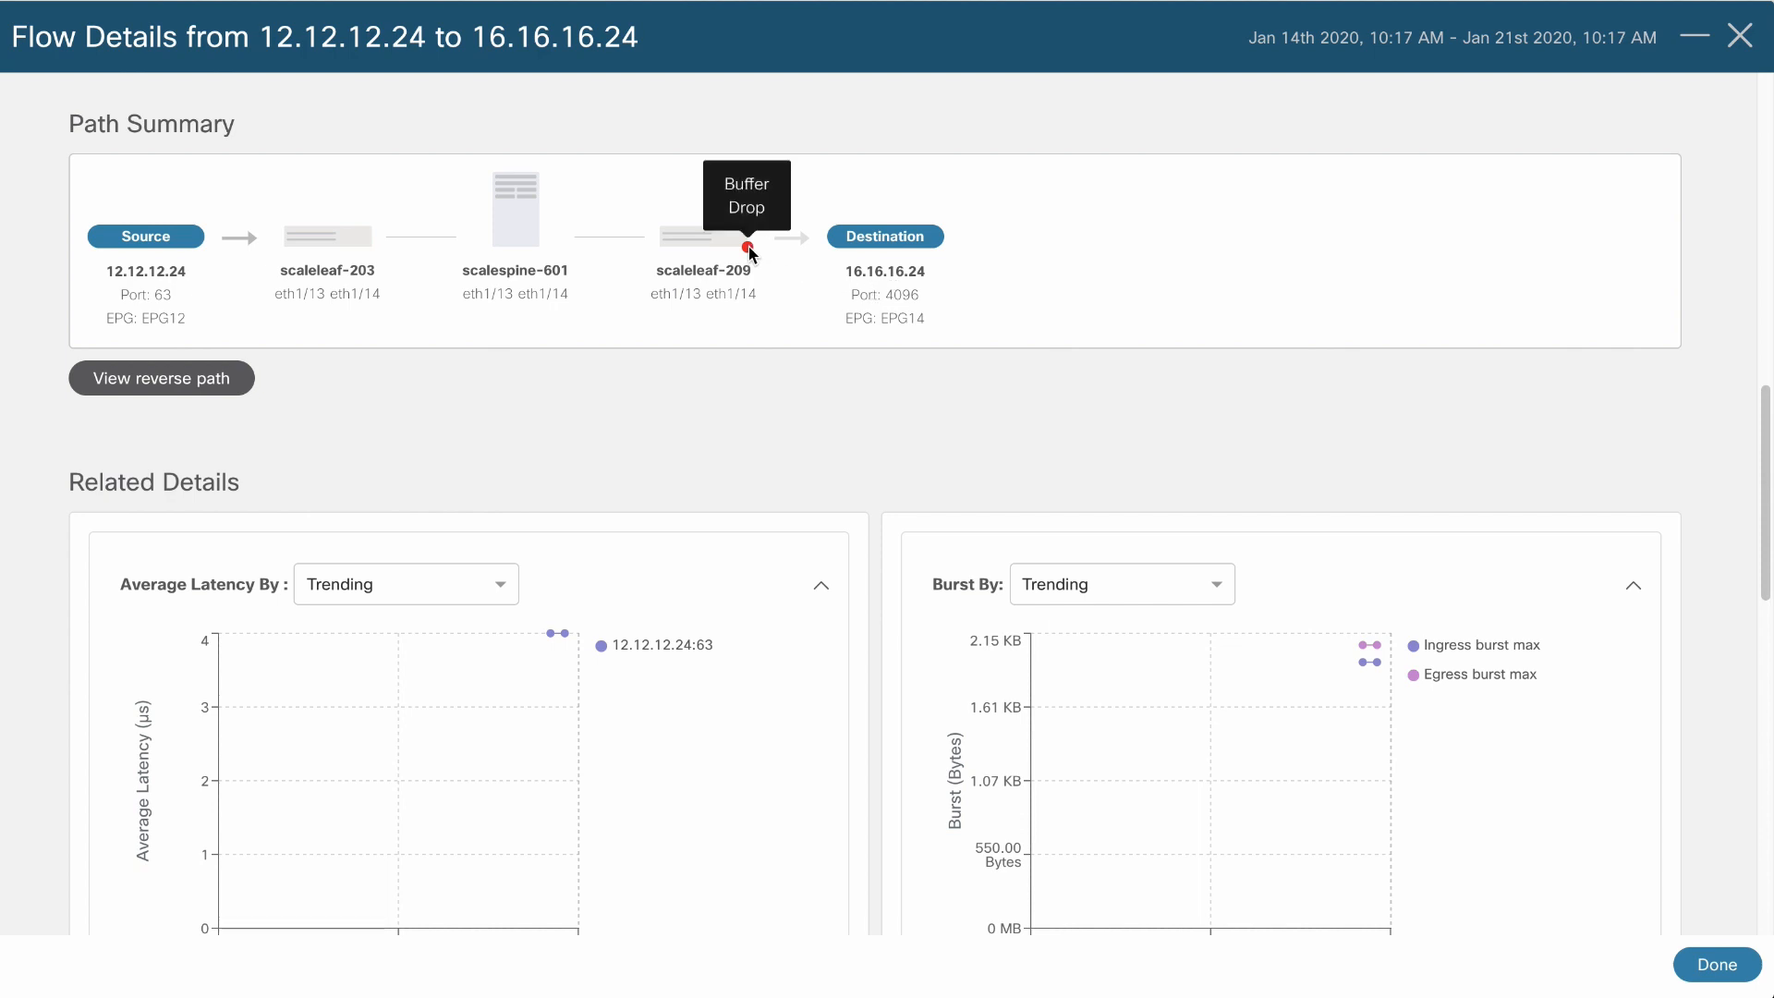
mouse_move(765, 295)
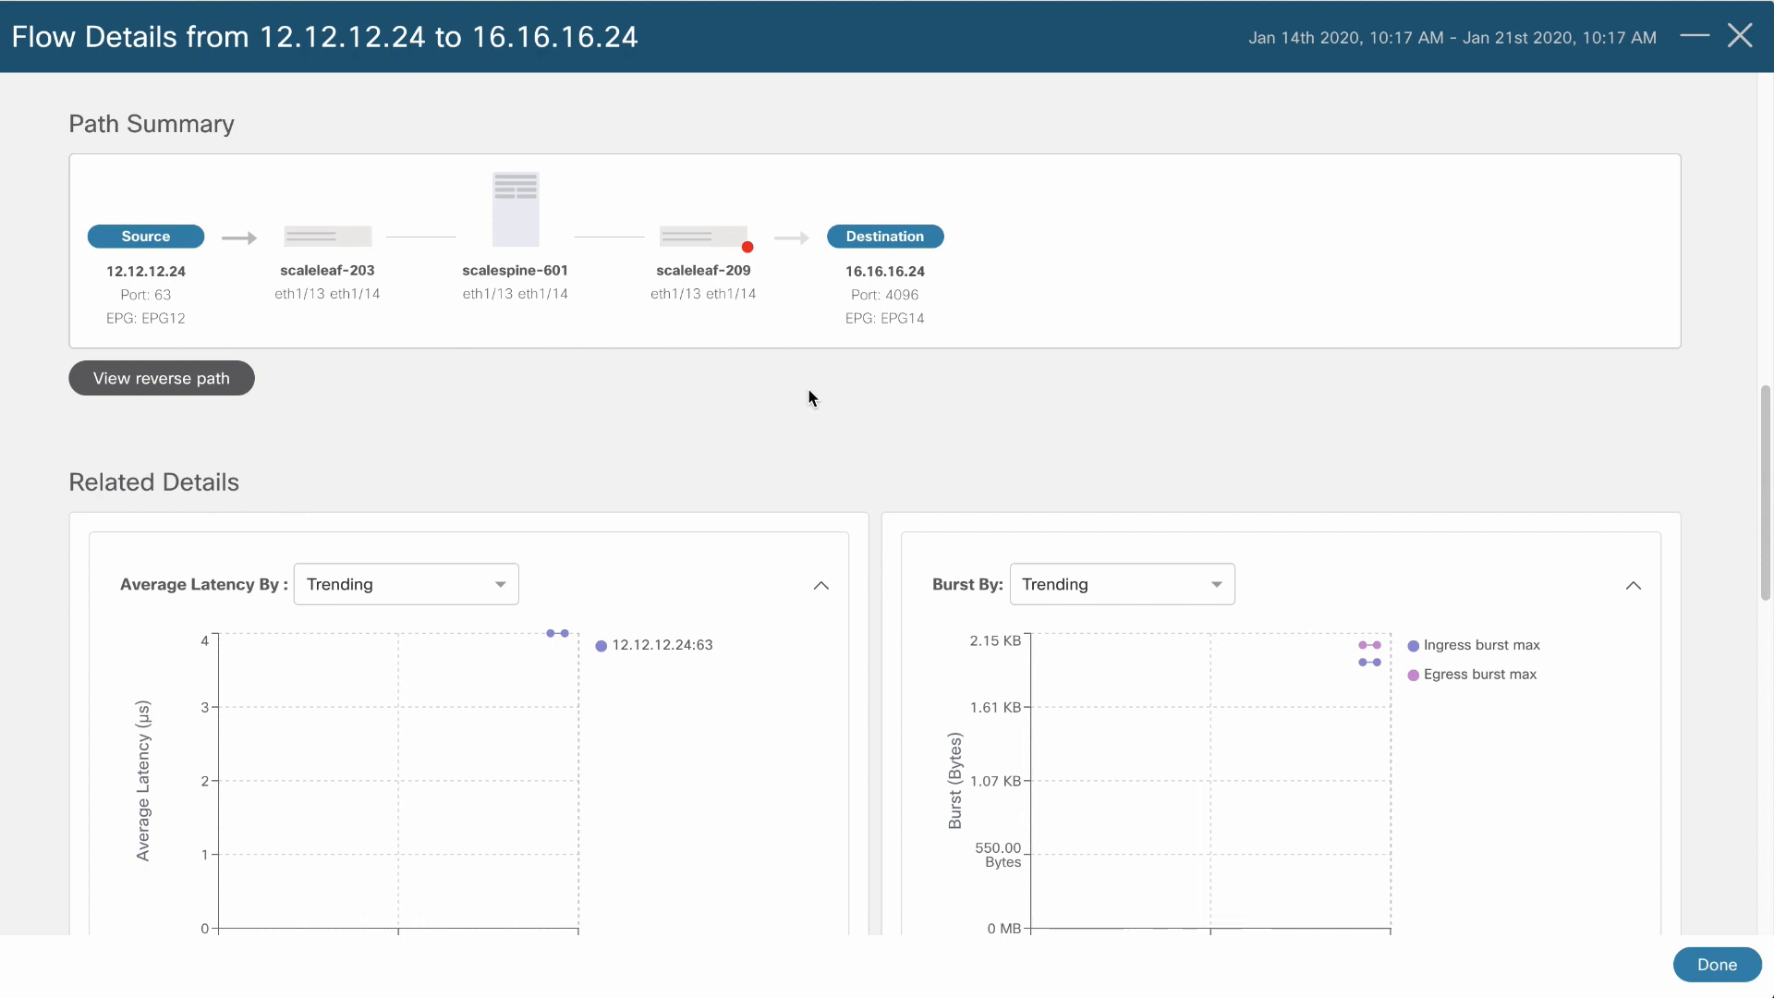
mouse_move(660, 388)
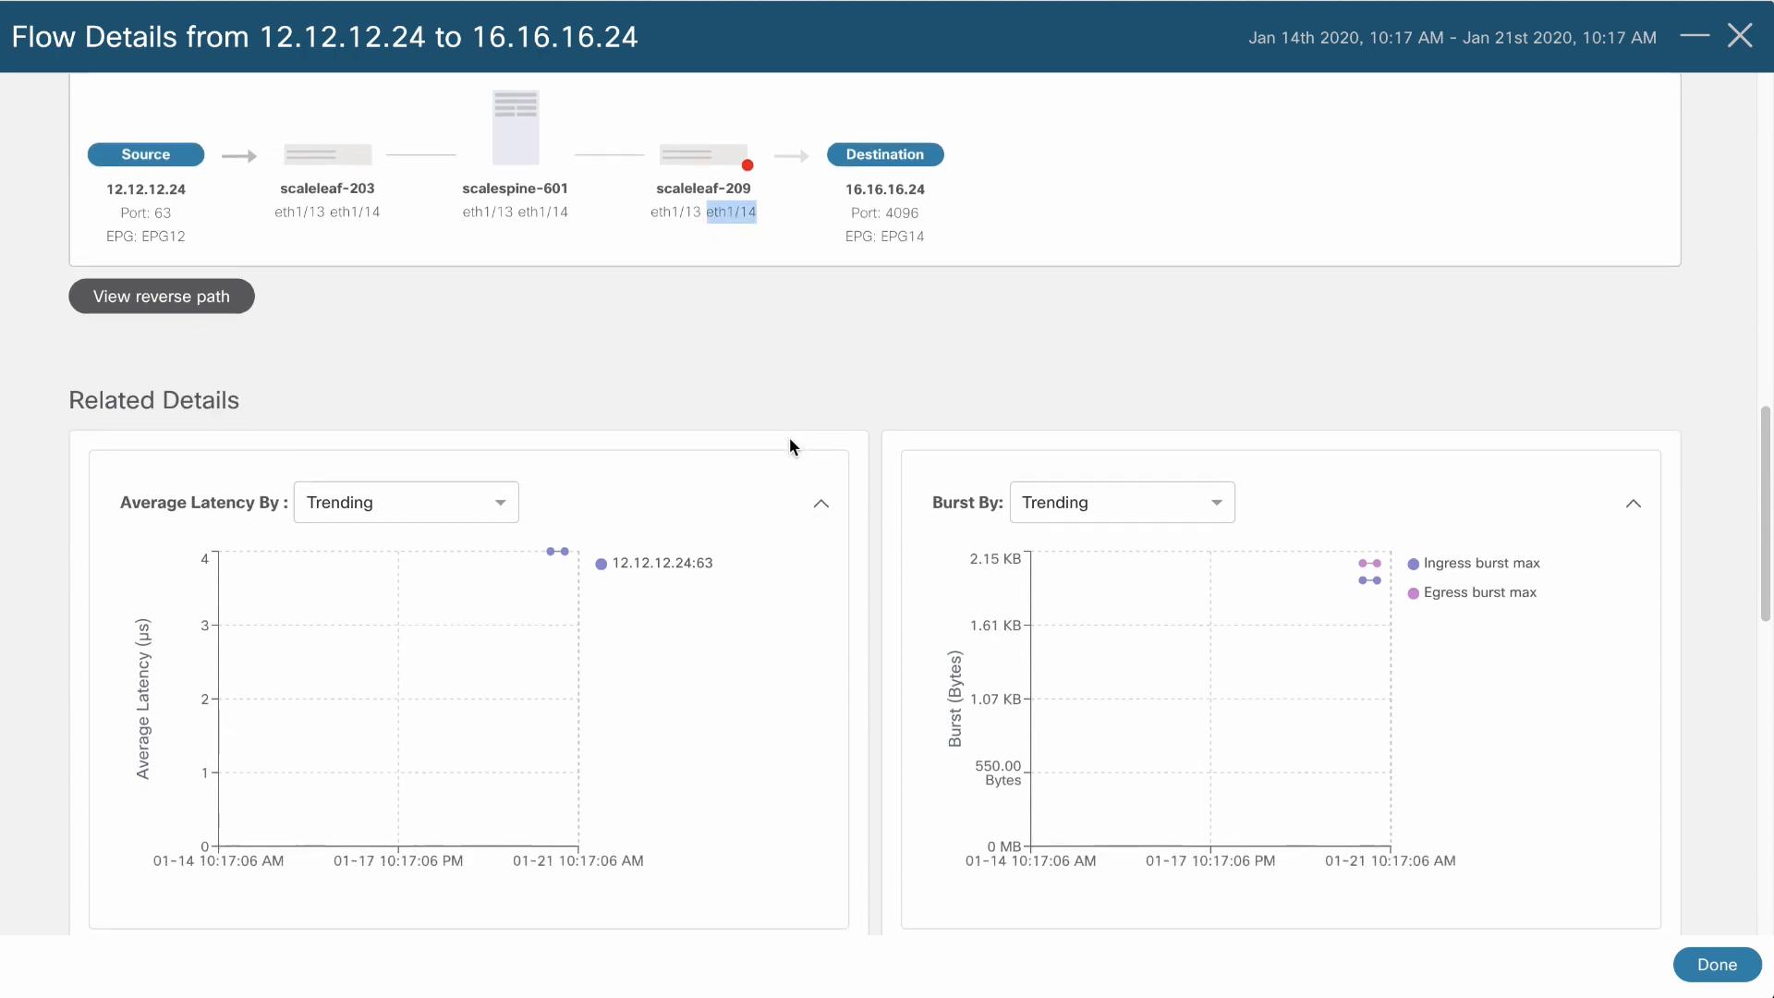
scroll("down", 3)
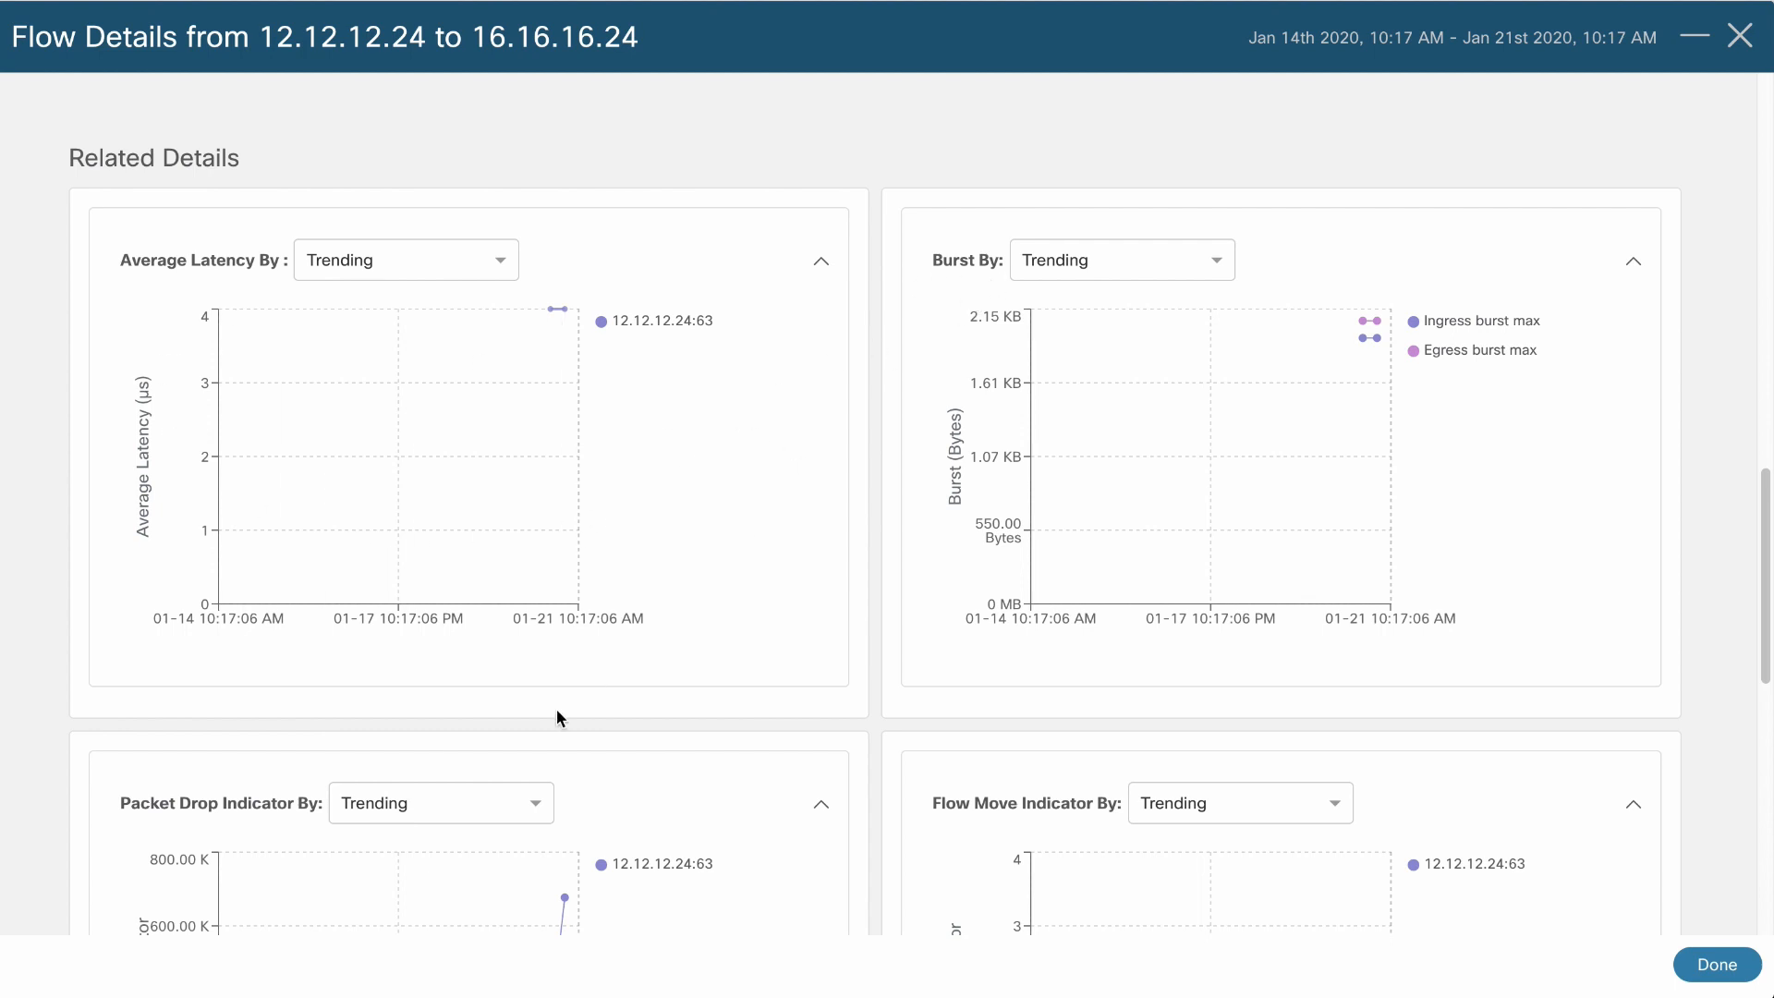
scroll("down", 3)
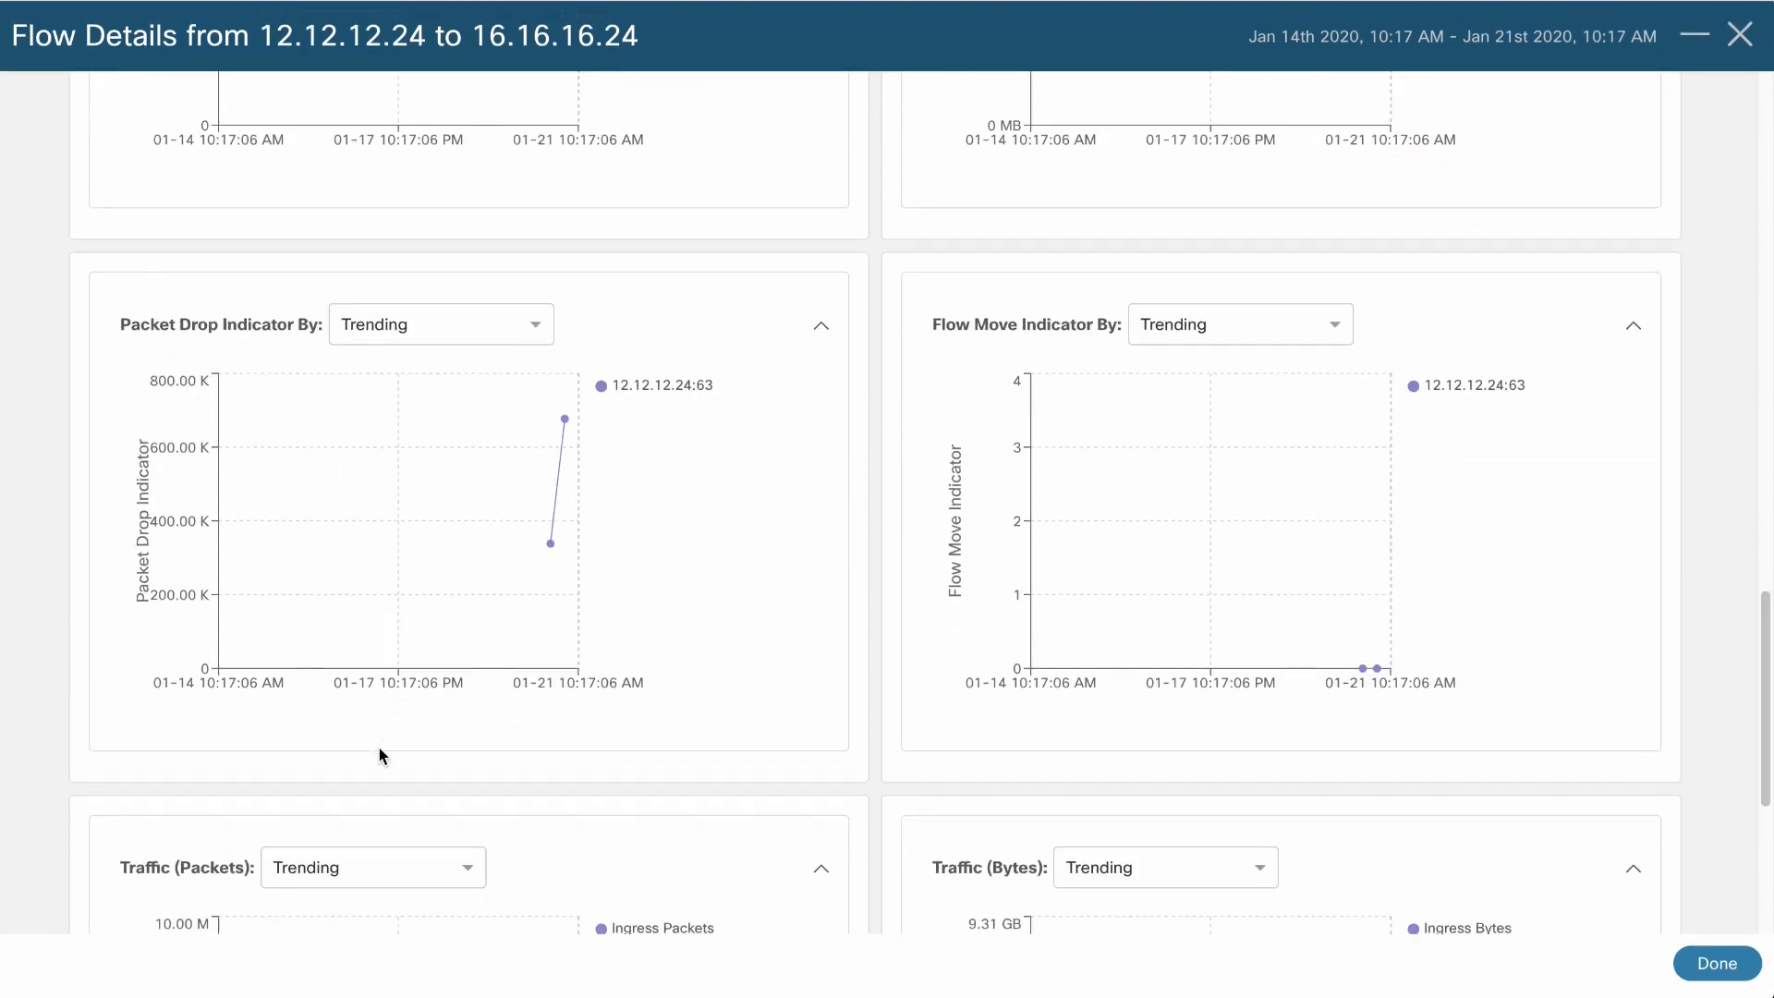
scroll("down", 3)
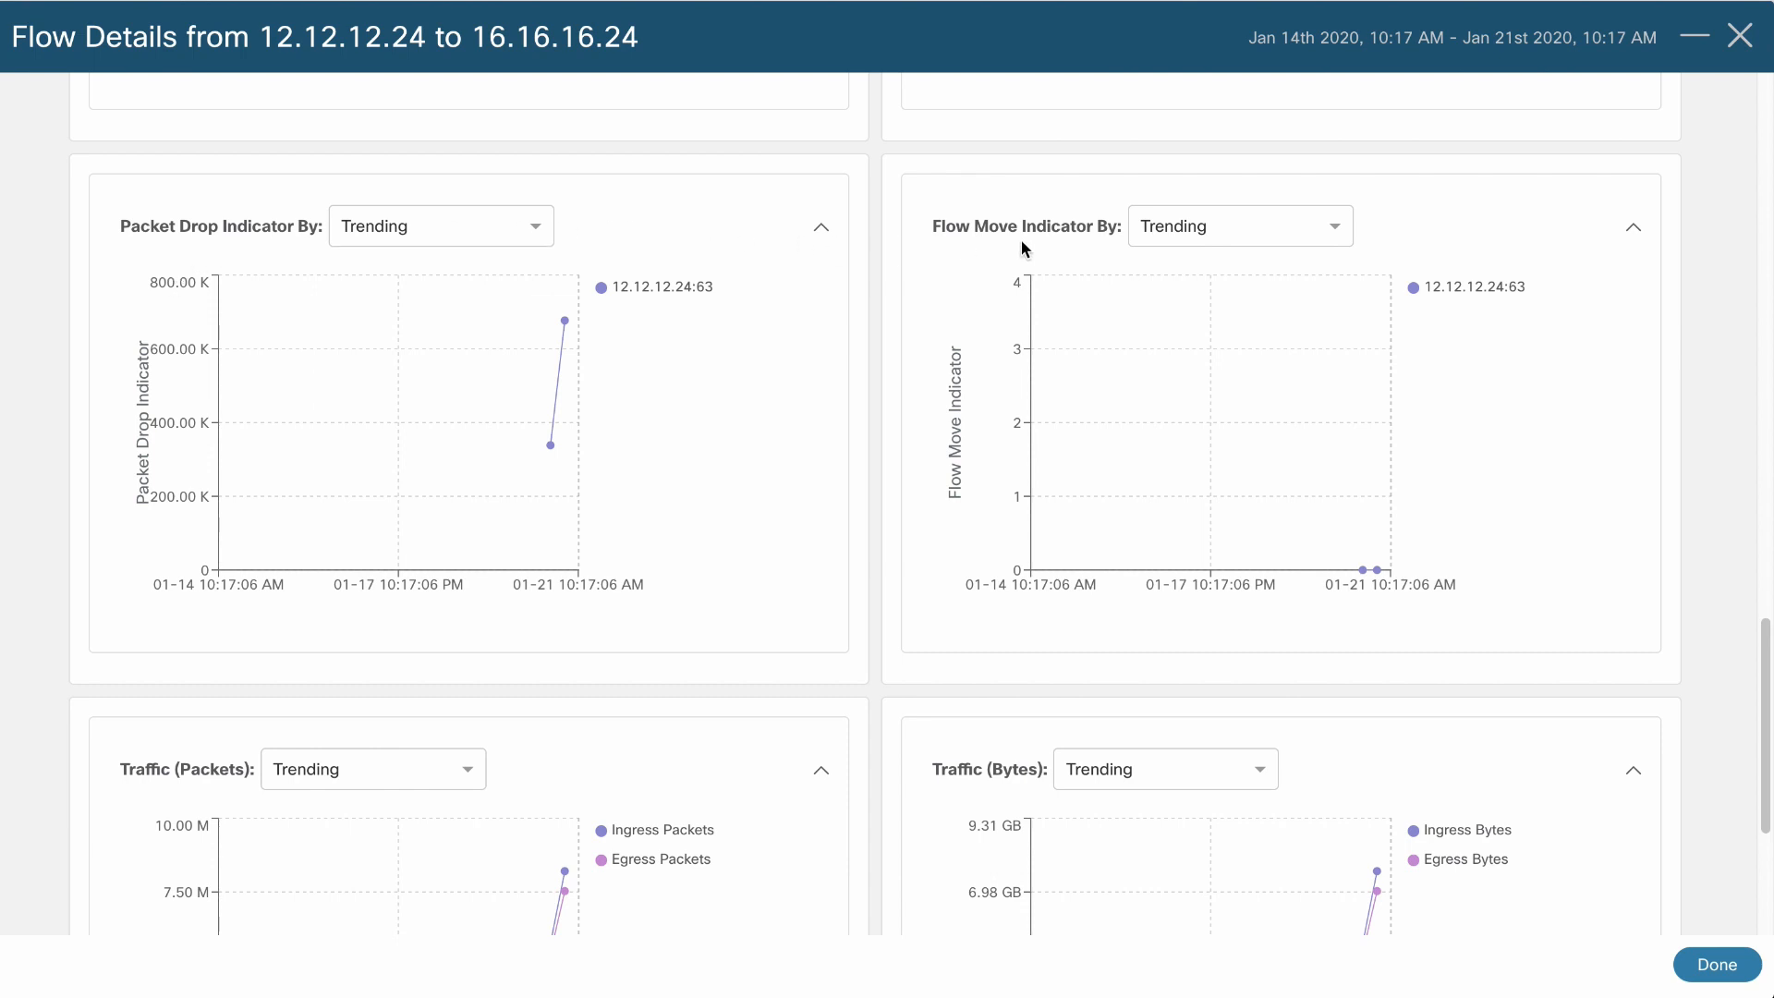
scroll("down", 3)
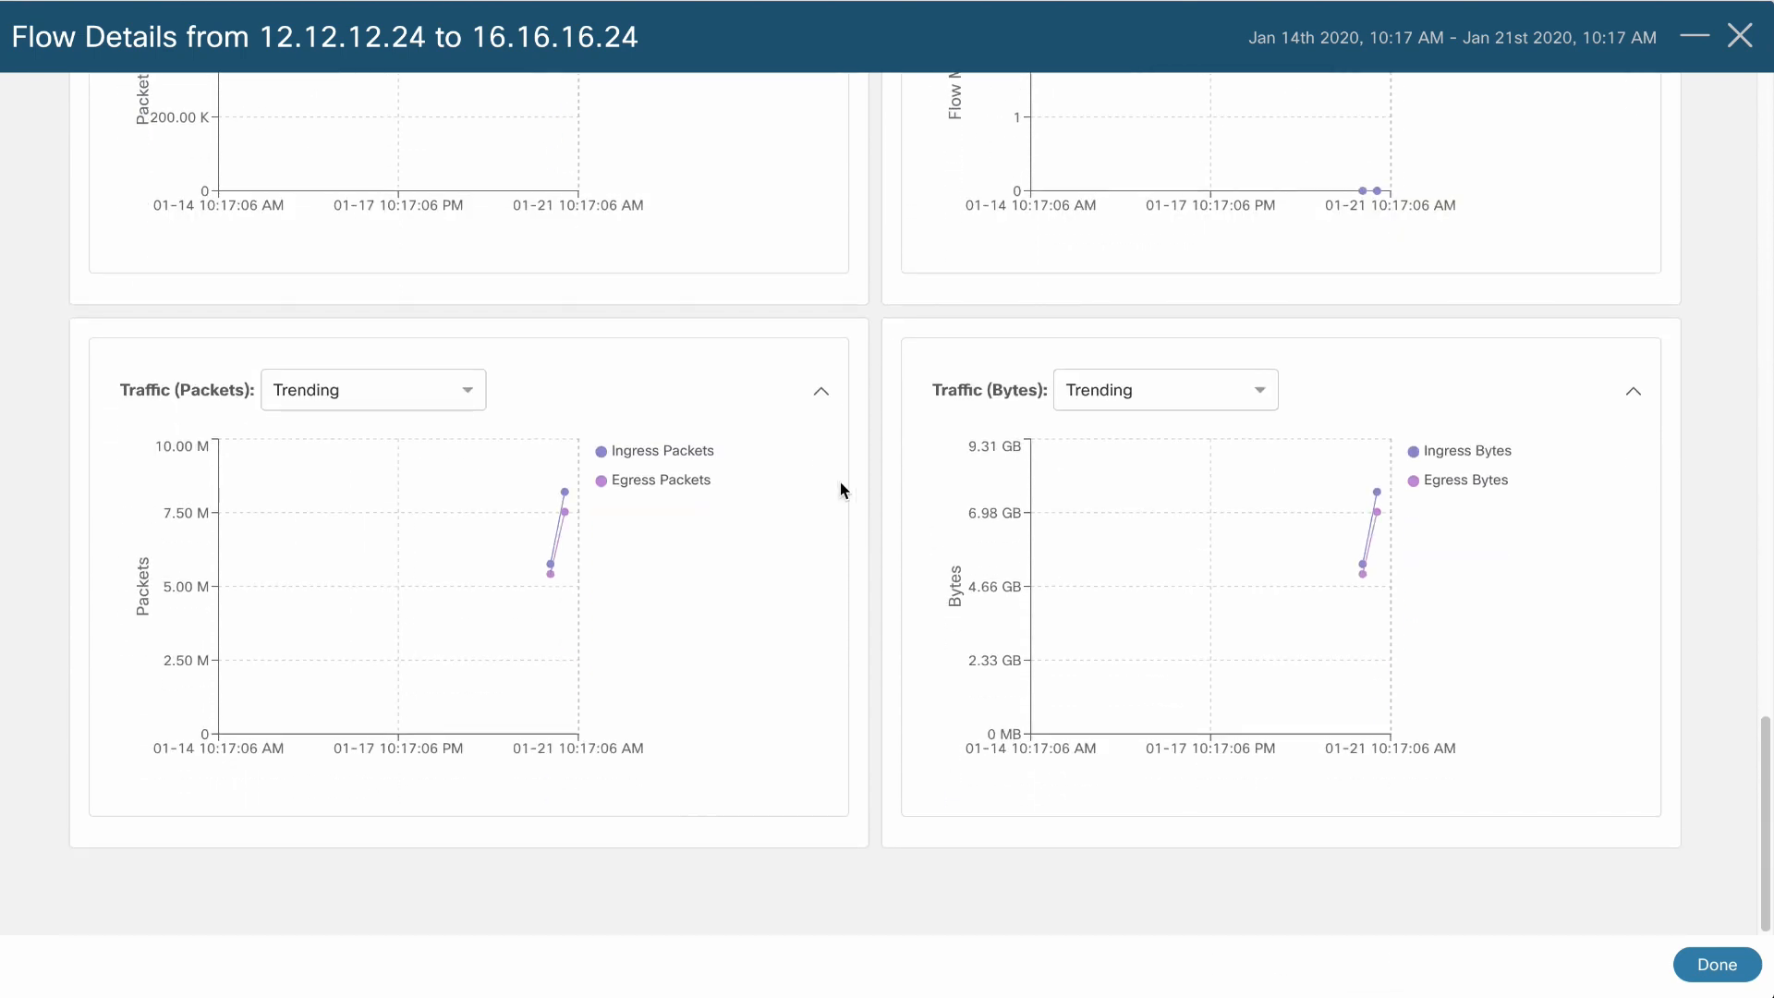
mouse_move(1052, 421)
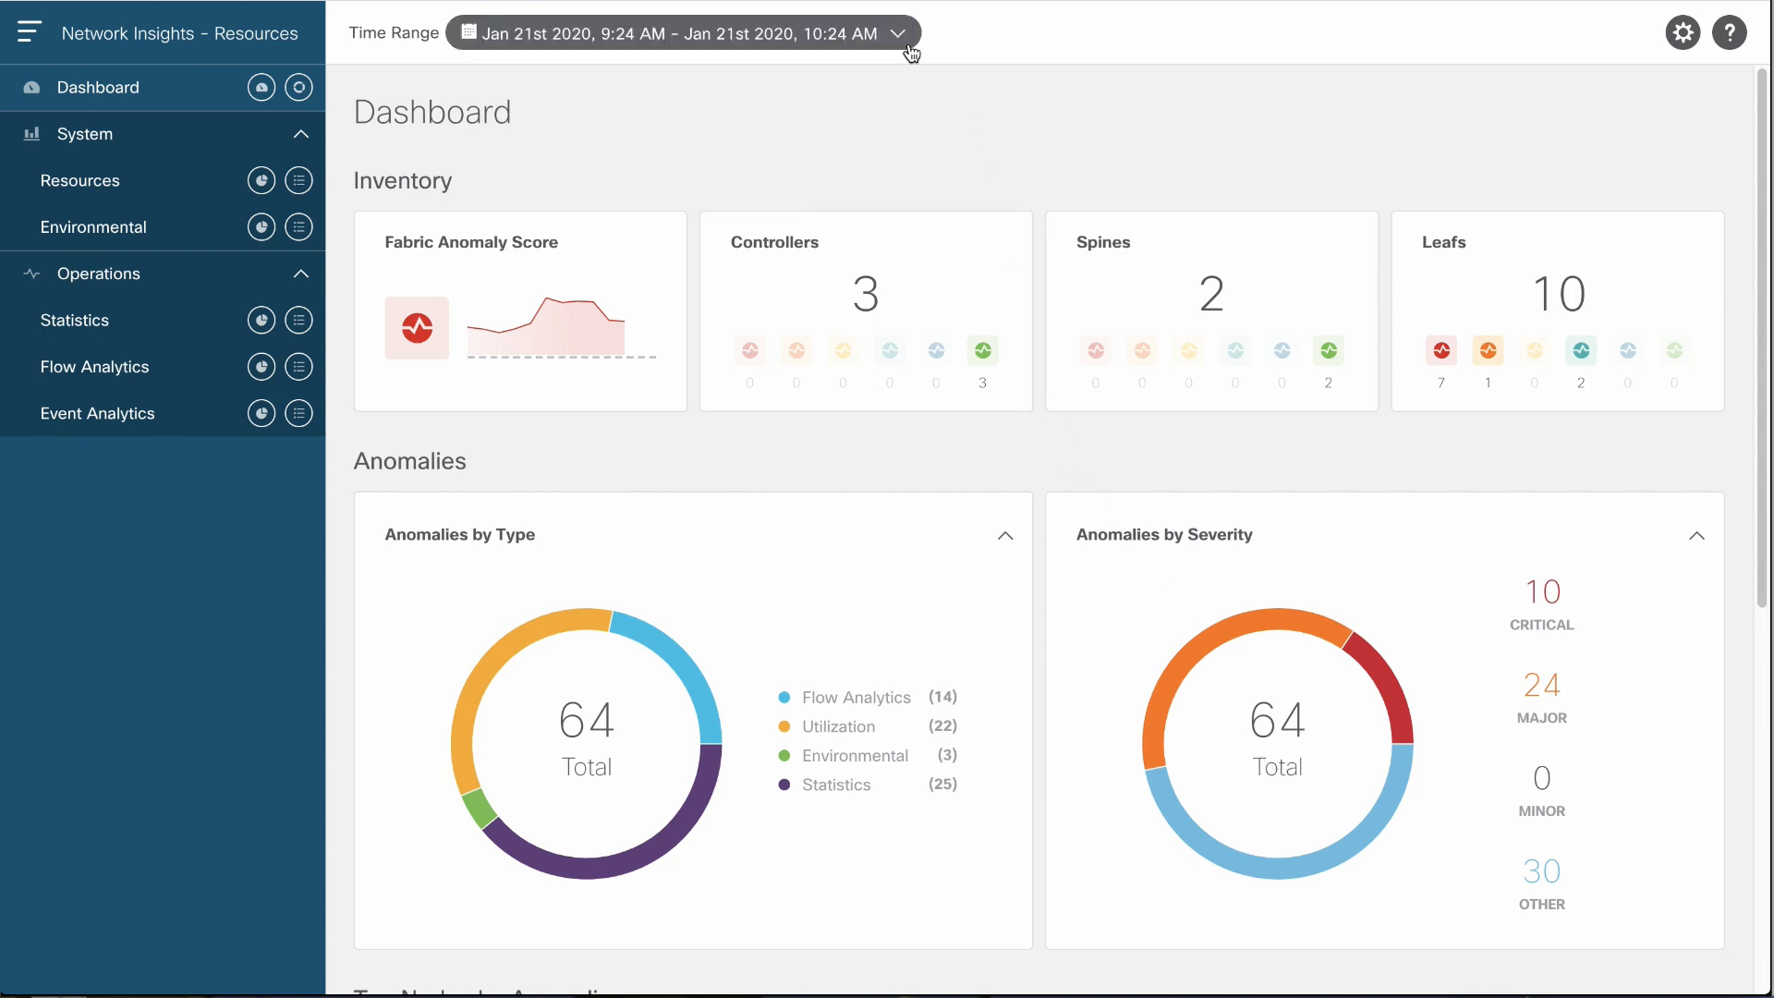
Reopen the time range picker on the dashboard covering Jan 21, 2020.
left_click(682, 34)
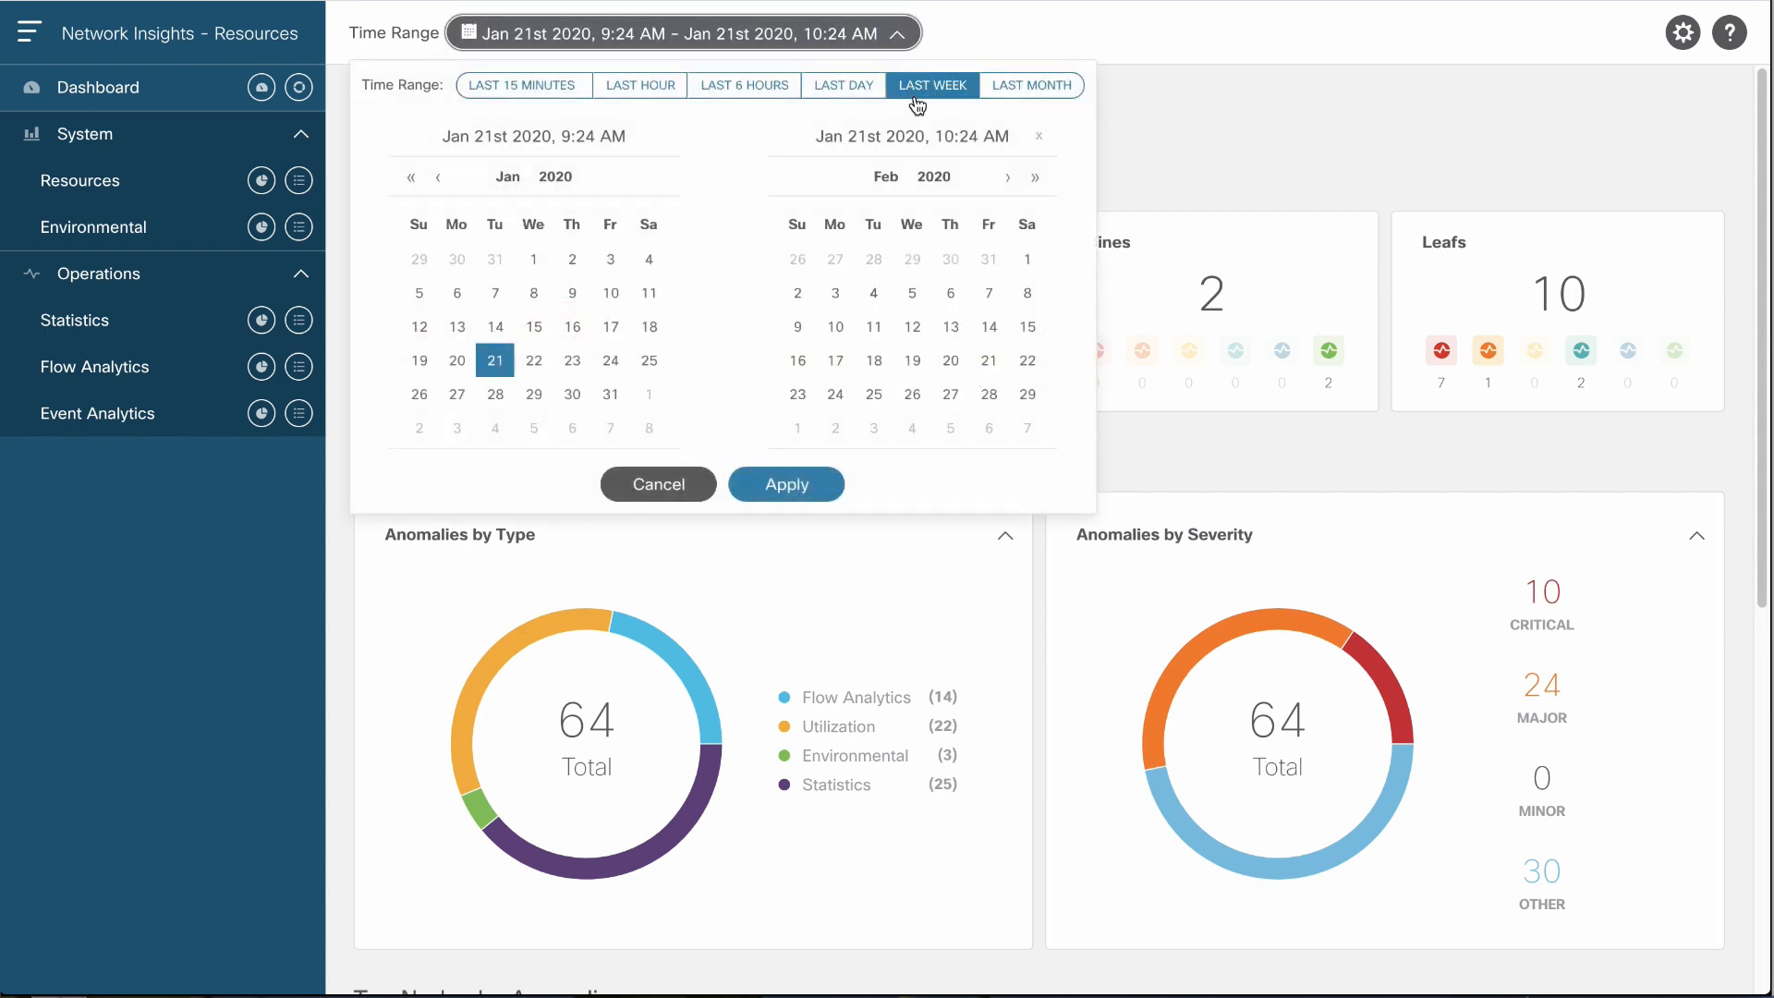
Apply the Last Week range and browse the Flow Analytics anomalies toward scaleleaf-201's latency anomaly.
left_click(931, 85)
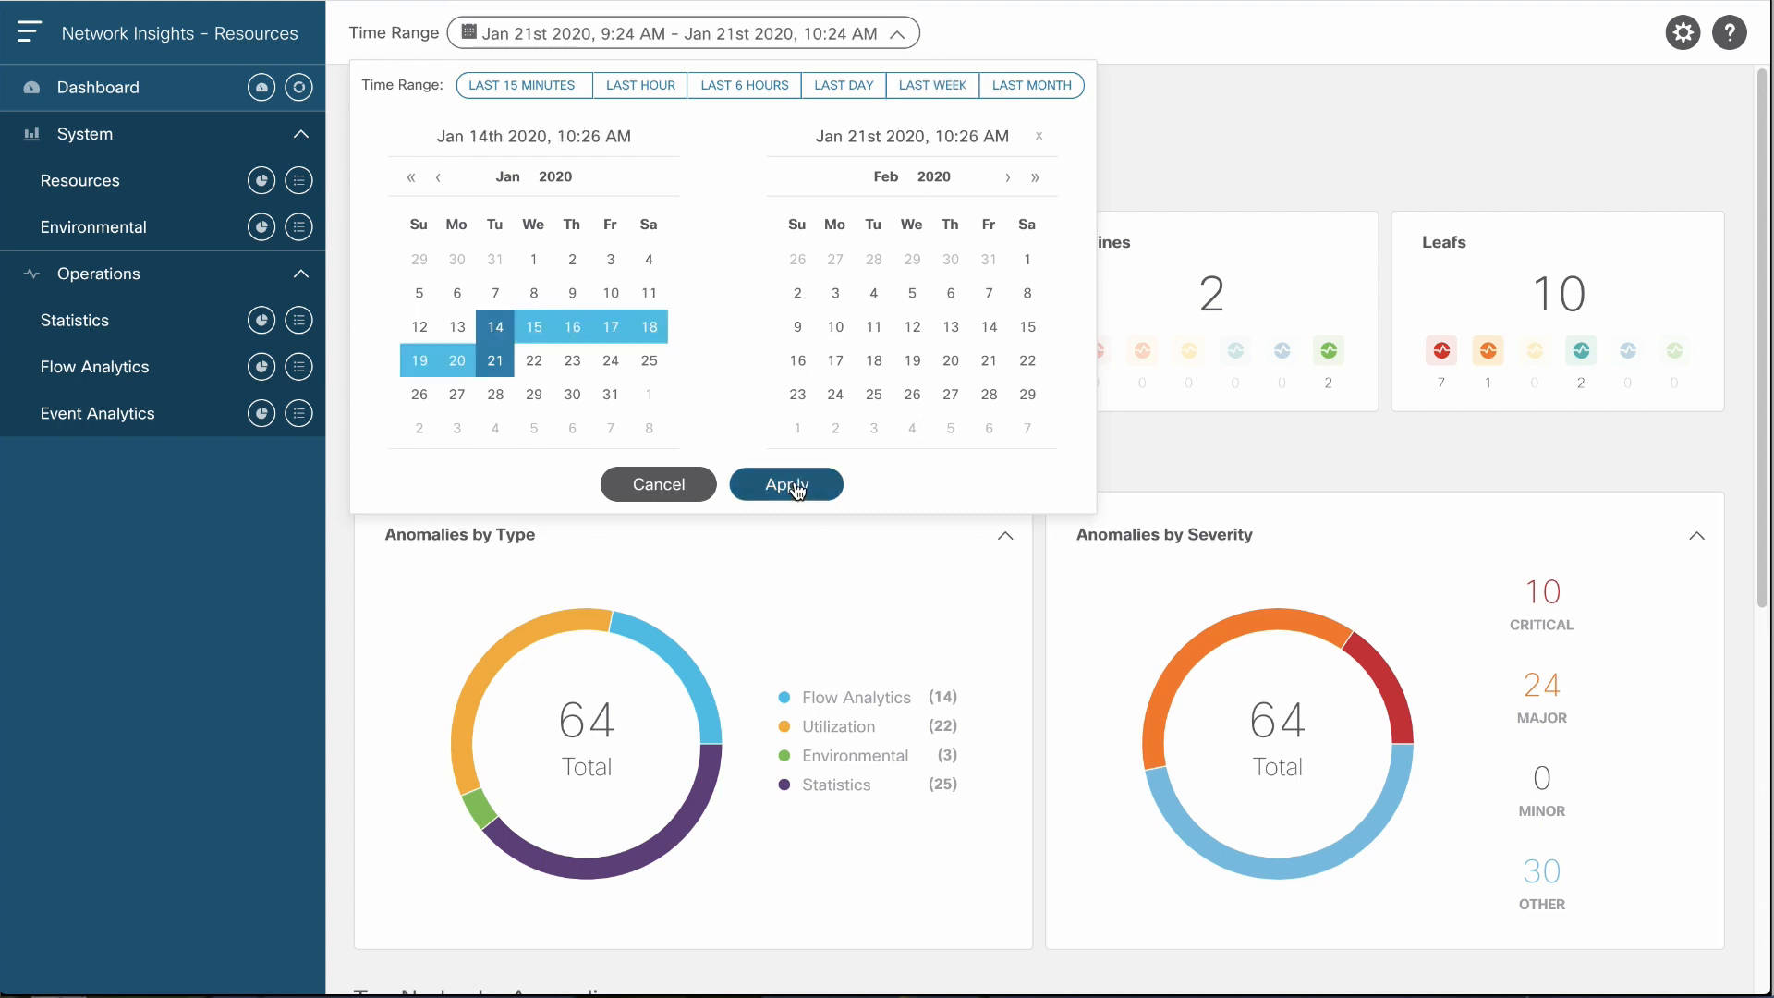
left_click(785, 484)
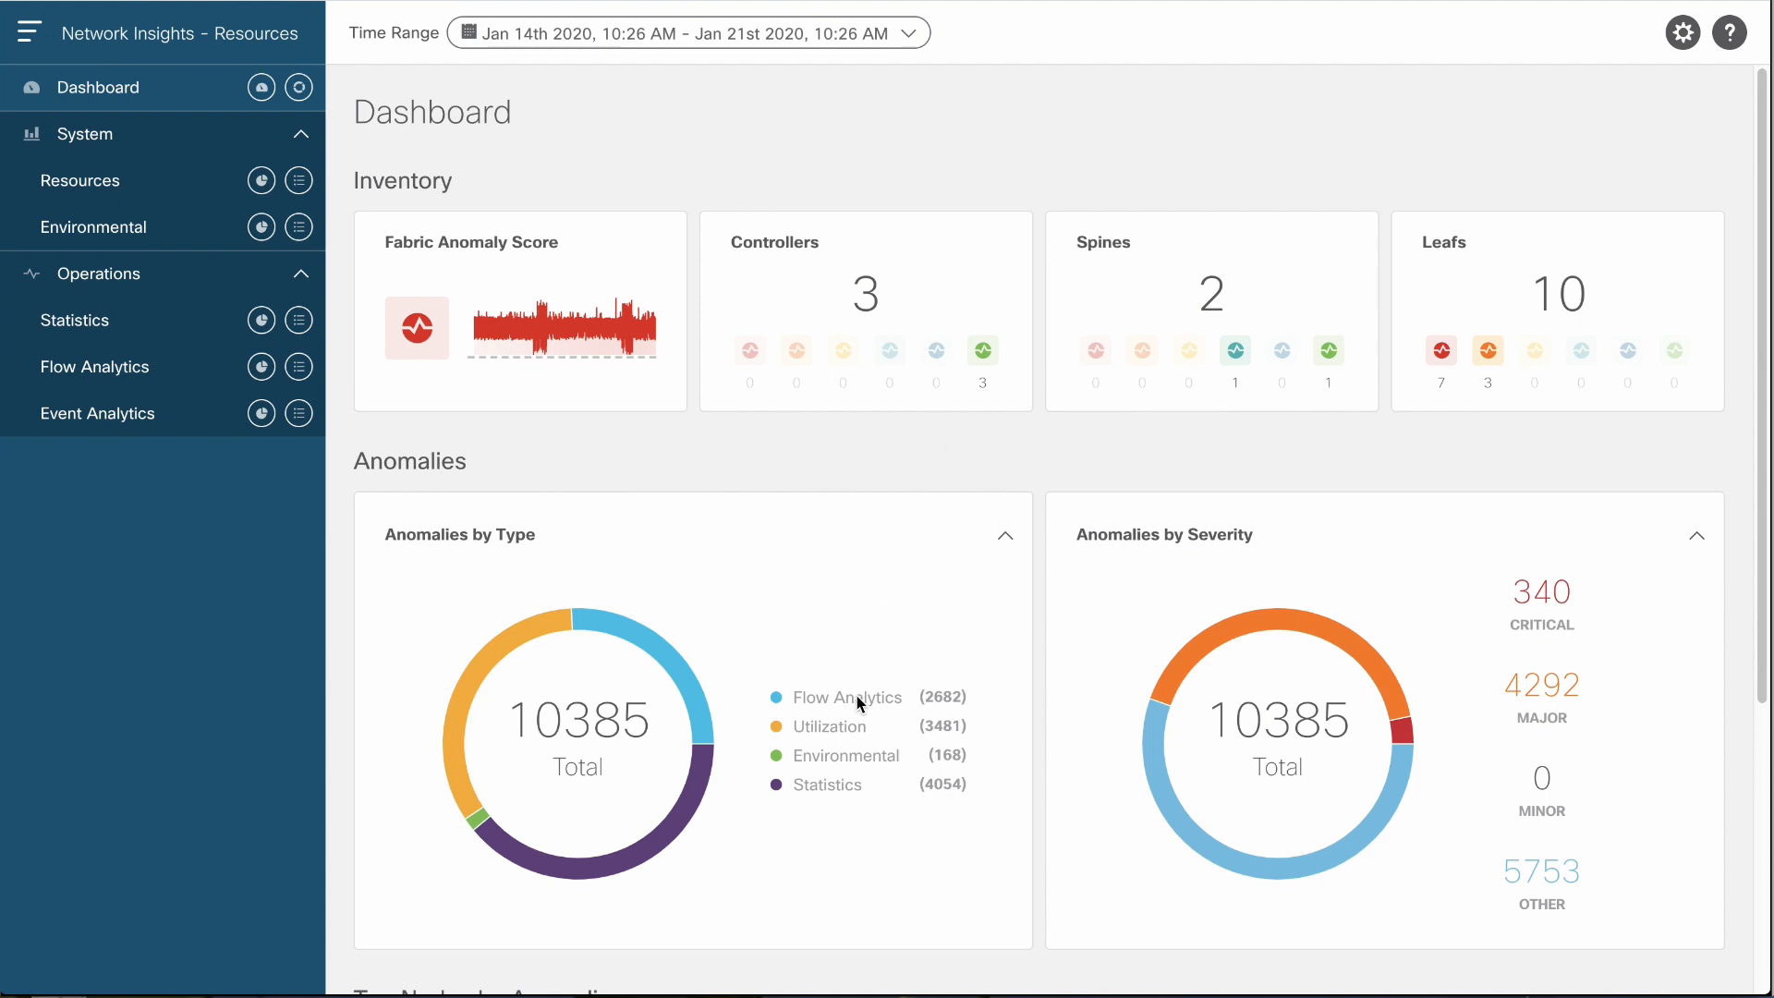
left_click(850, 697)
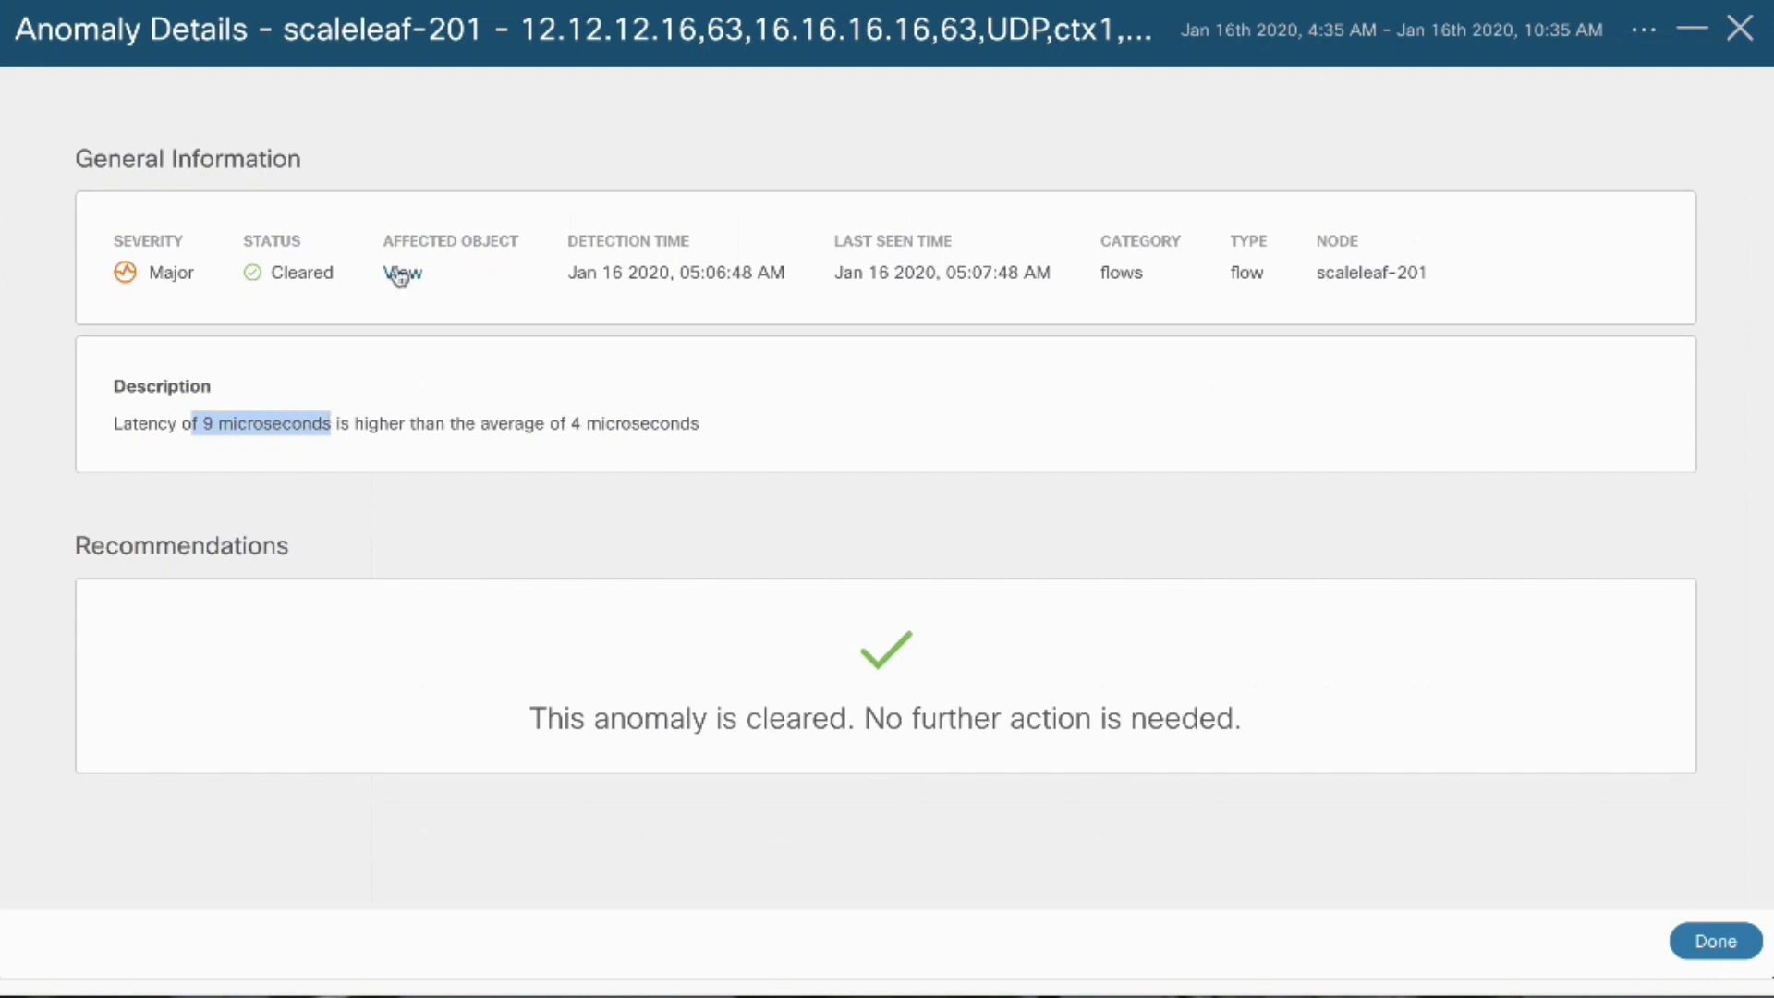
View the affected flow 12.12.12.16 to 16.16.16.16 and highlight its packet drop indicator.
left_click(401, 273)
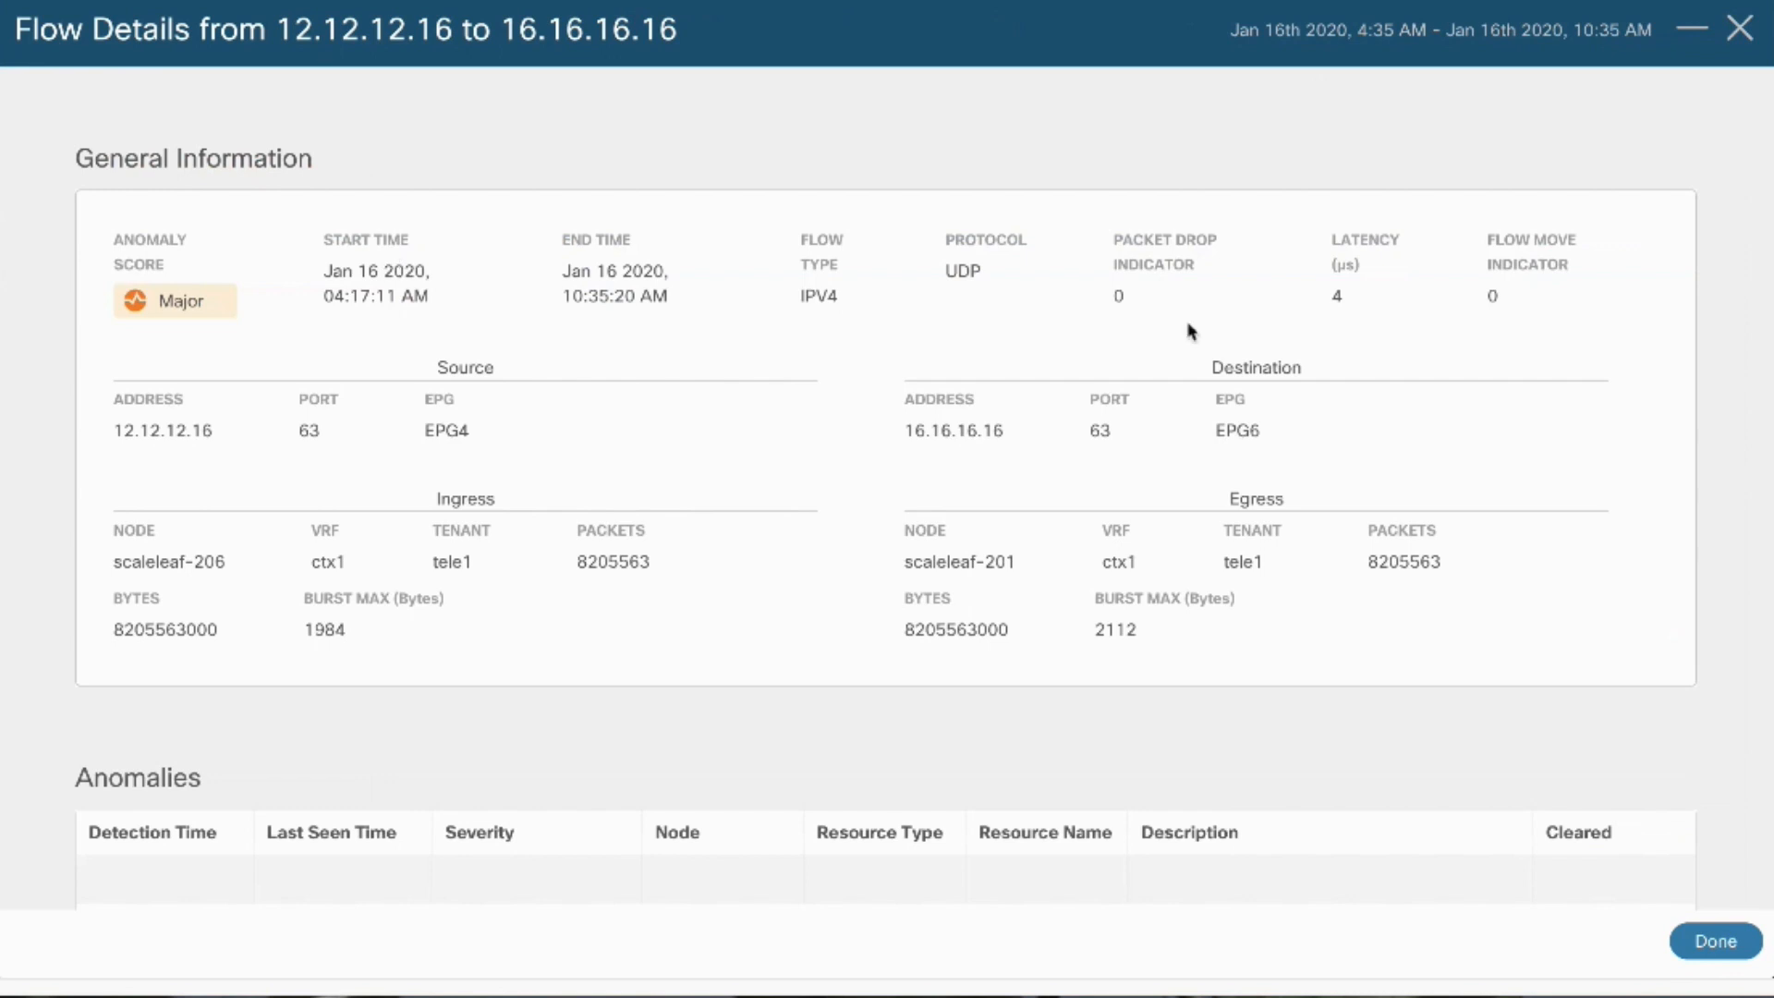
double_click(1118, 289)
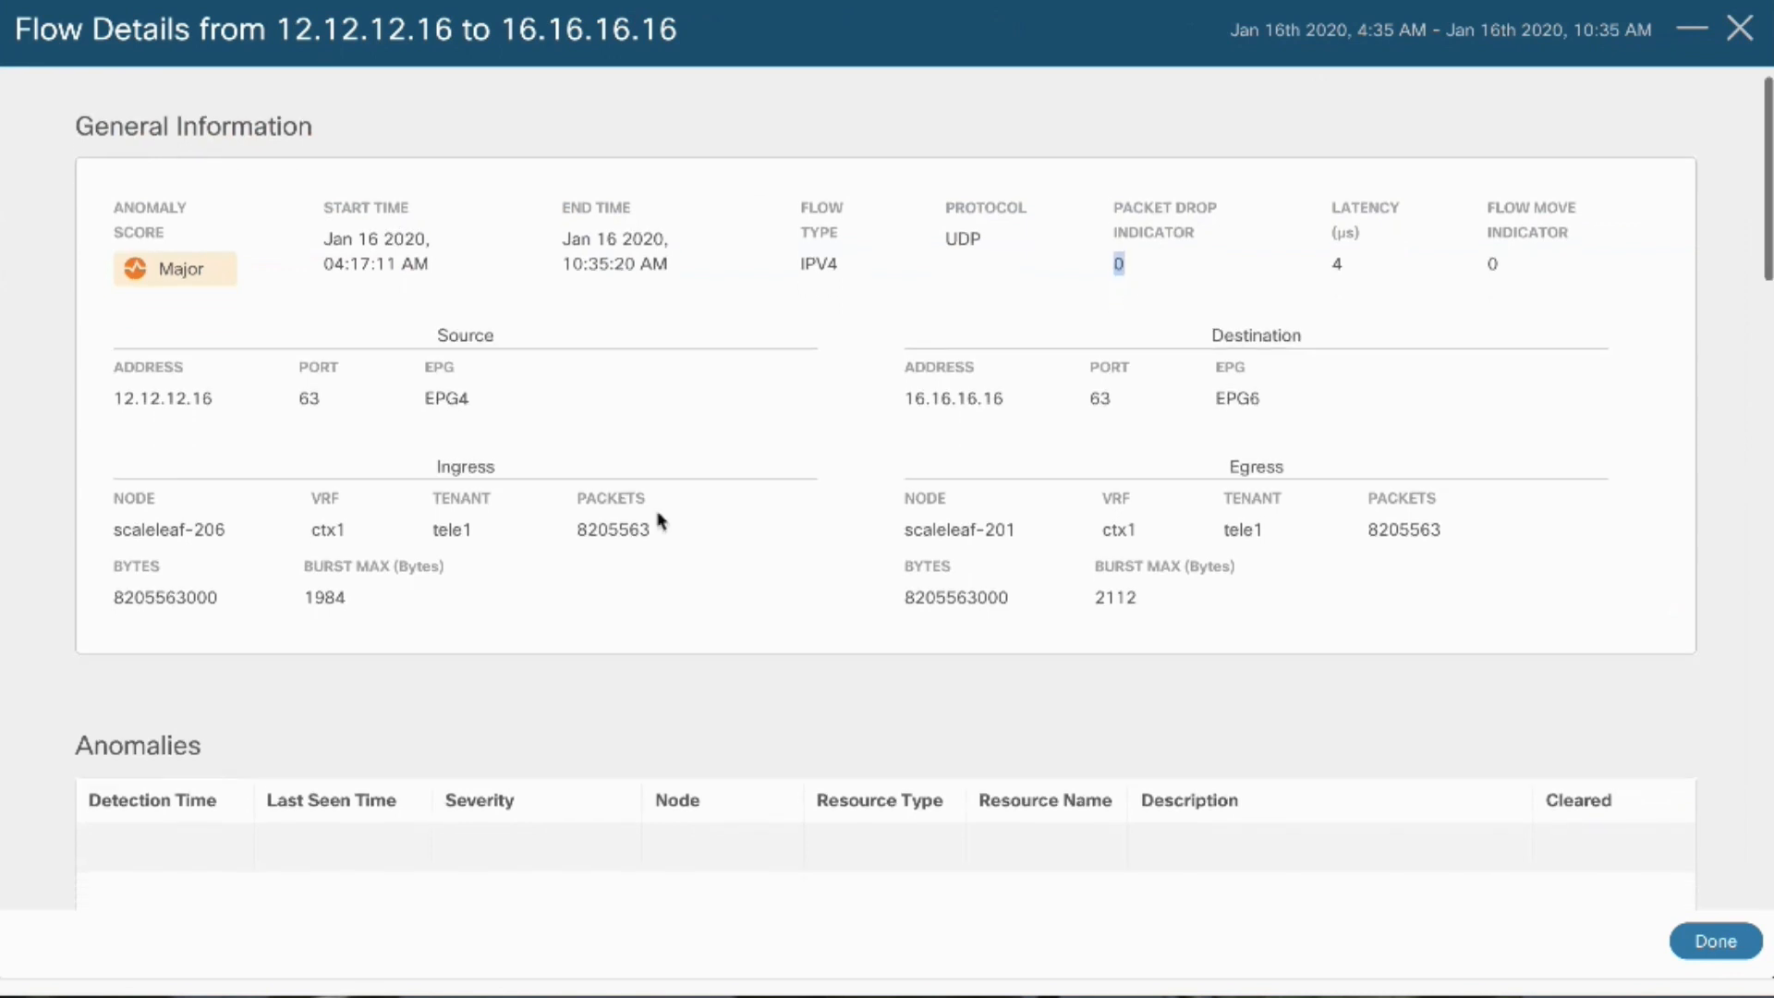
scroll("down", 3)
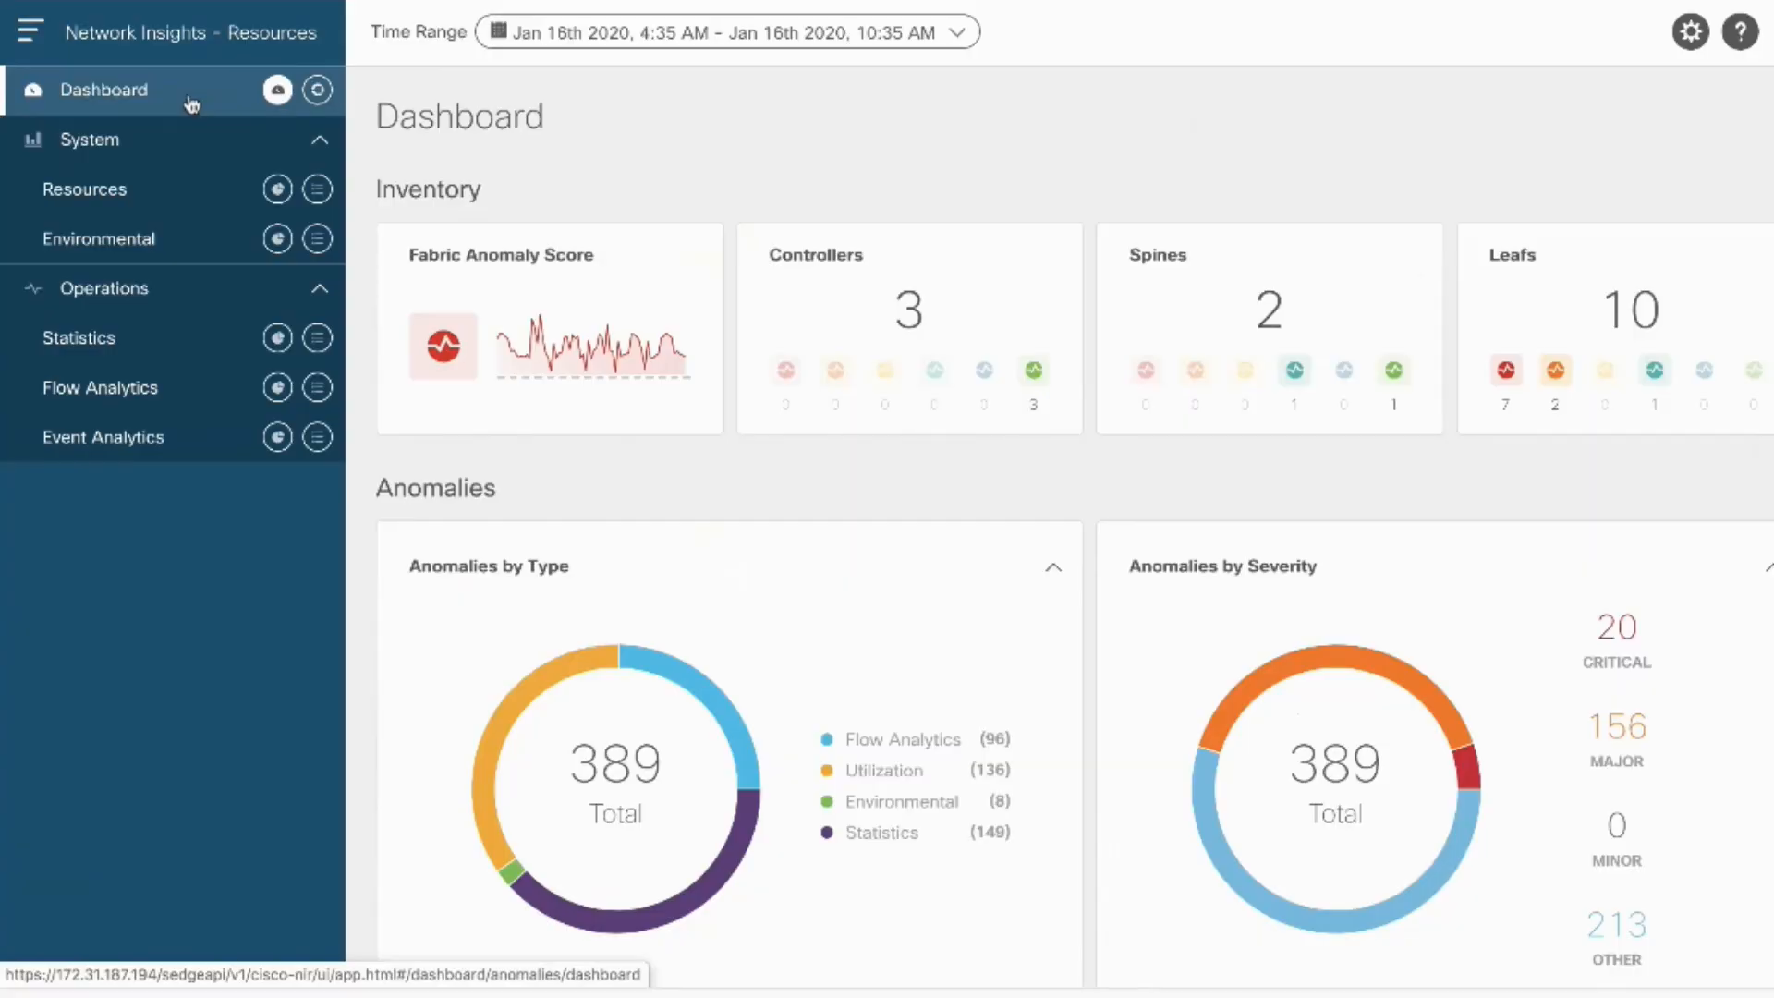
Set the time range to Last Hour, Jan 16 9:47–10:47 AM, and review the 93-anomaly dashboard.
left_click(724, 31)
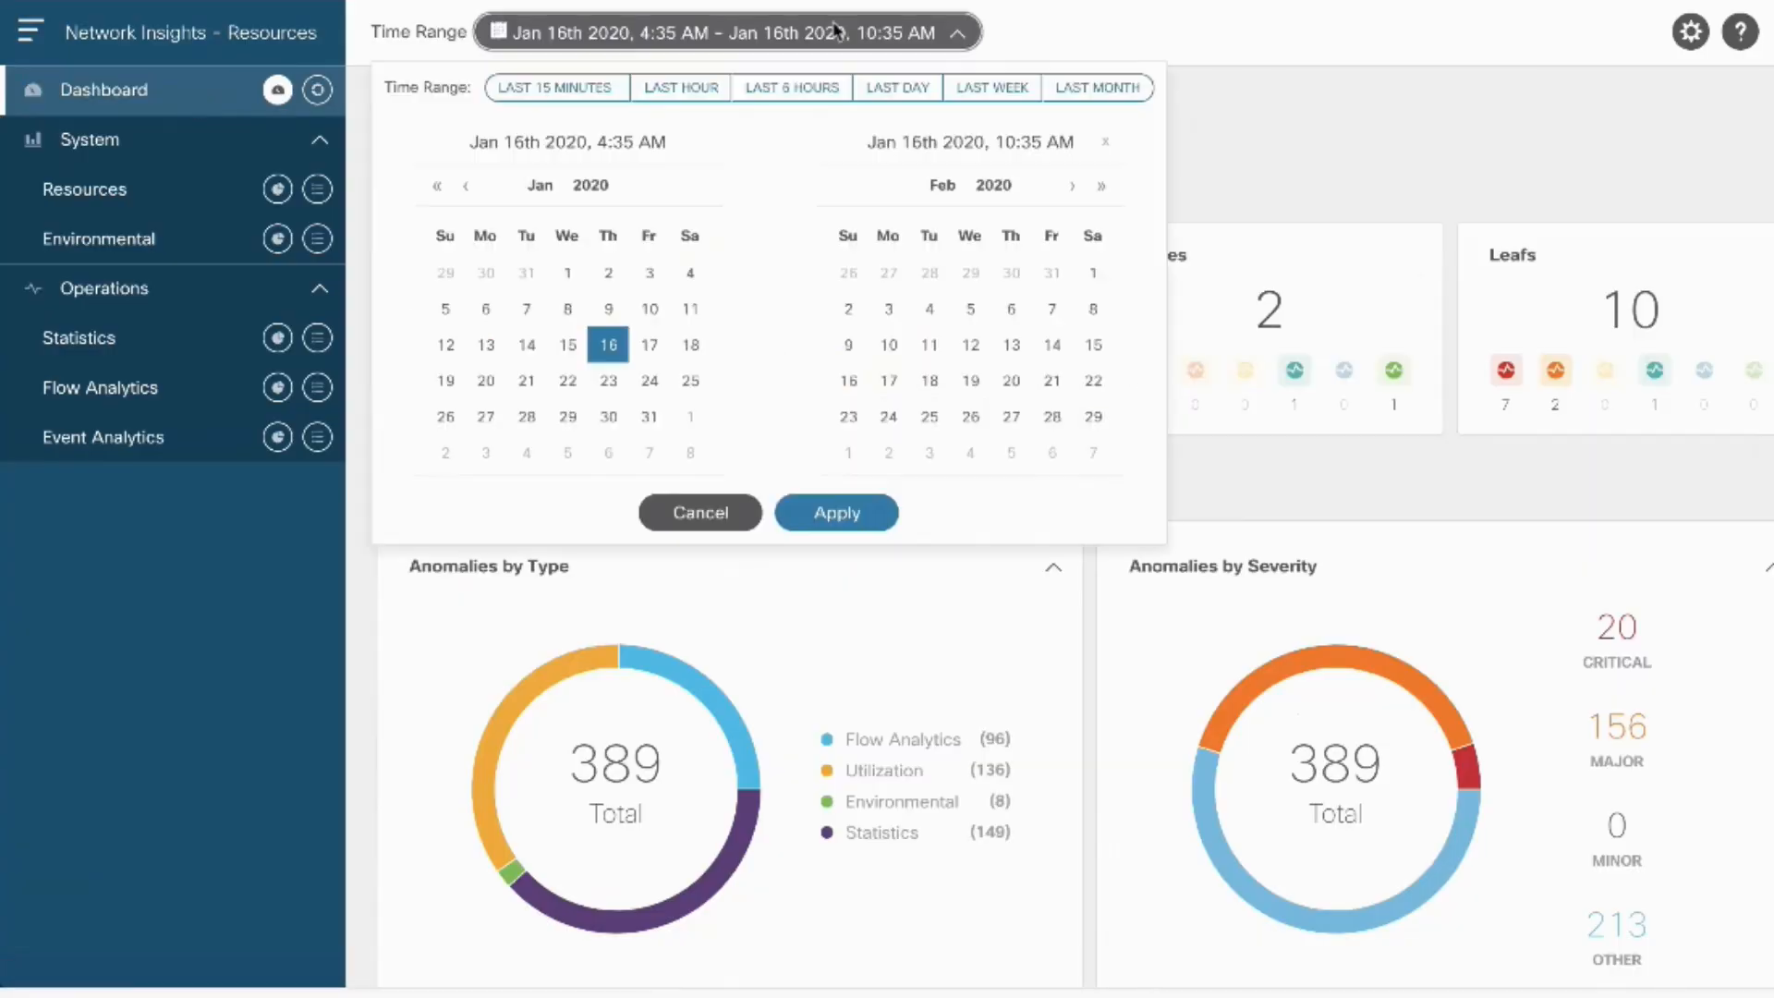
mouse_move(793, 87)
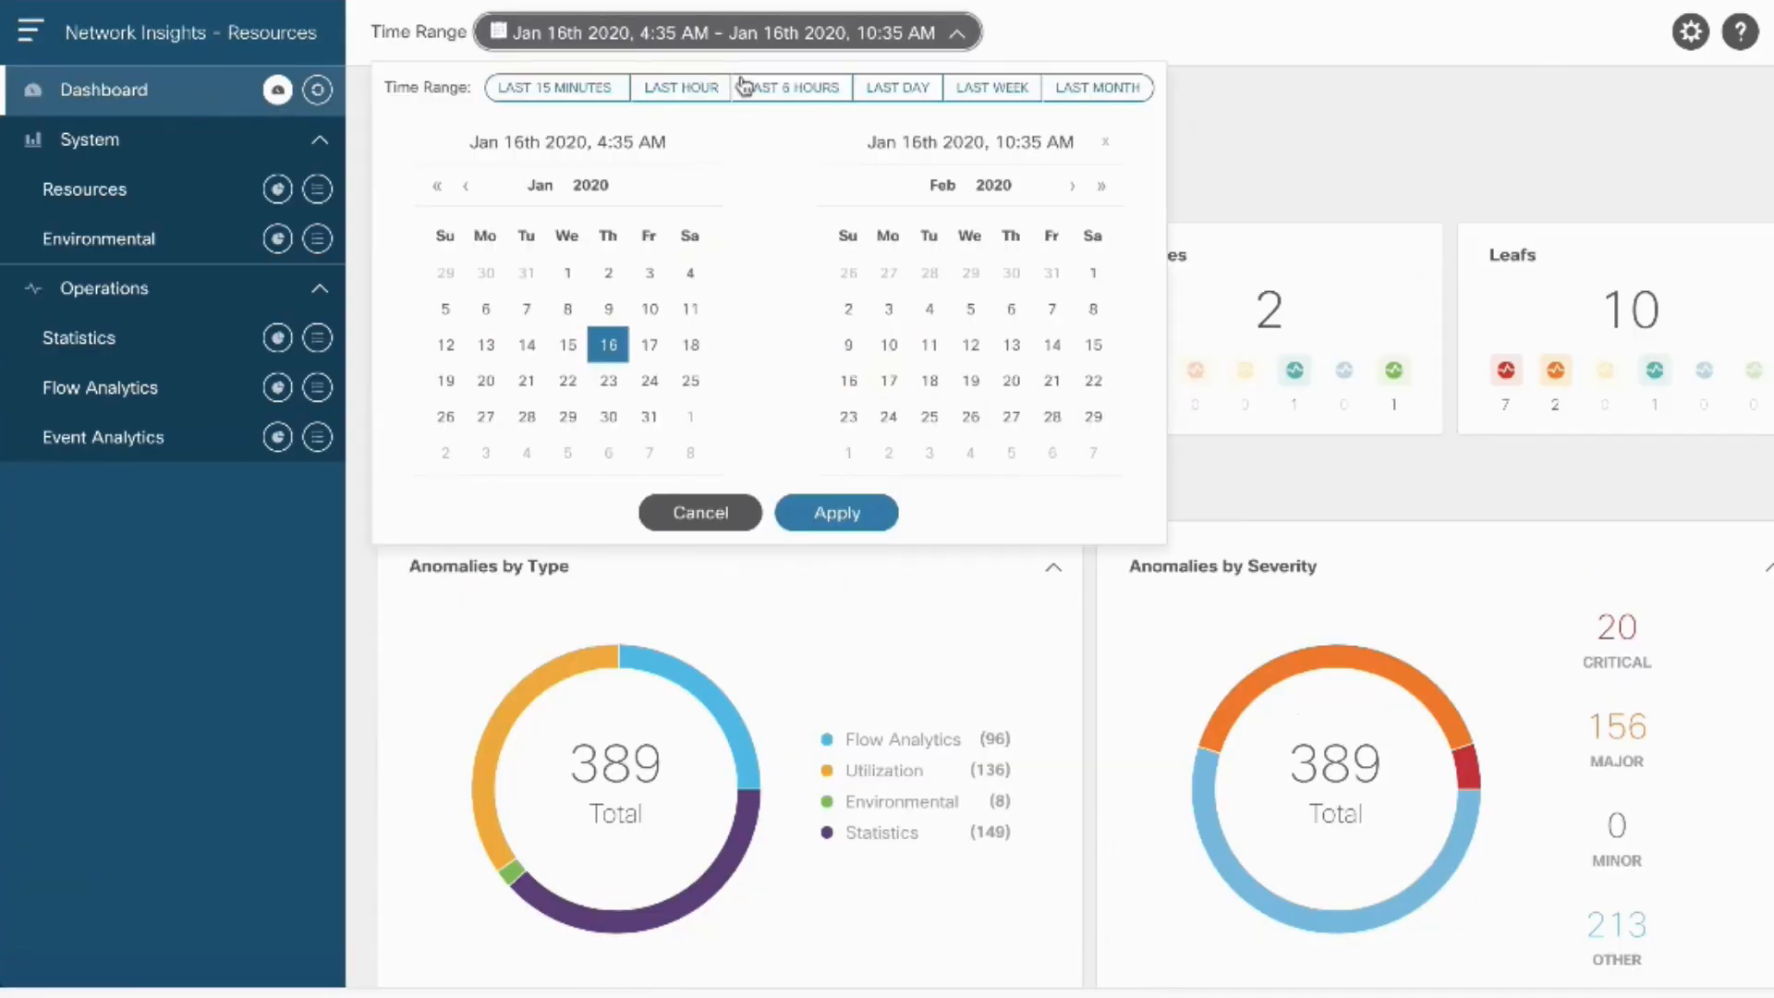
left_click(835, 512)
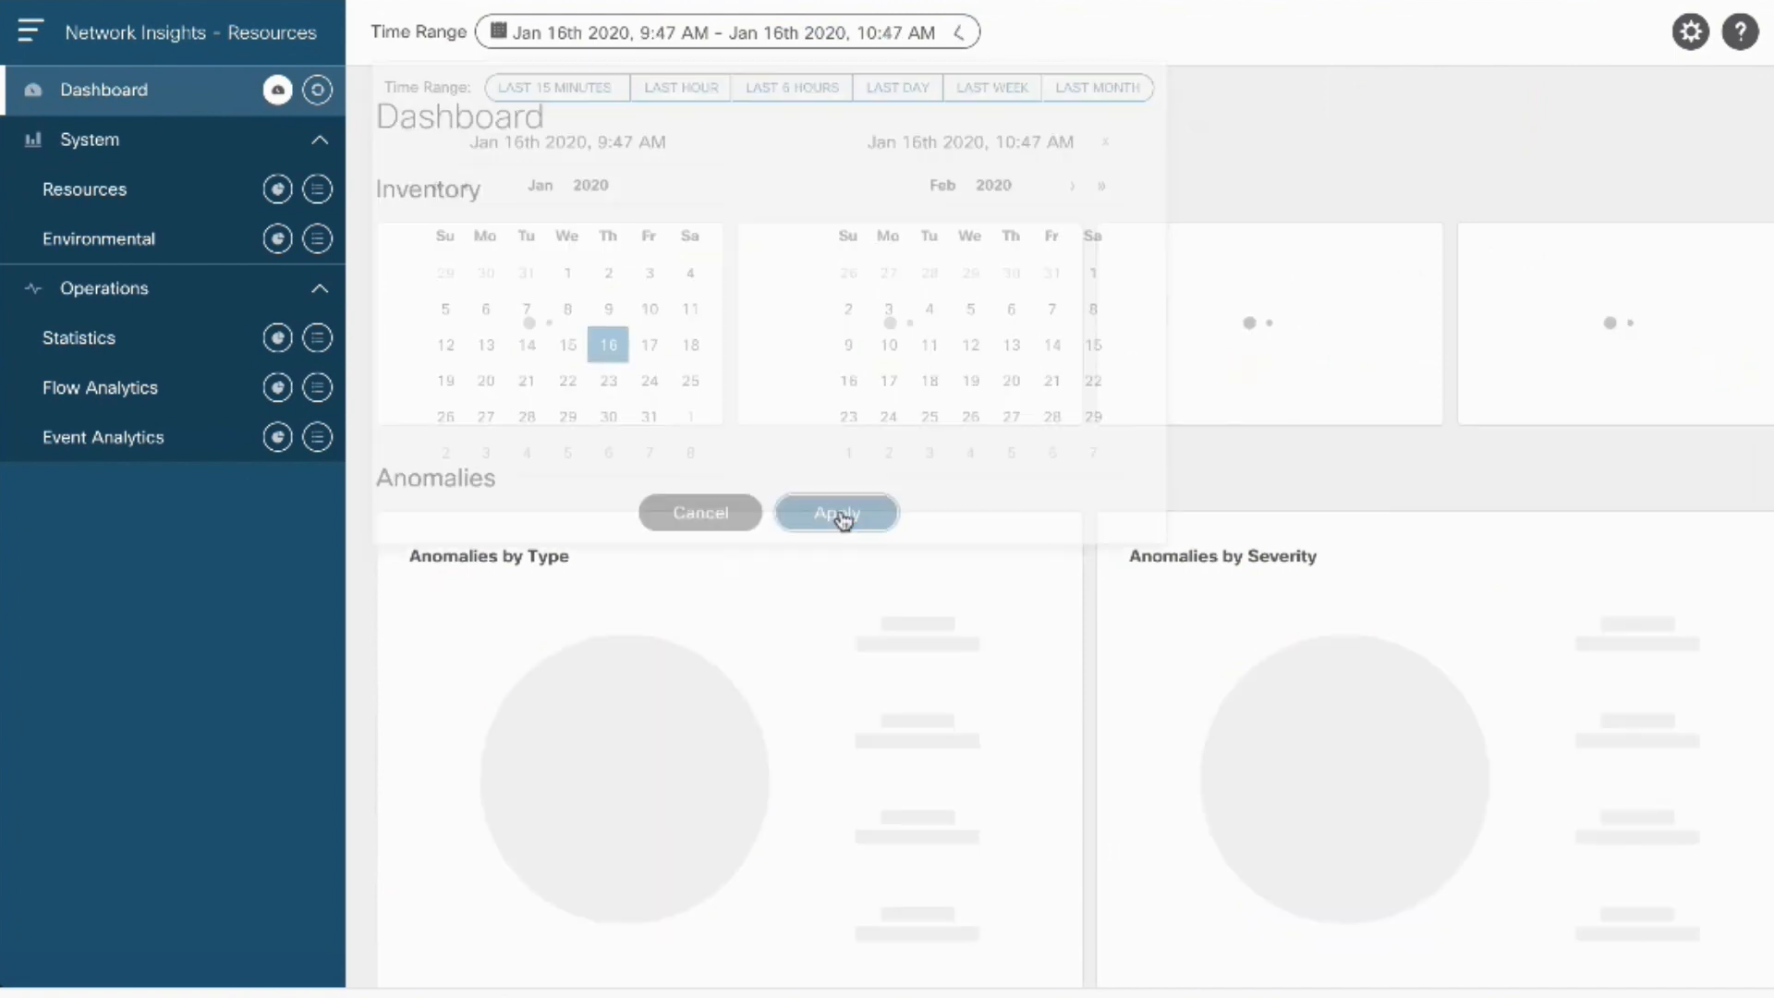
left_click(835, 512)
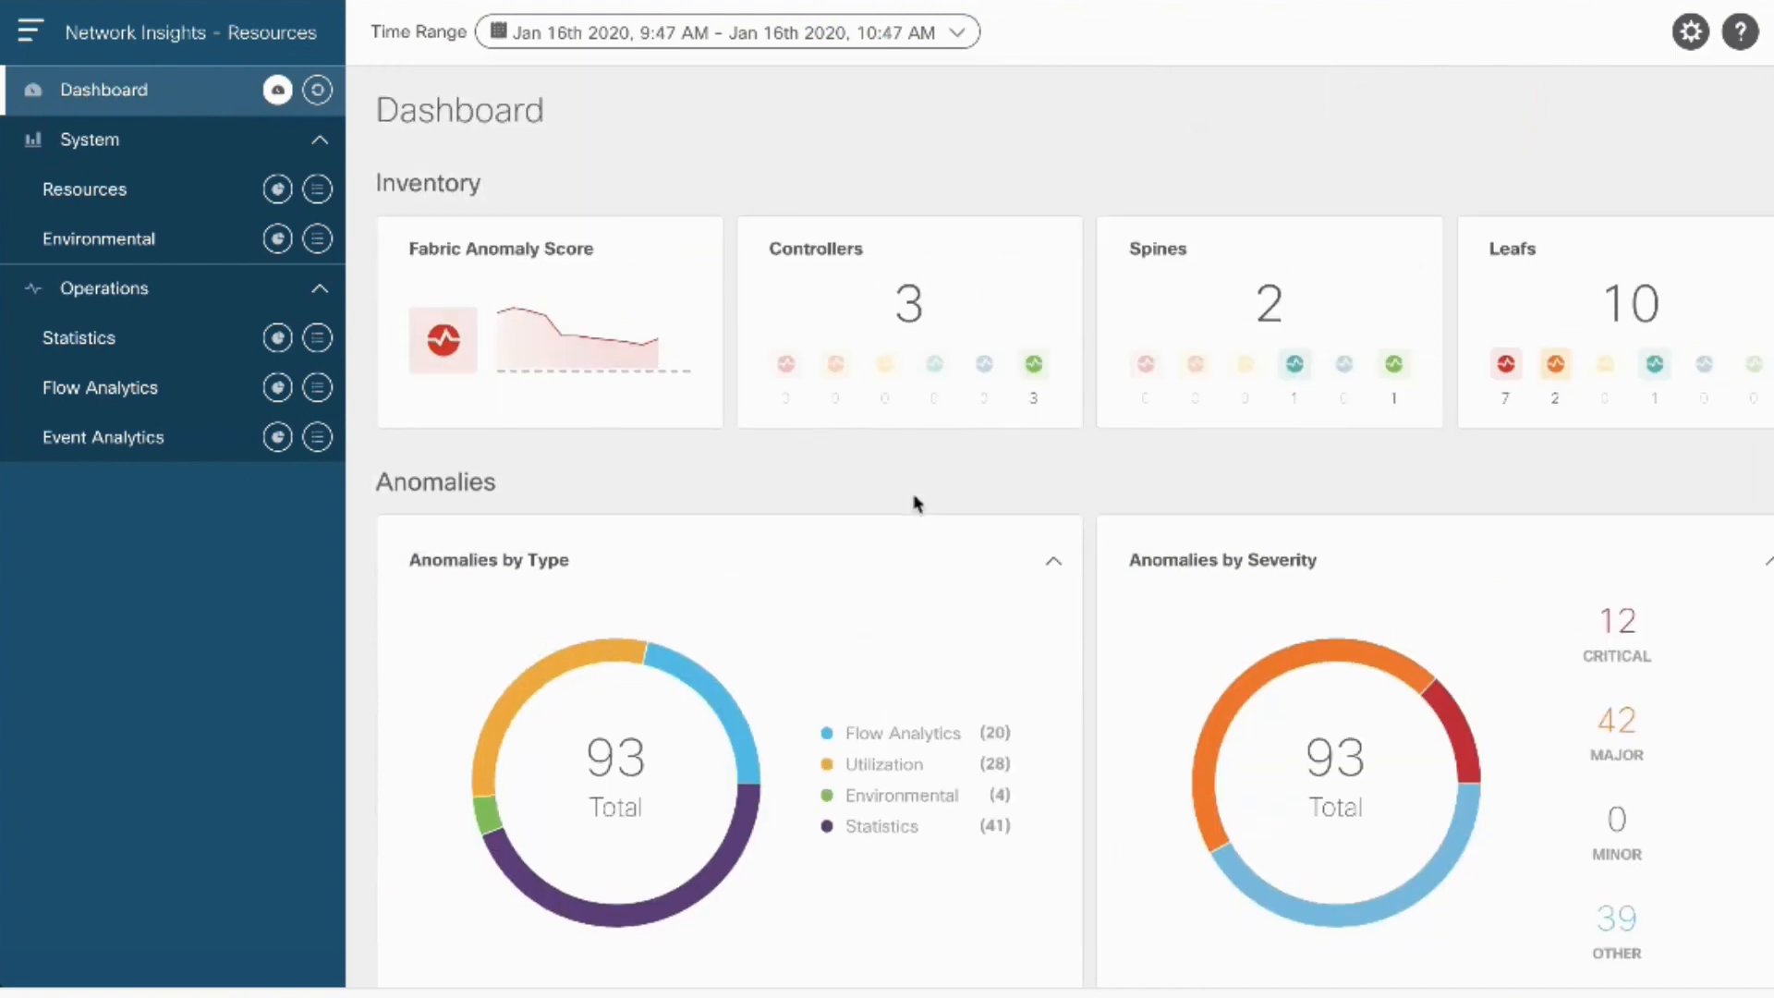
scroll("down", 3)
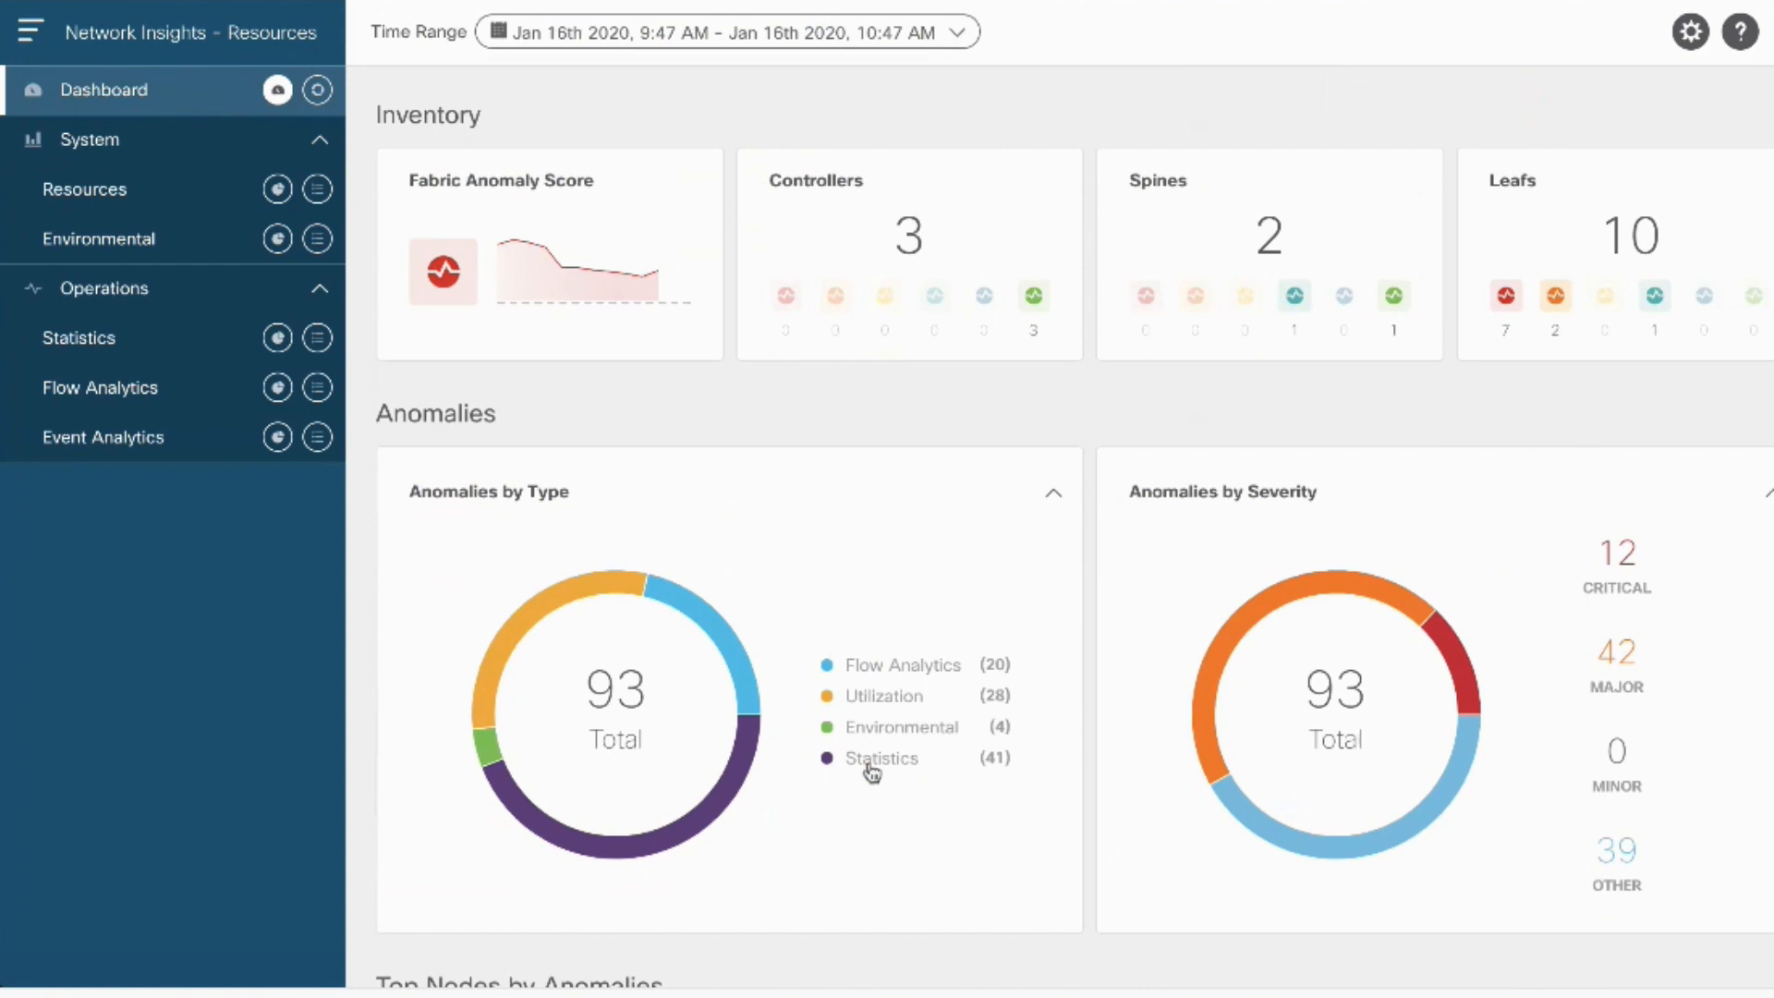
mouse_move(996, 773)
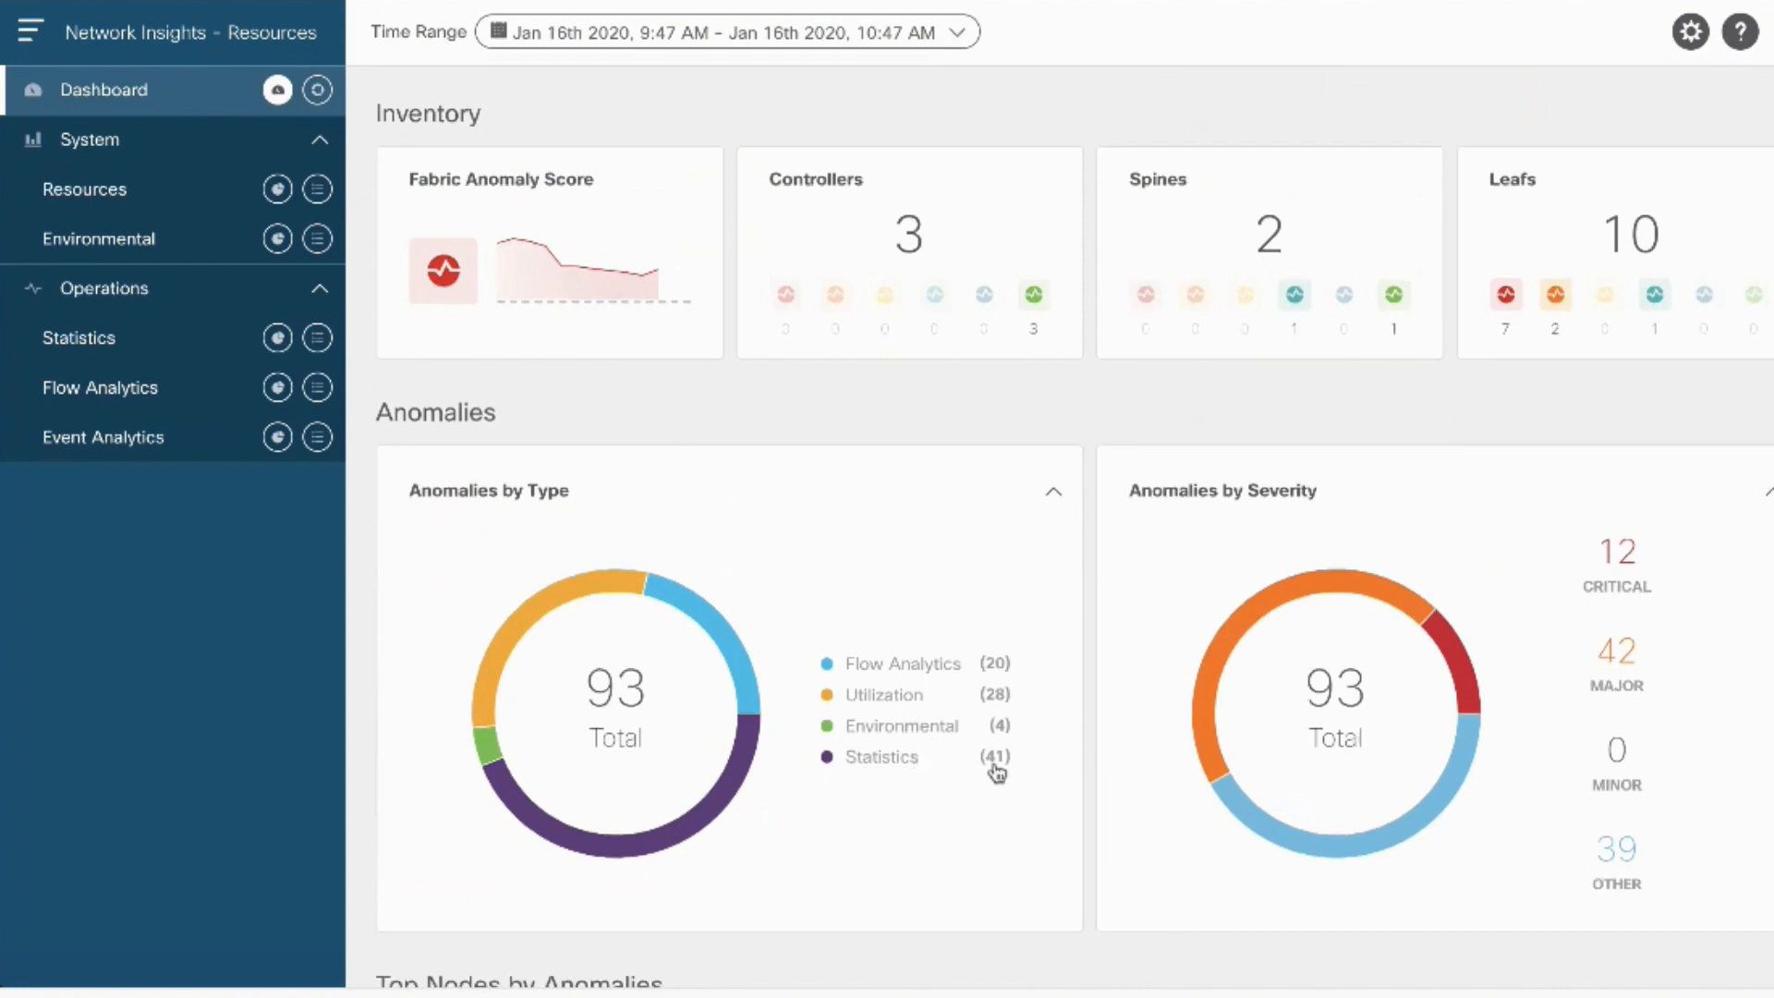
scroll("down", 3)
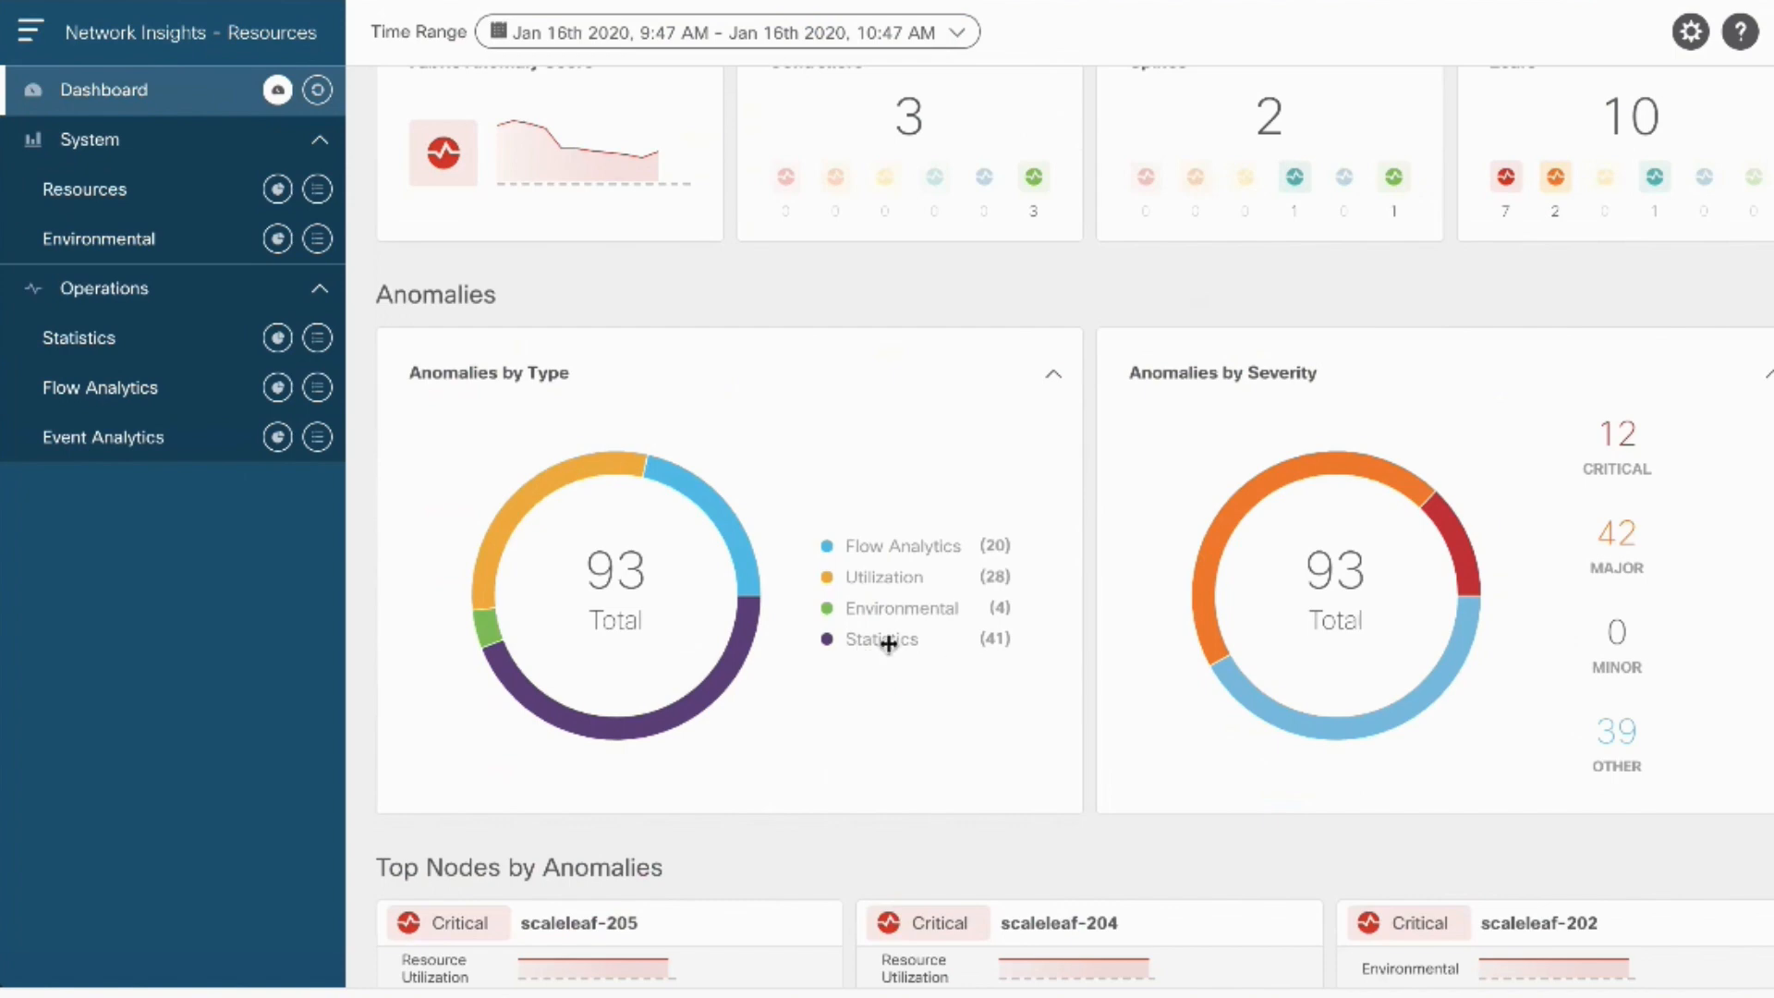
Filter Statistics anomalies to descriptions containing BGP, leaving two peer retry-failure warnings.
left_click(880, 639)
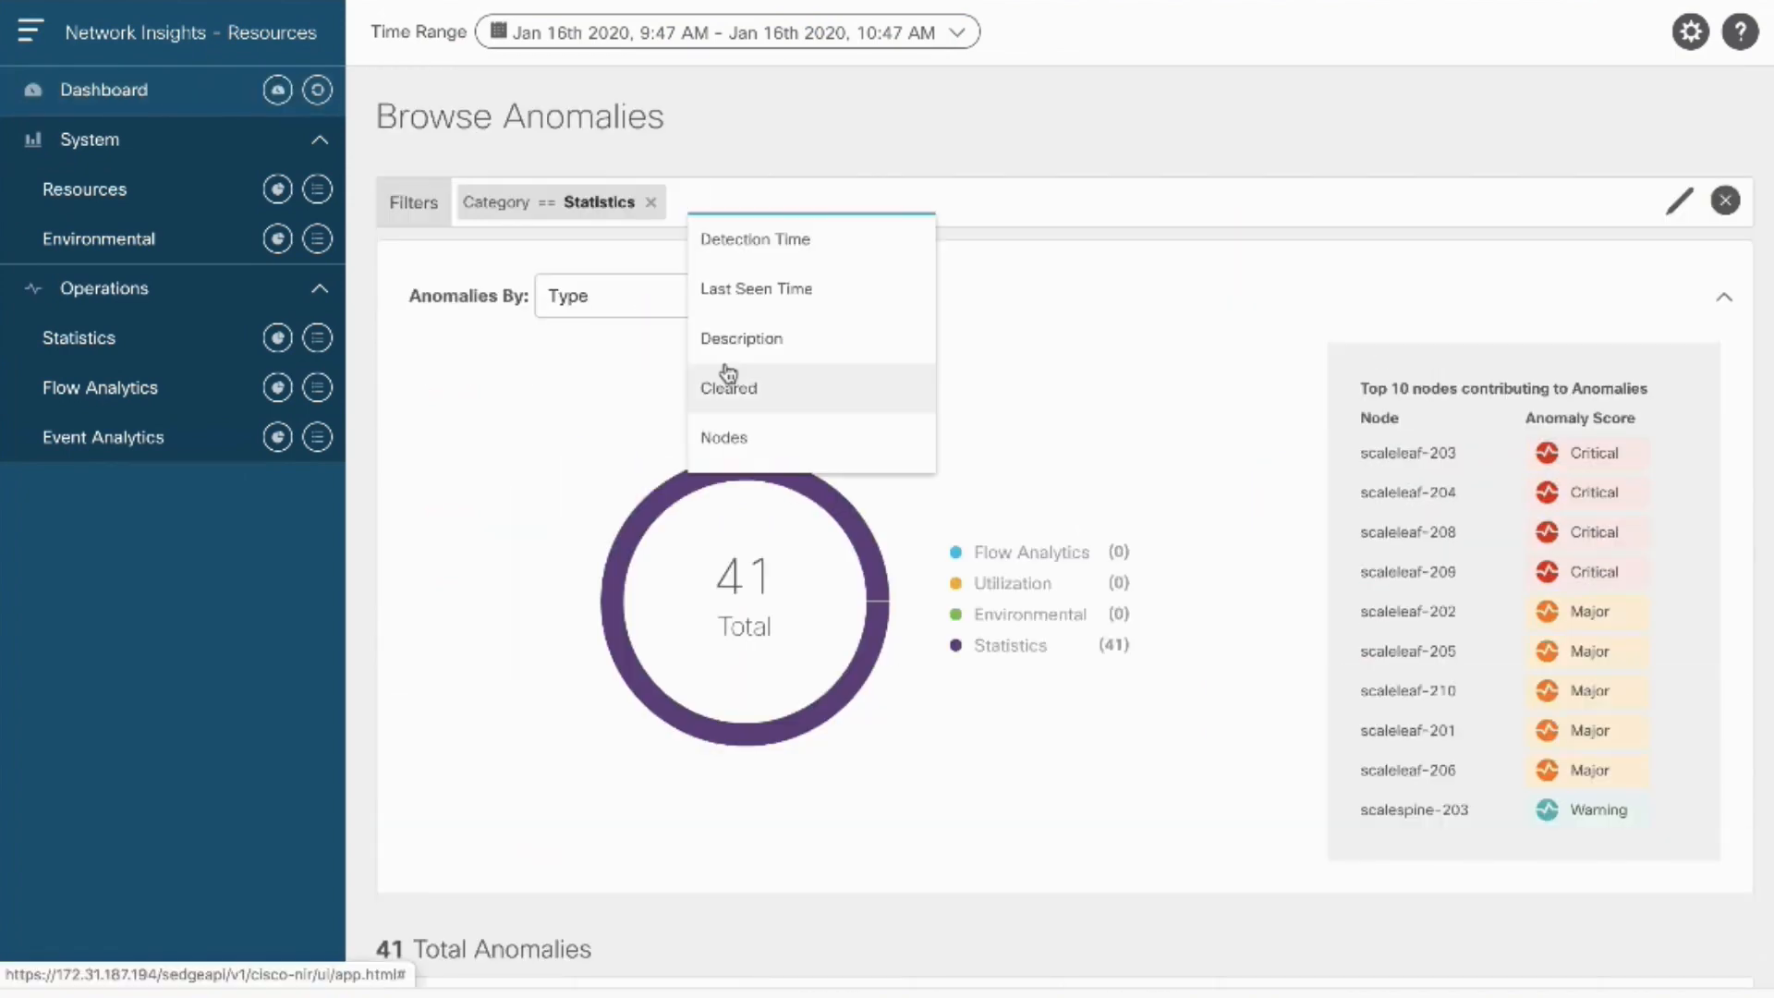
left_click(741, 338)
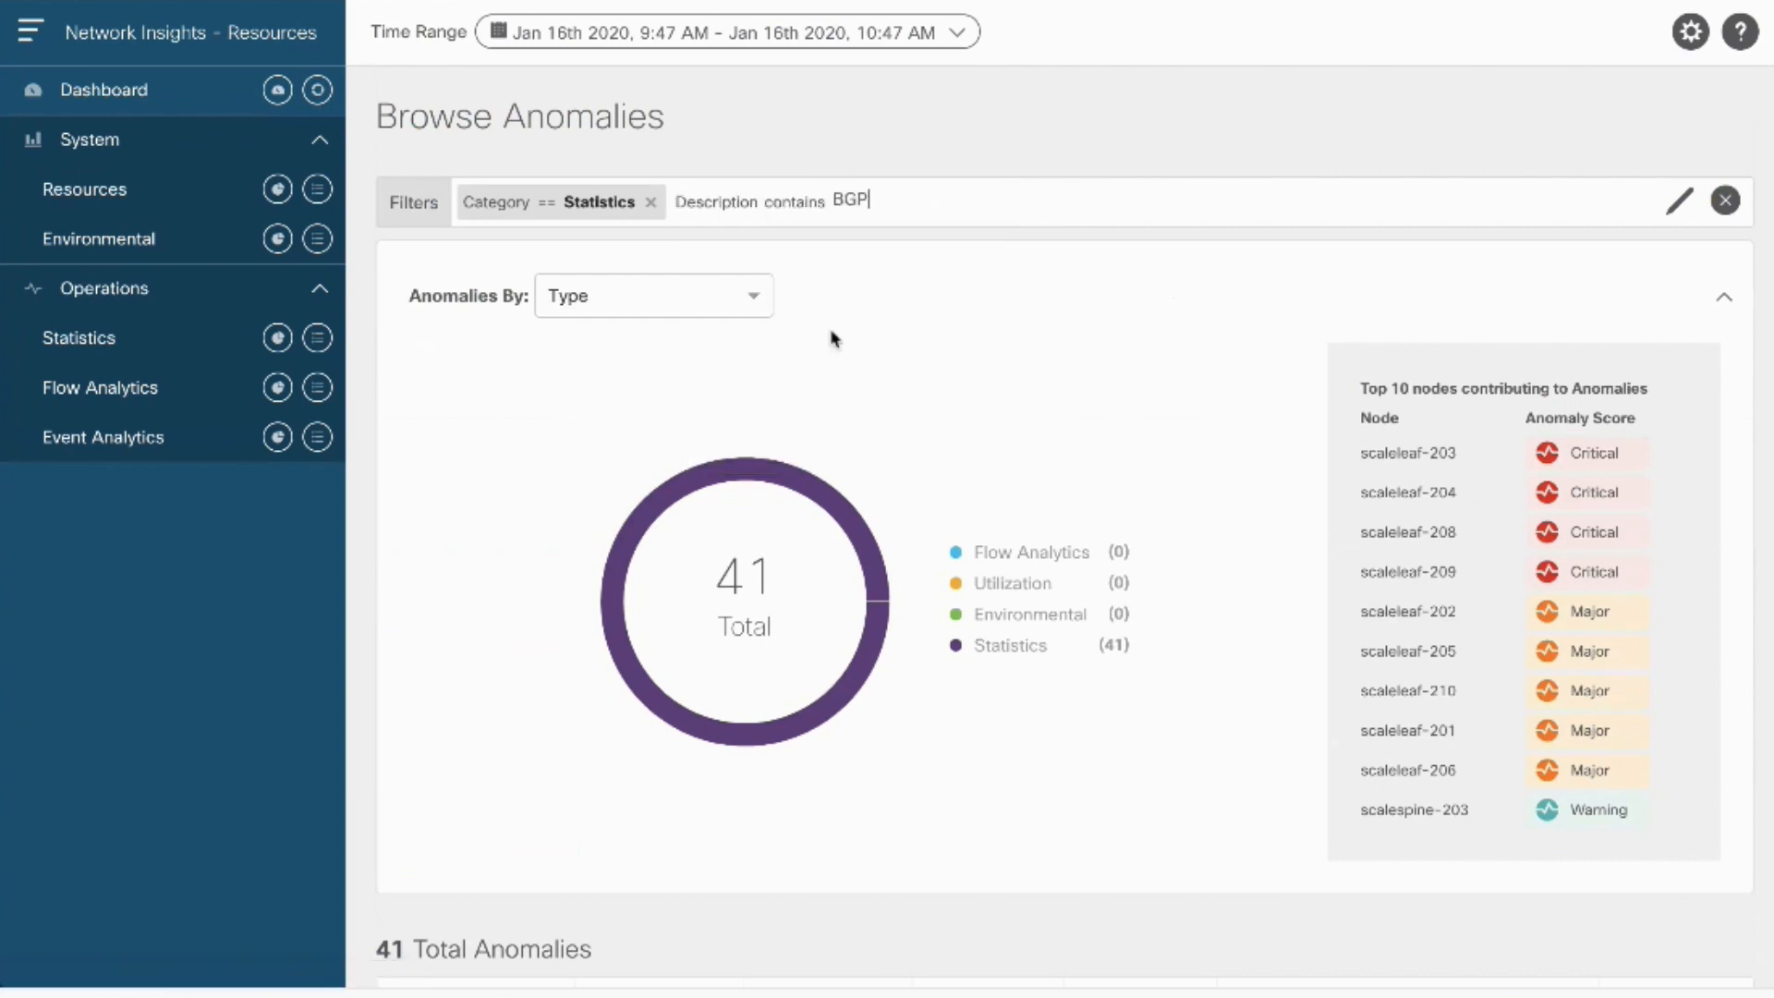
key("Enter")
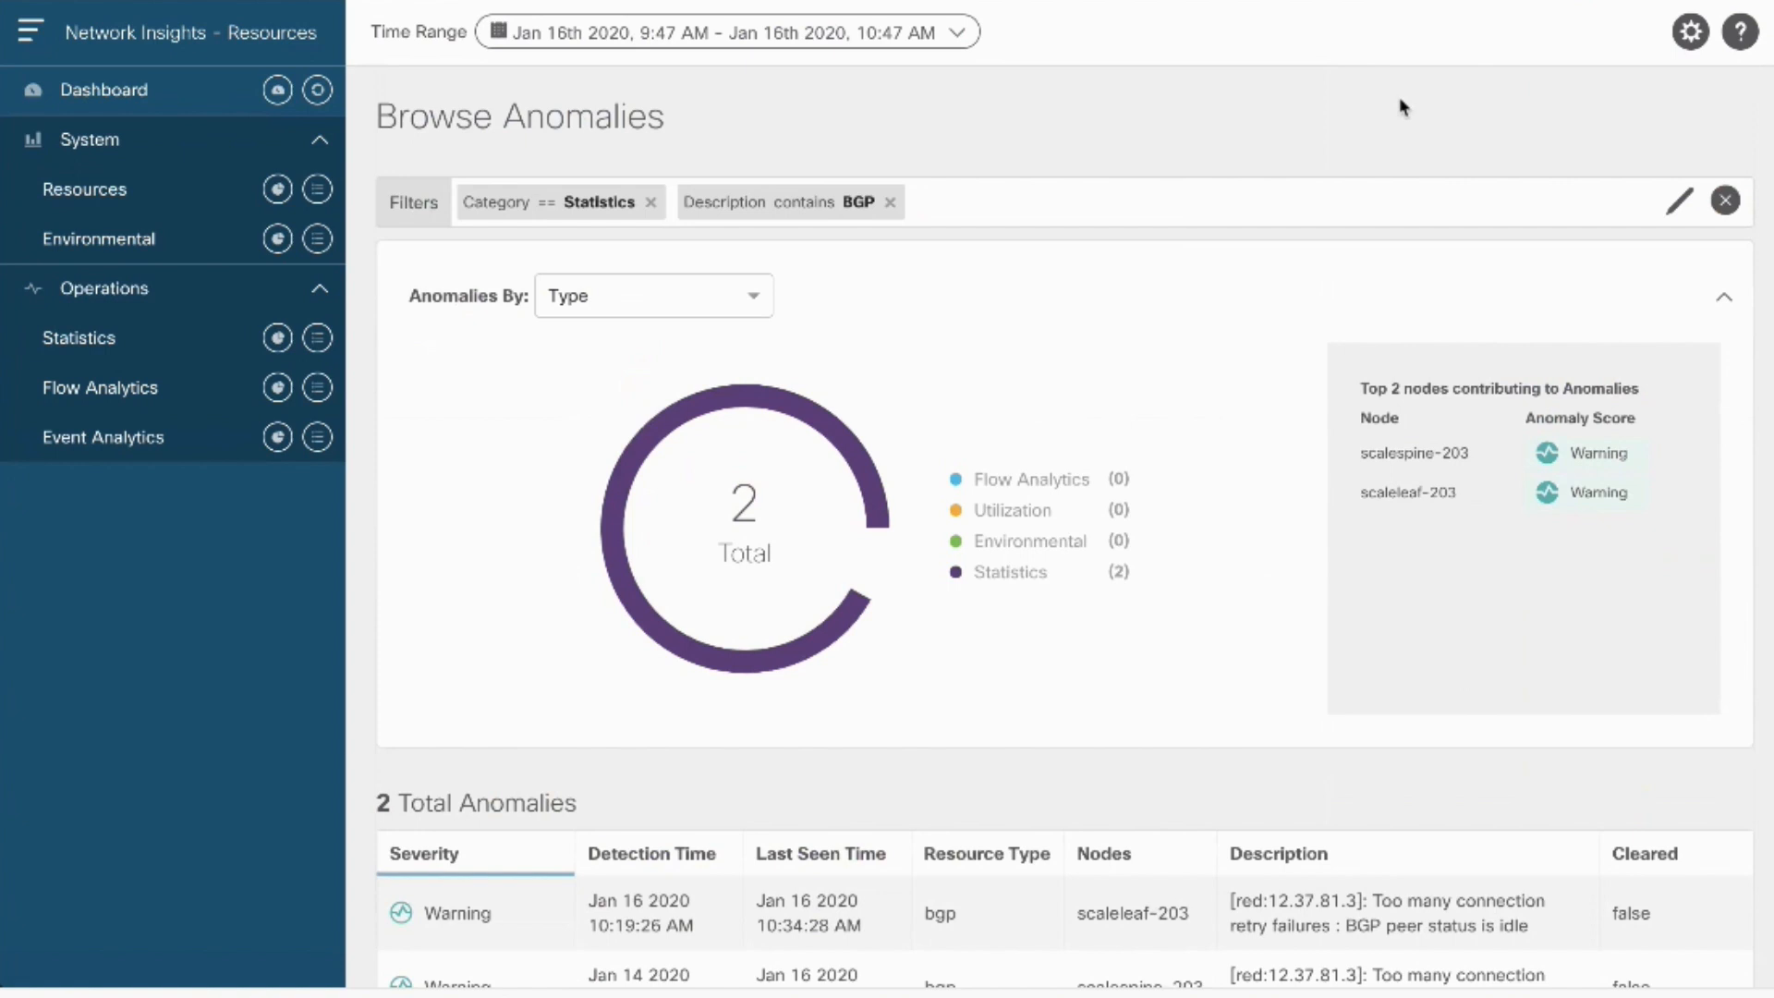
scroll("down", 3)
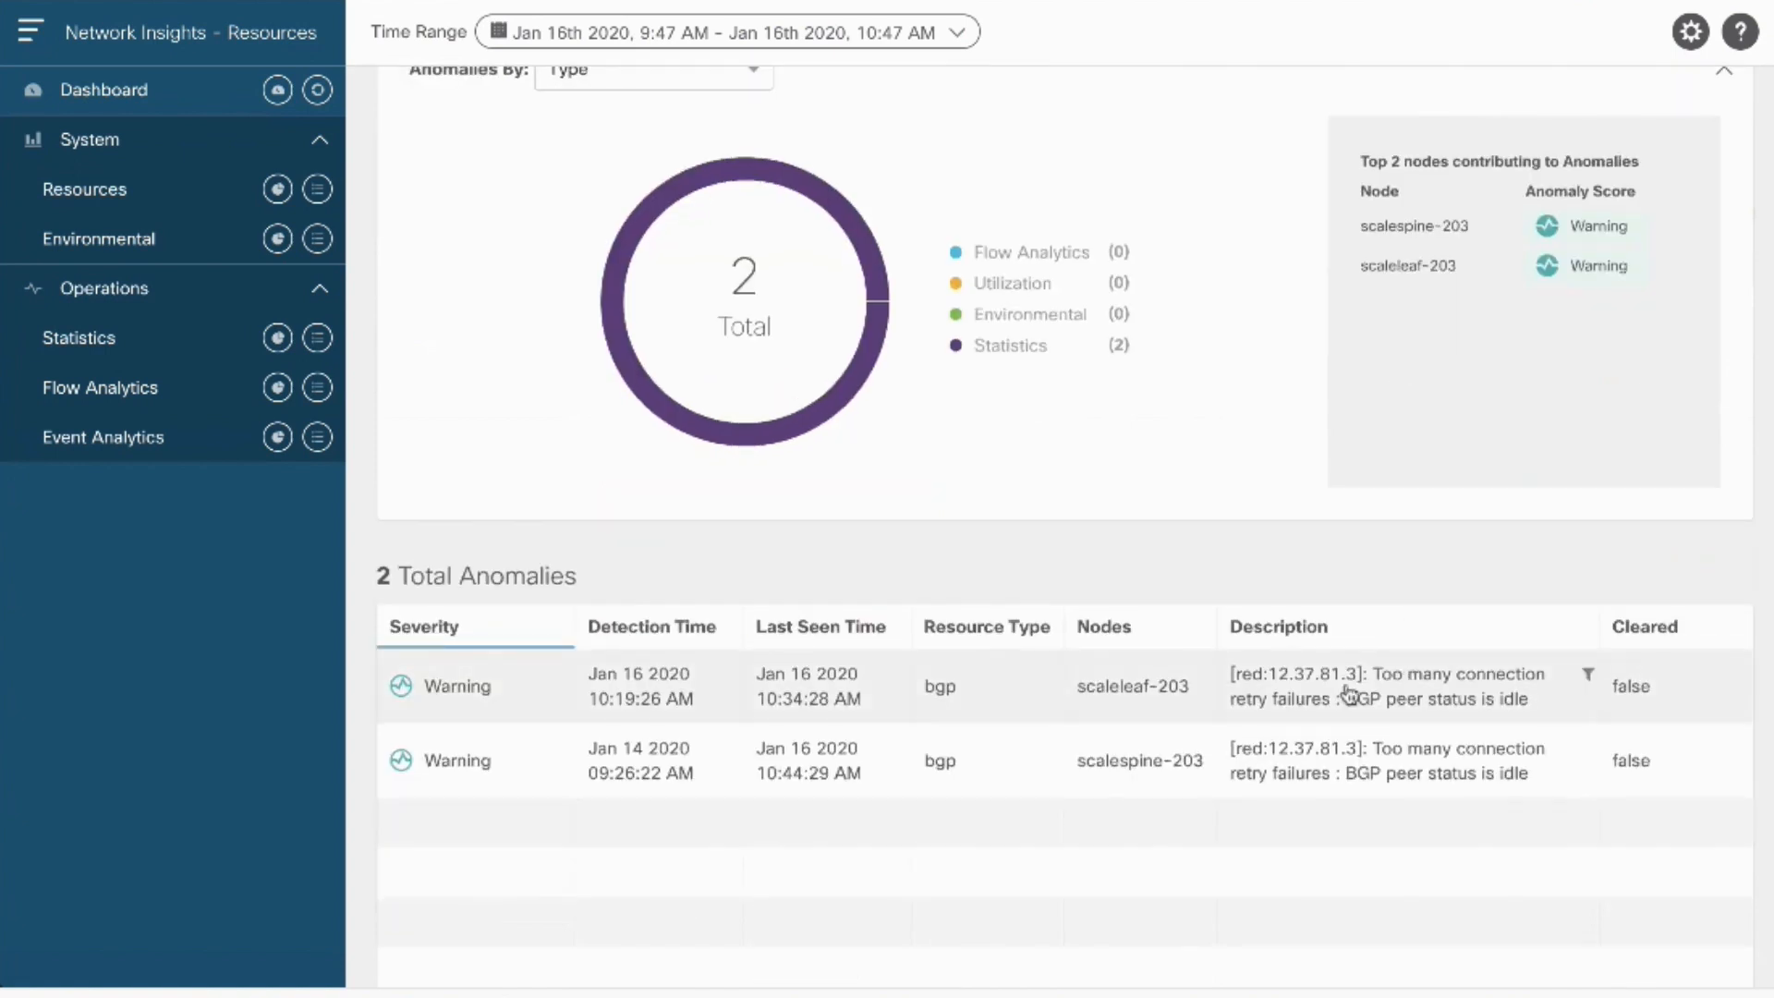
mouse_move(1332, 724)
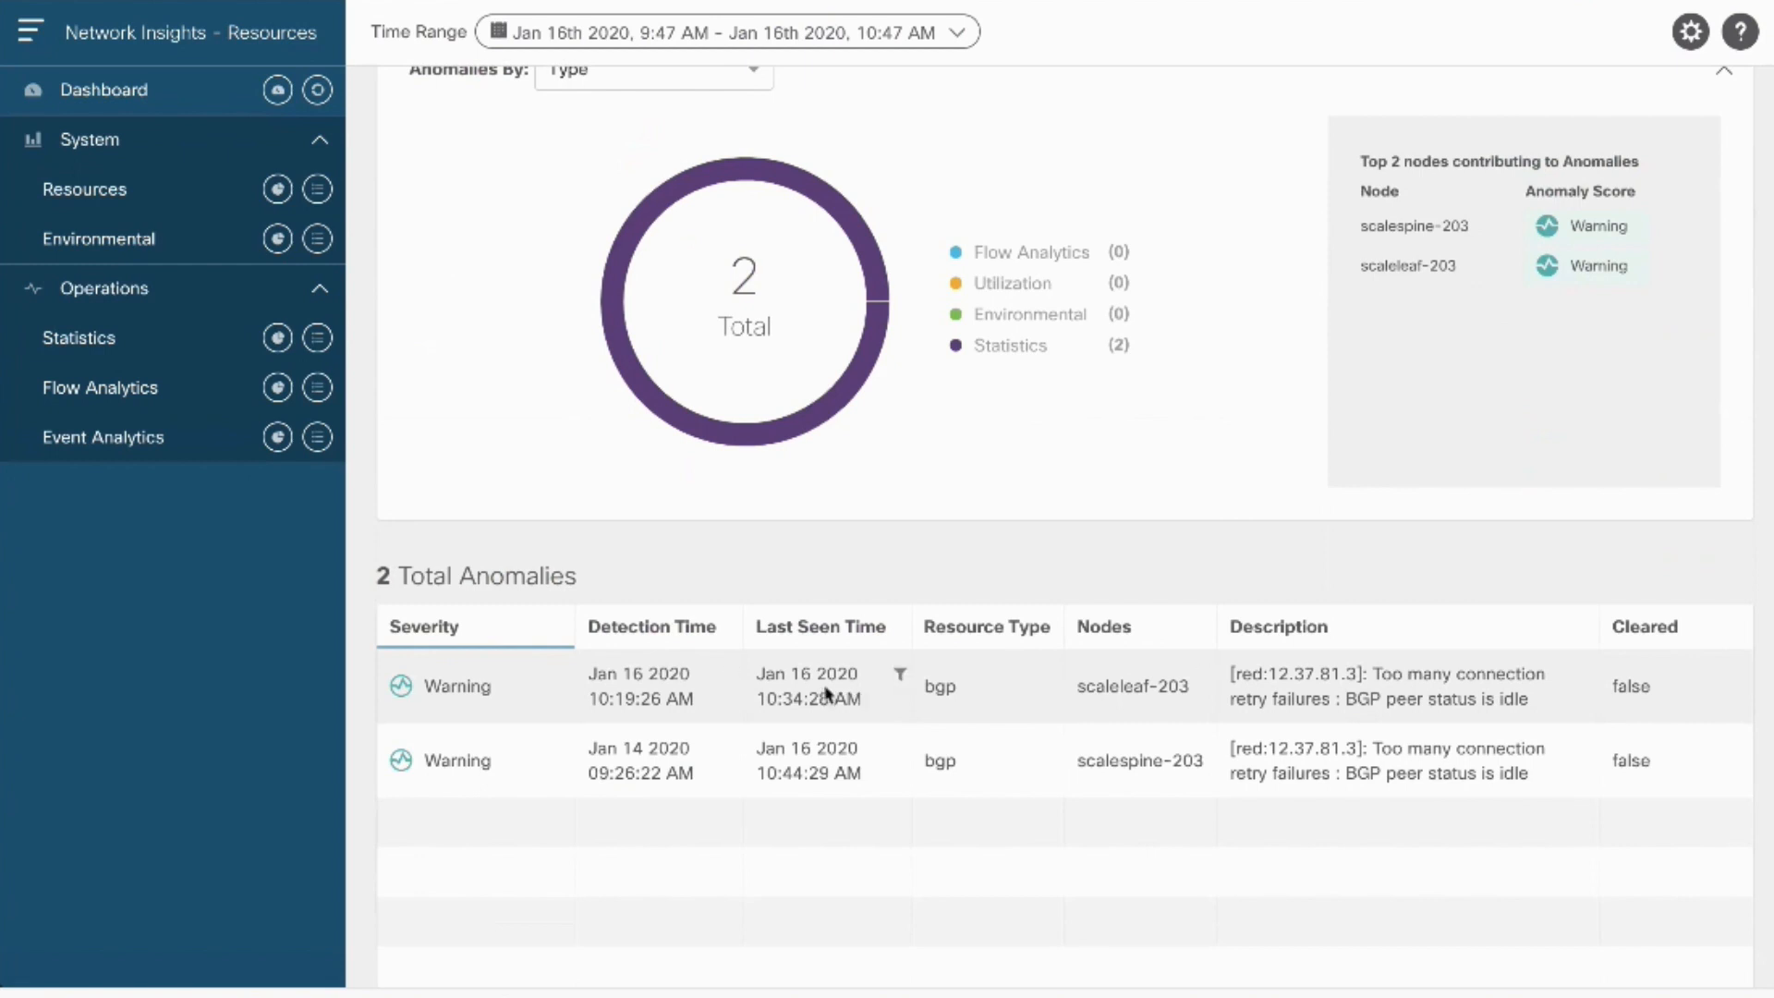
Review the scaleleaf-203 BGP anomaly's details and view the affected object's BGP protocol details.
left_click(456, 686)
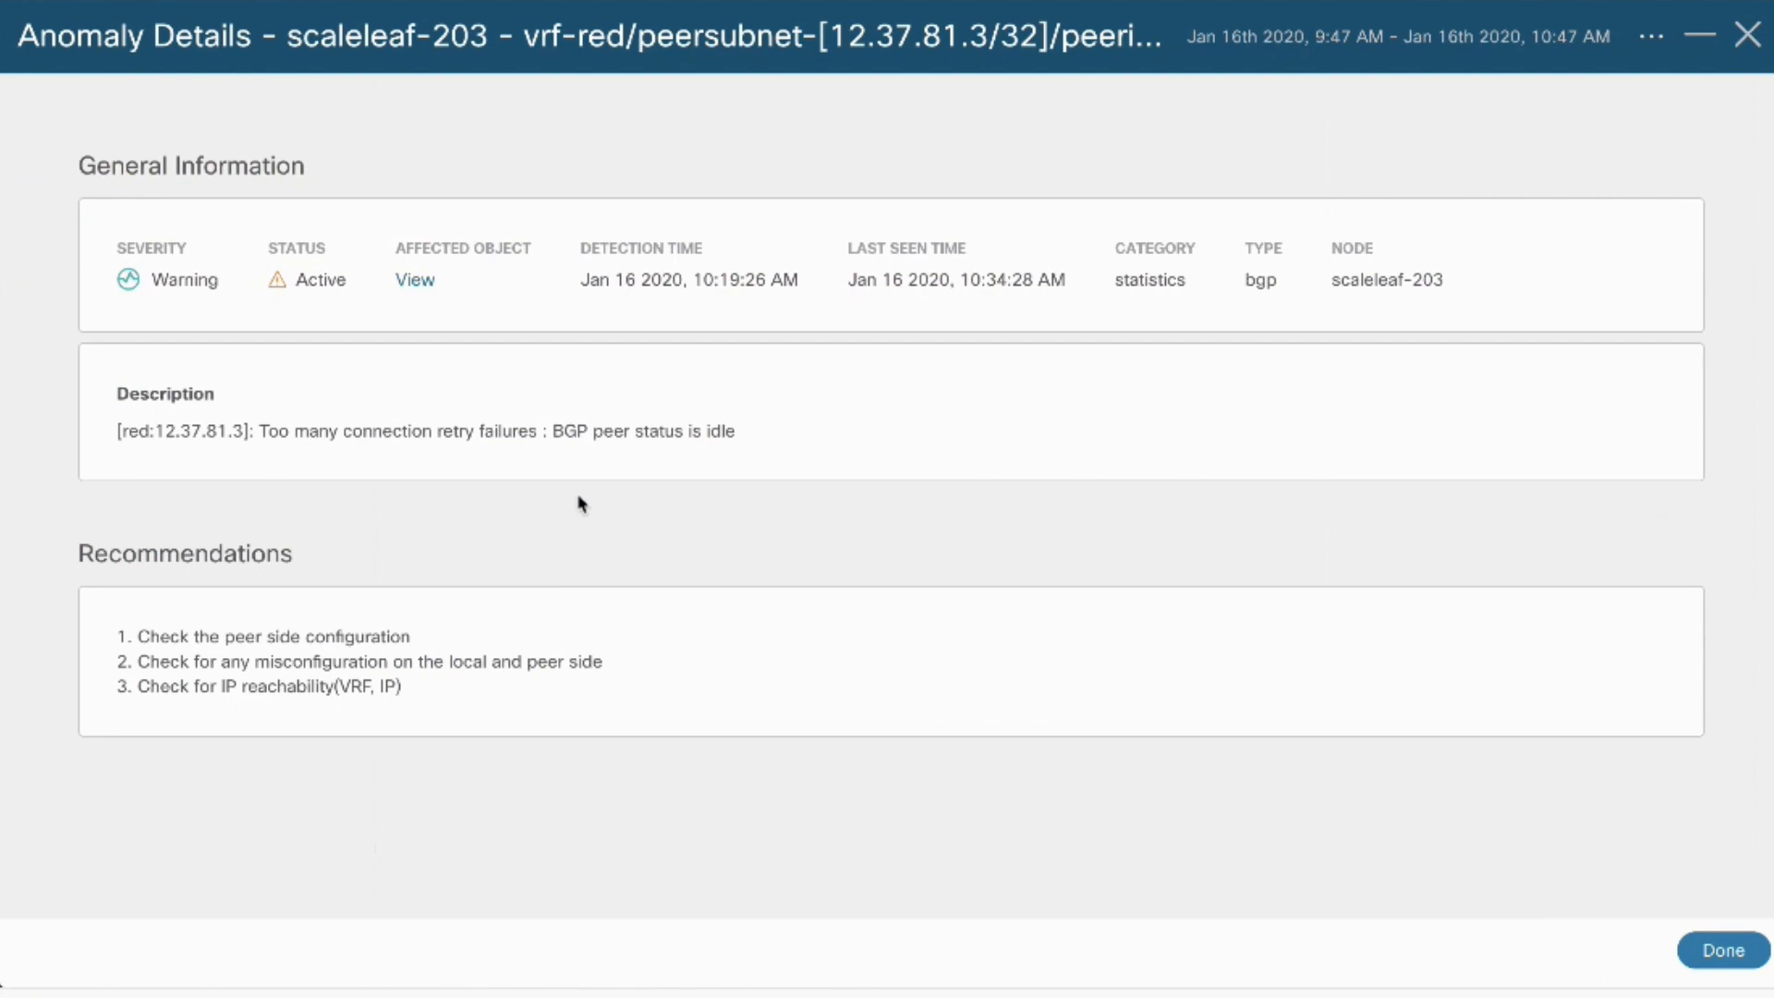
mouse_move(1334, 273)
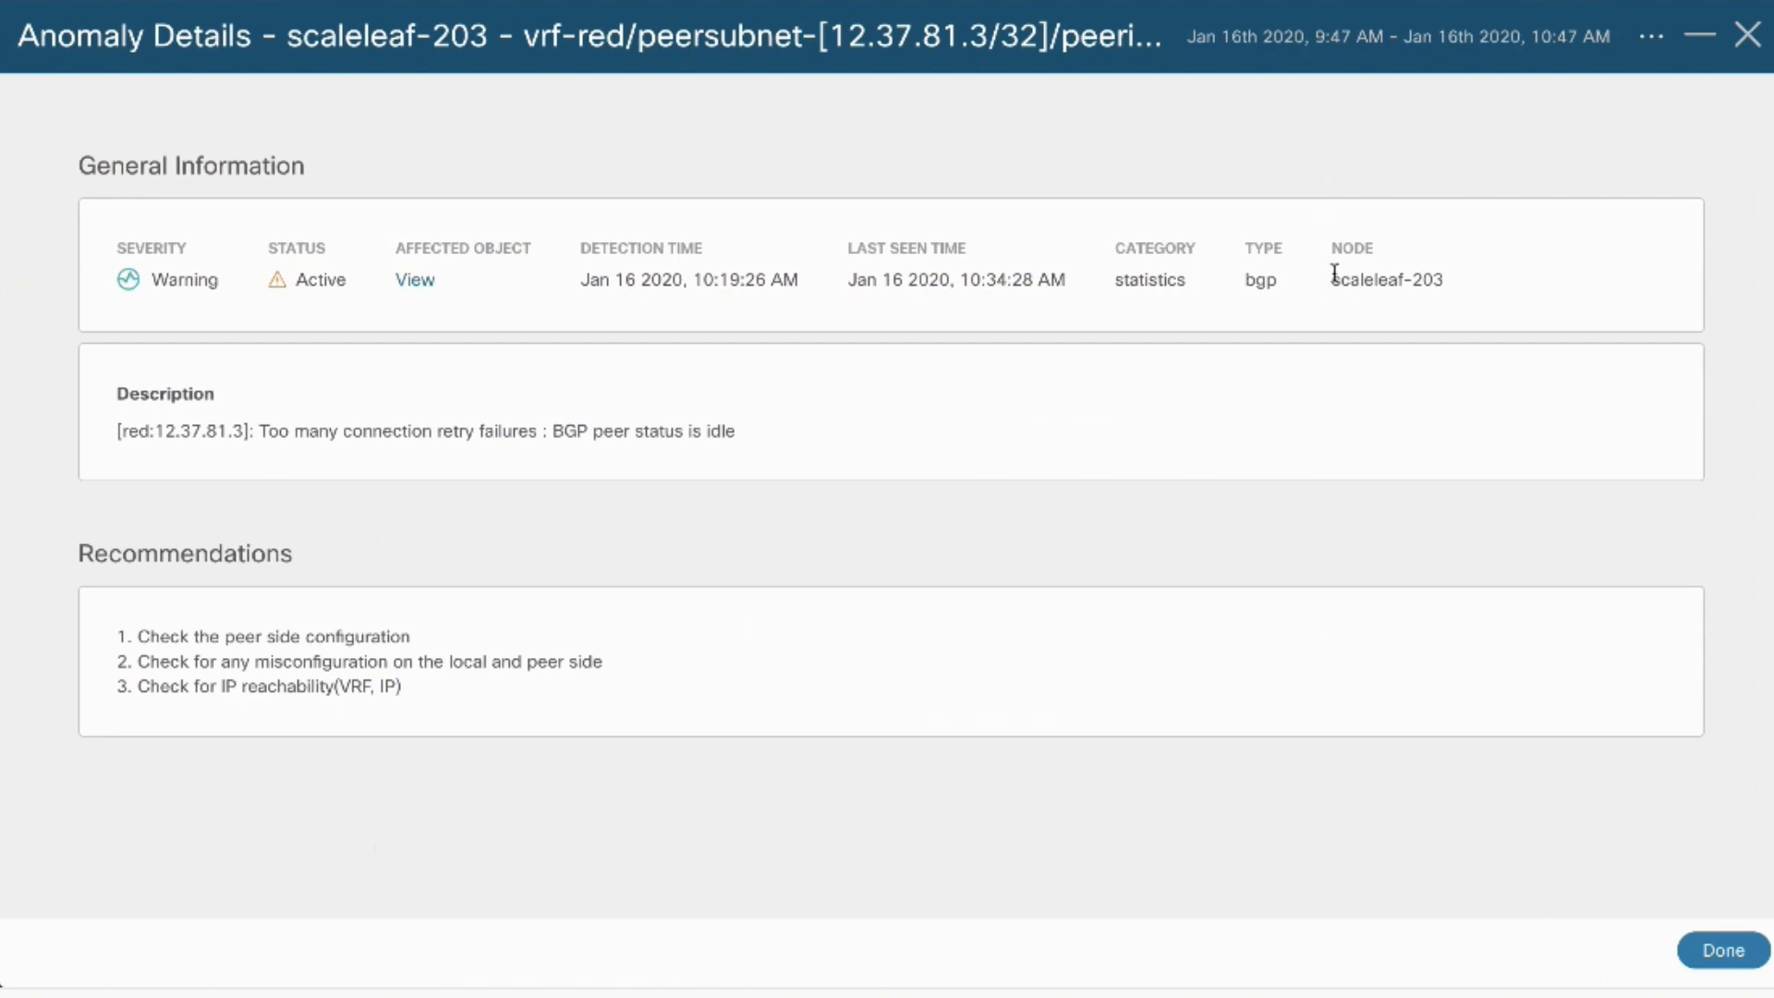
double_click(1386, 279)
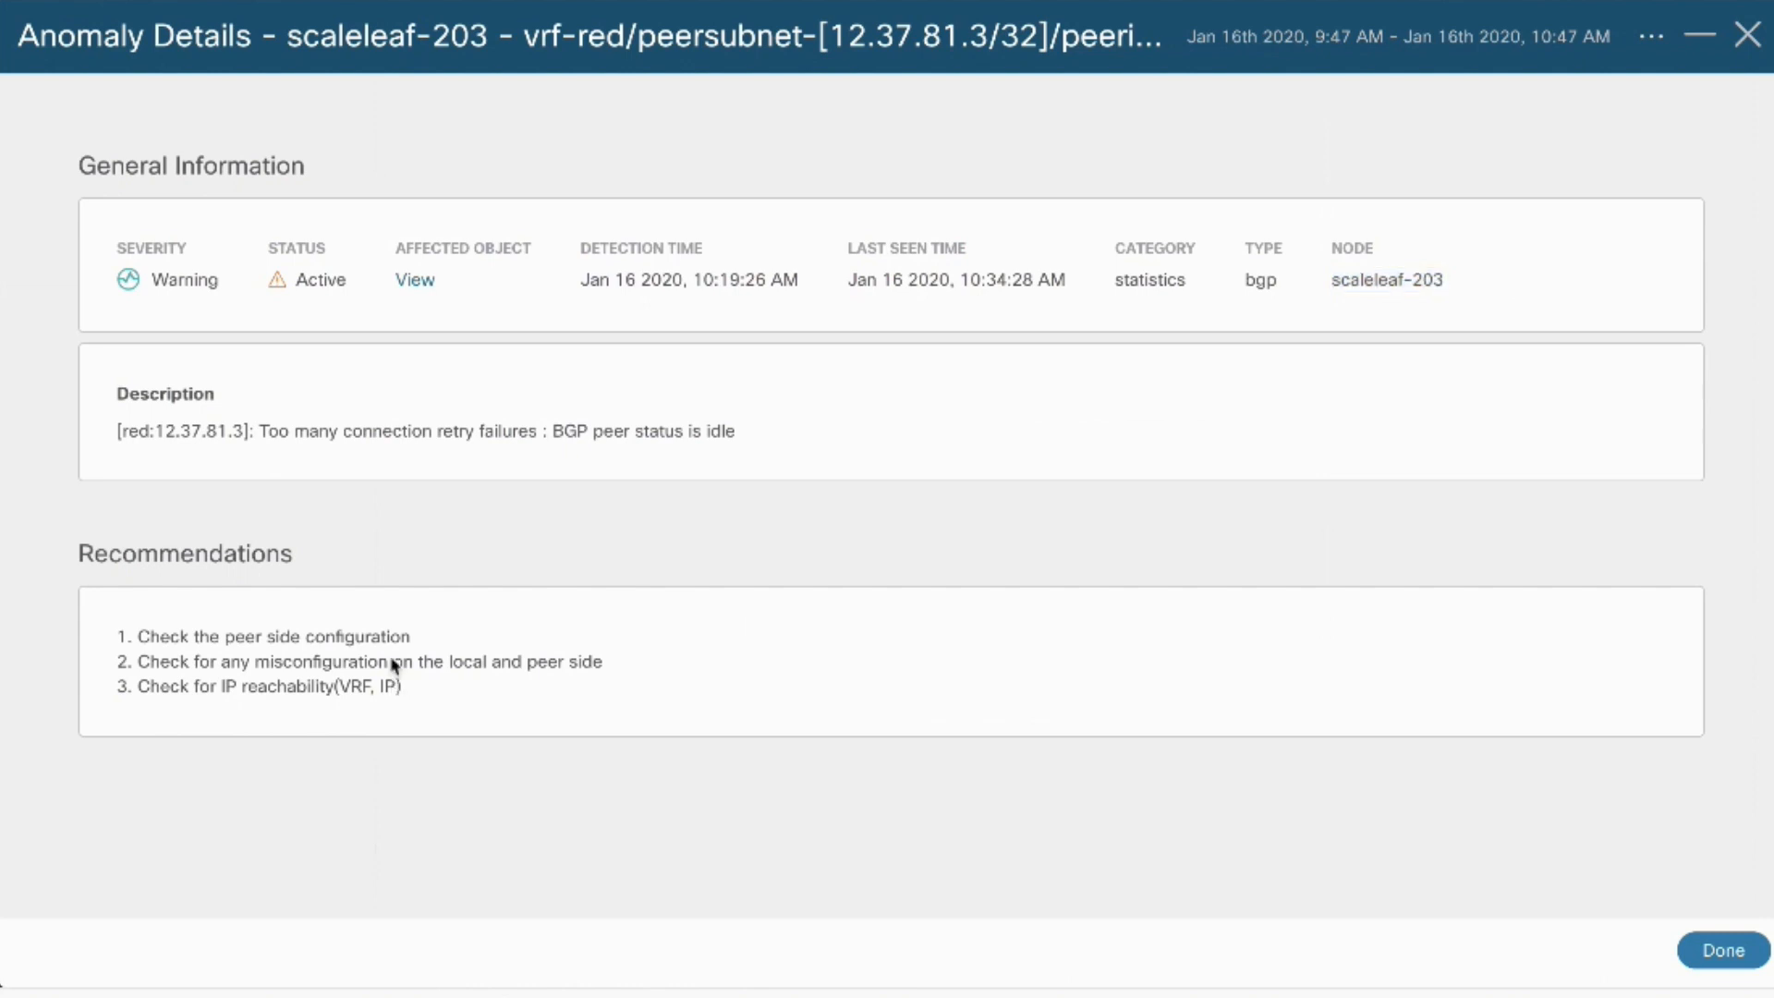
left_click(414, 279)
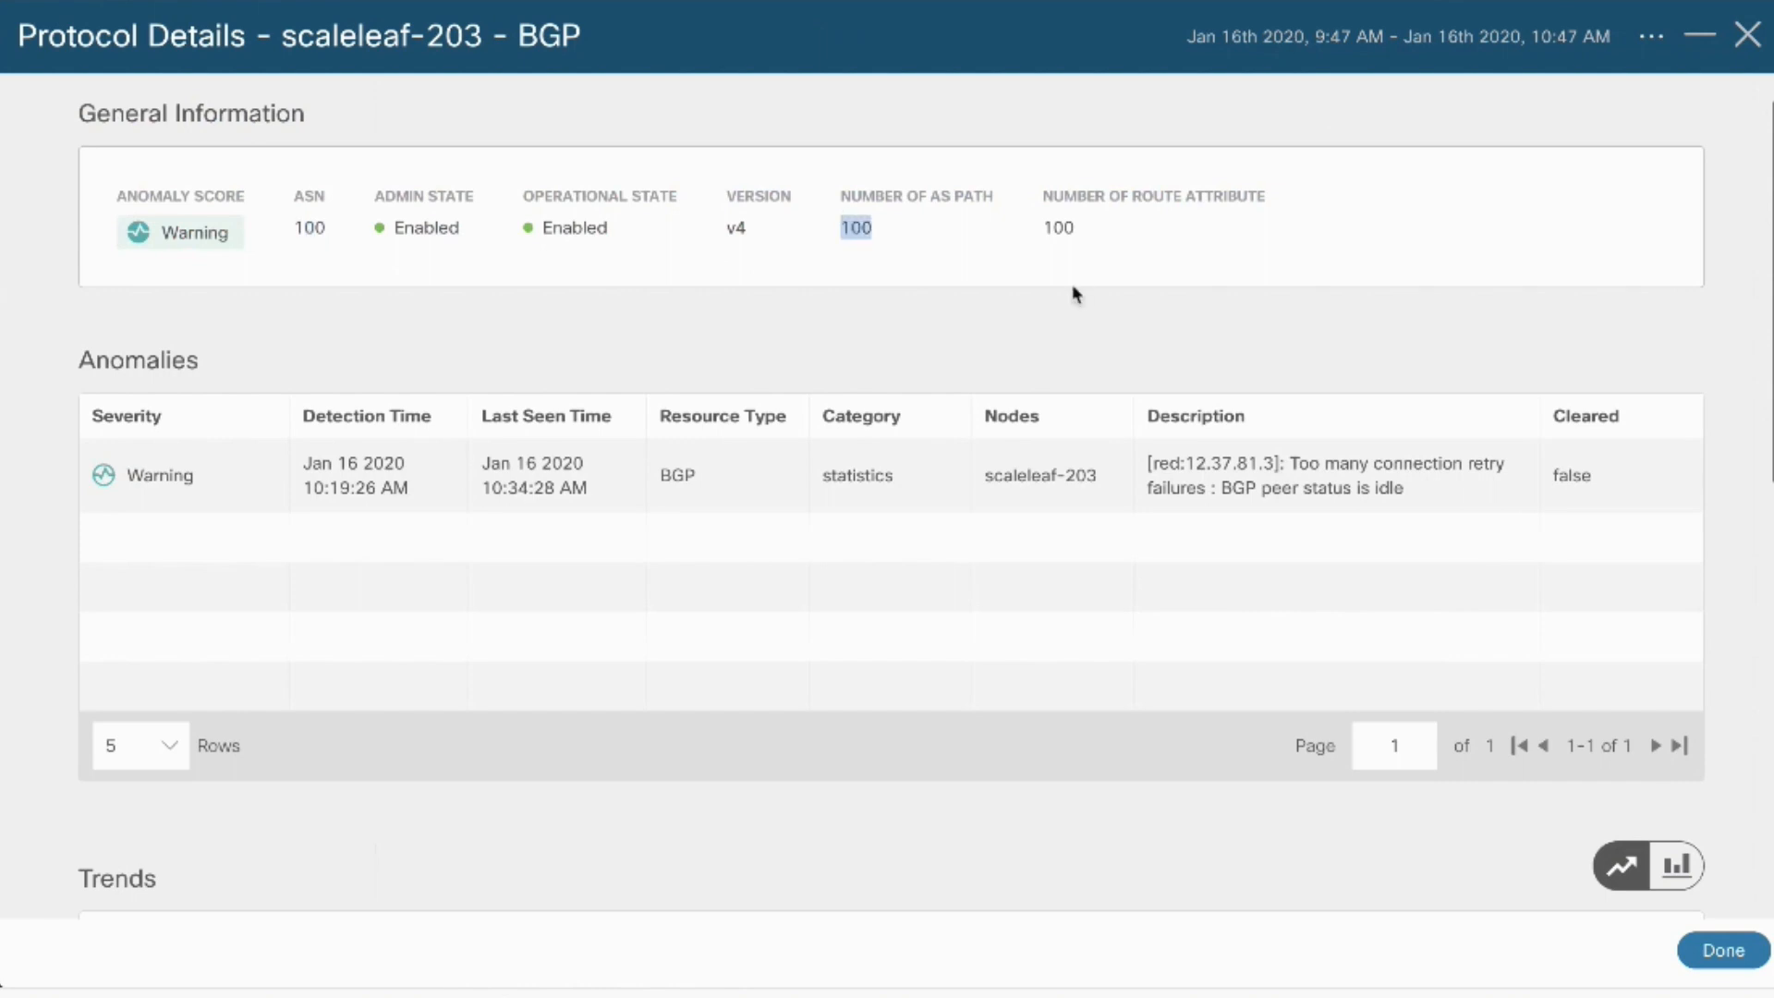
scroll("down", 3)
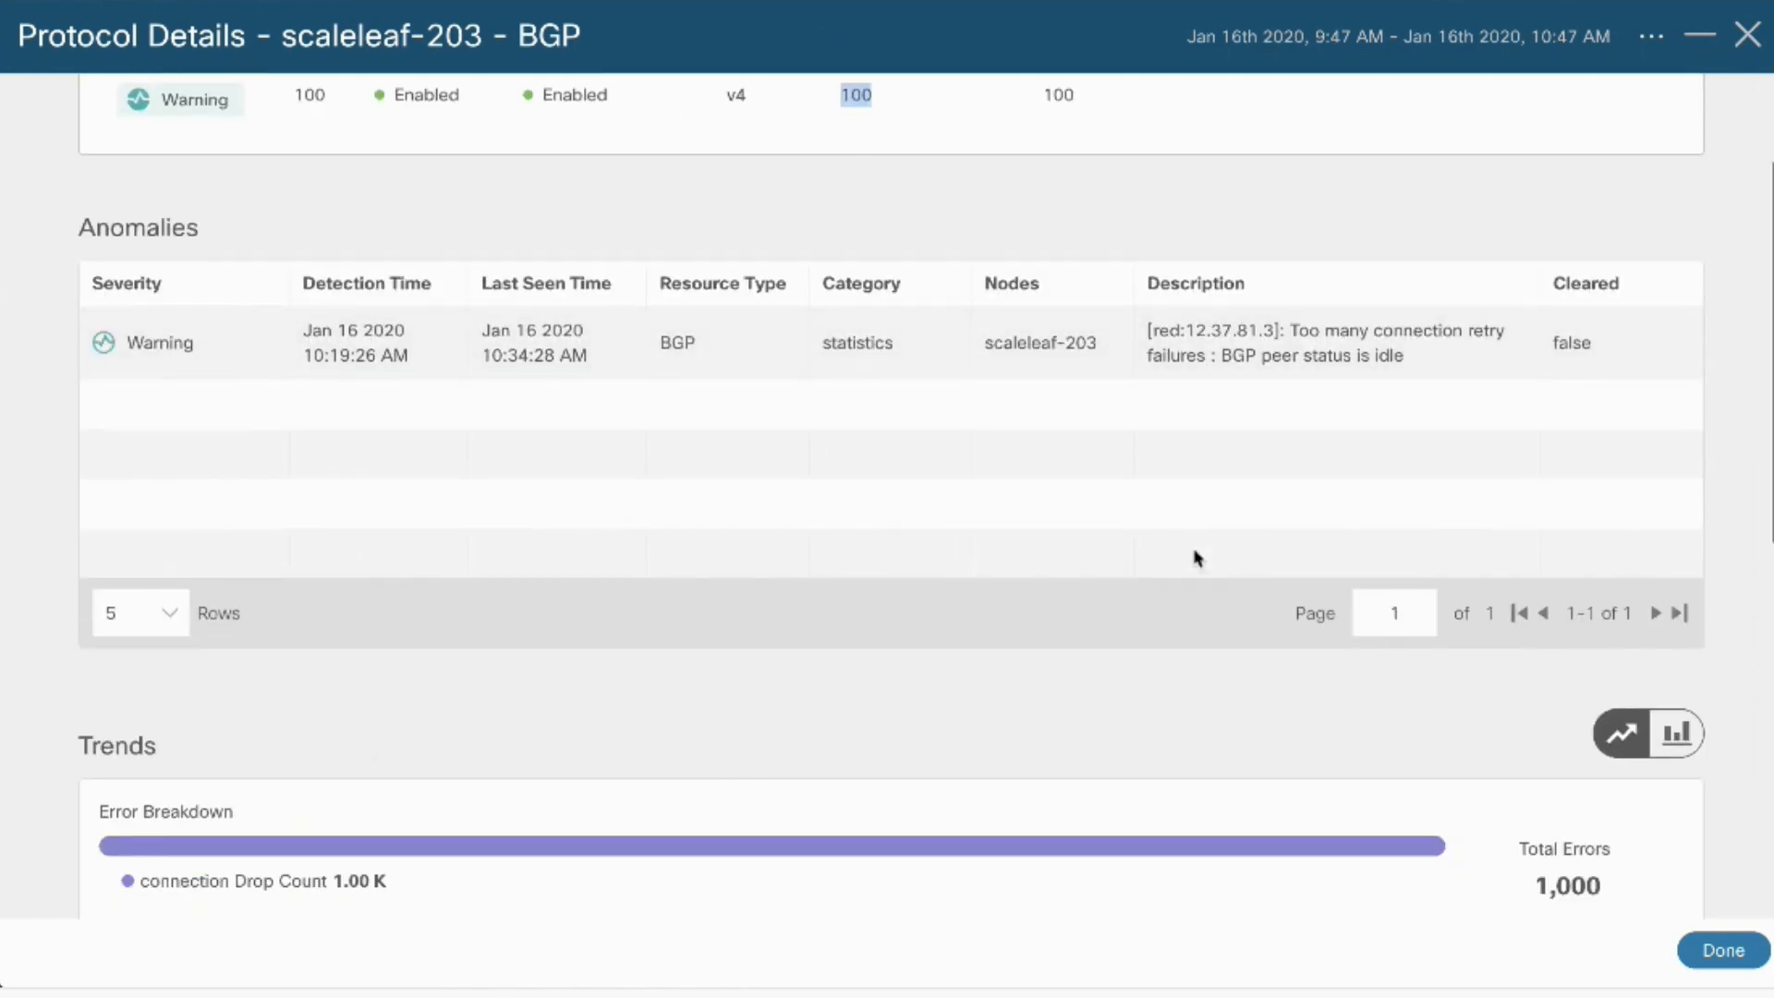
scroll("down", 3)
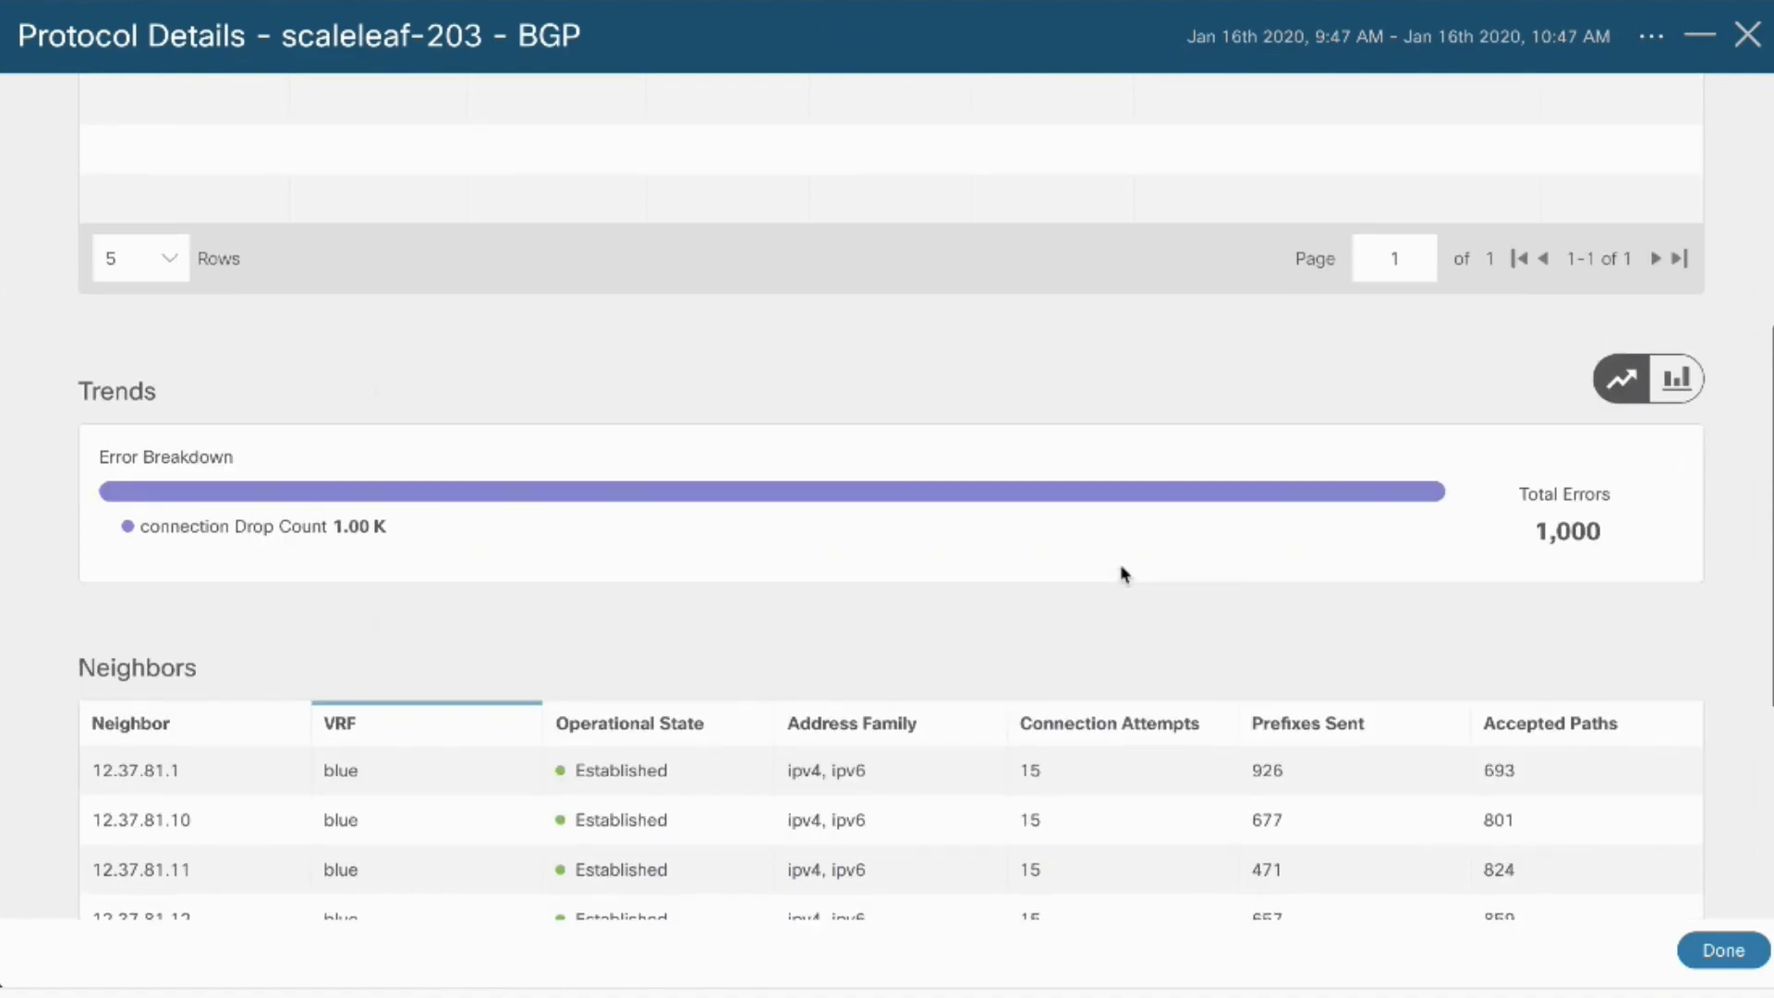